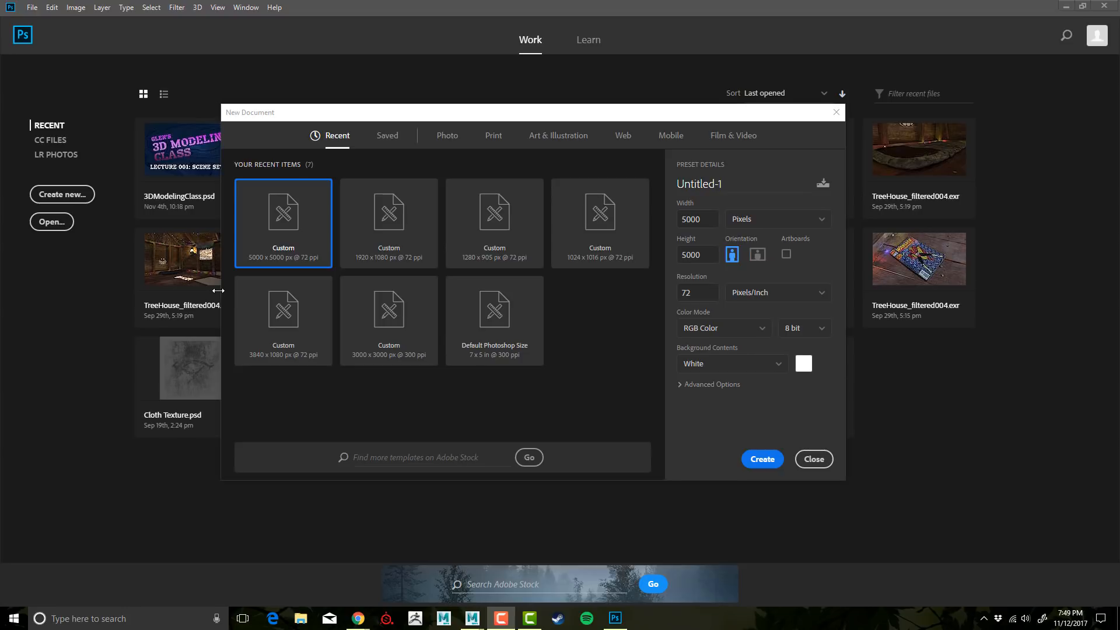
pyautogui.moveTo(224, 288)
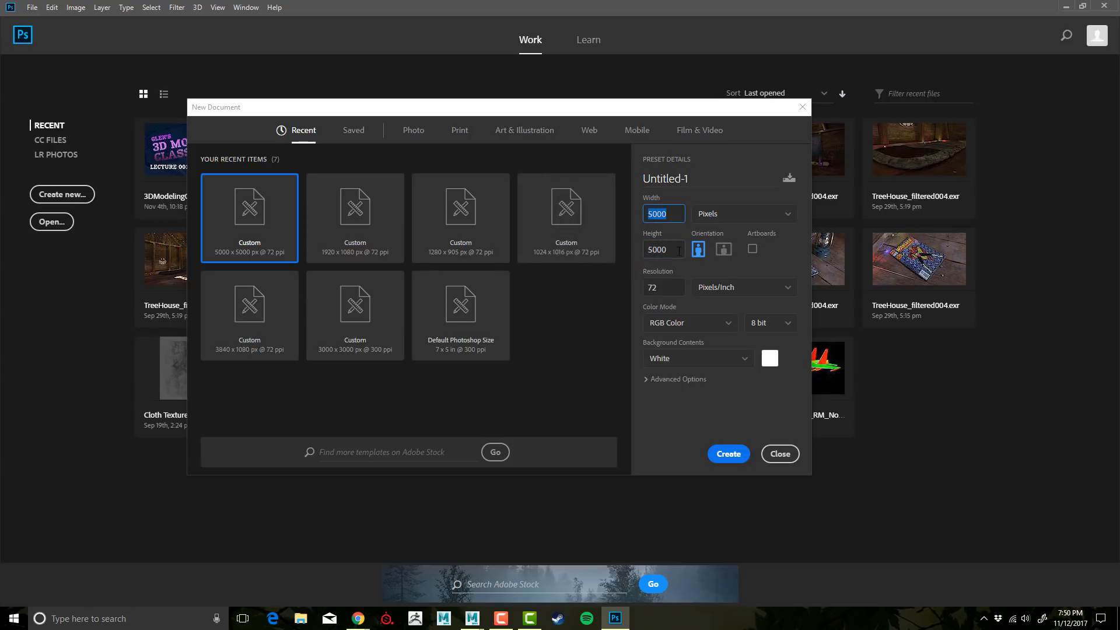
pyautogui.moveTo(587, 227)
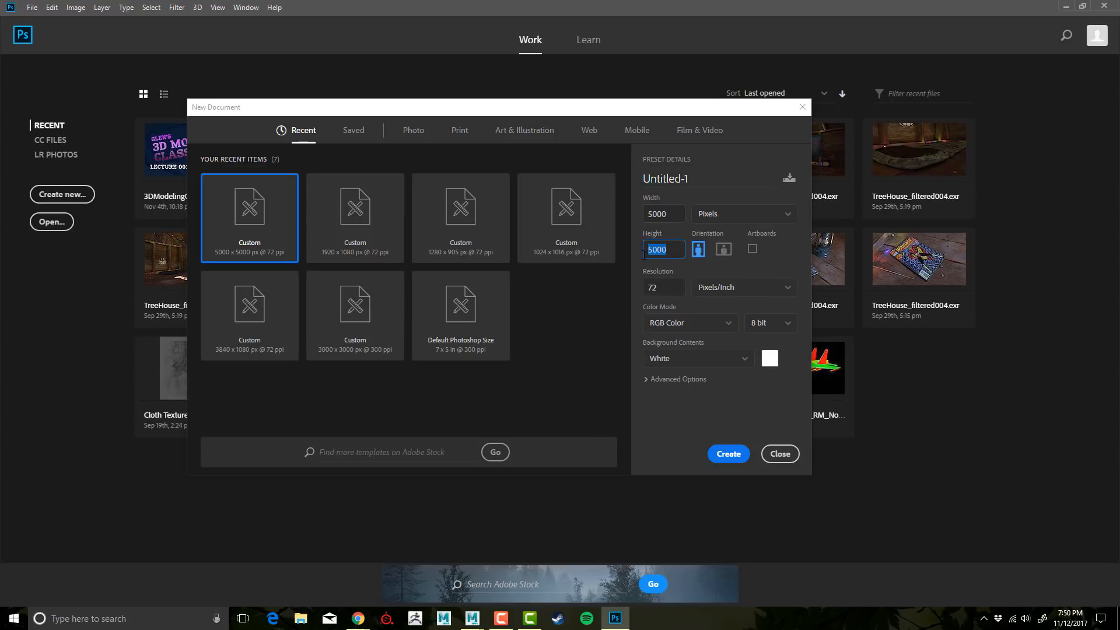
# Create a new 5000 × 5000 px white document after checking the width and height.
pyautogui.click(663, 212)
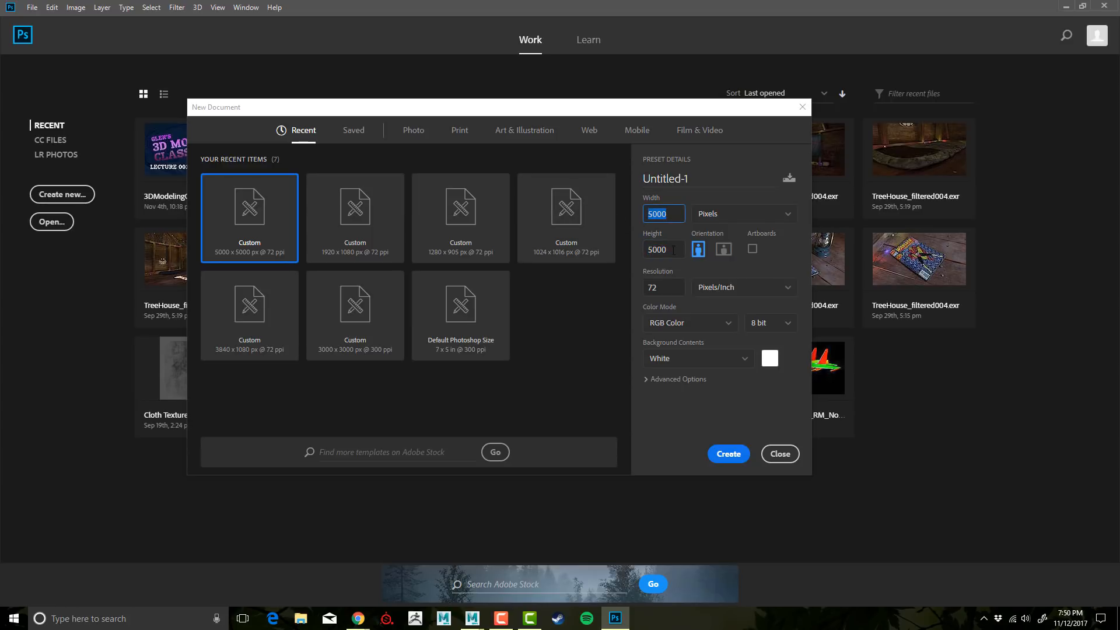
pyautogui.click(662, 250)
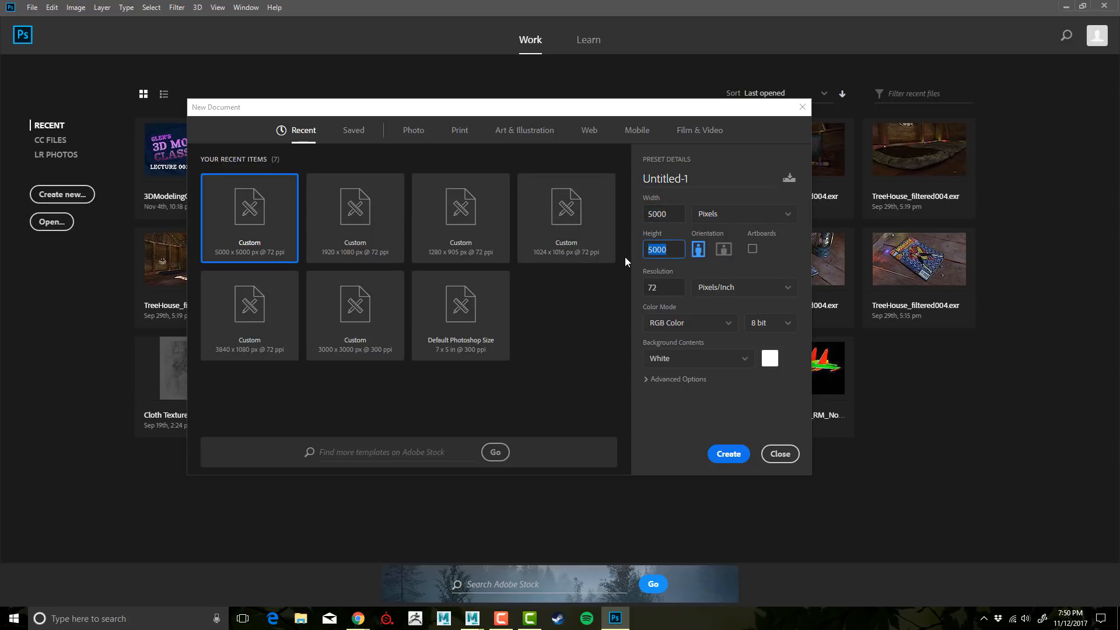
pyautogui.moveTo(698, 266)
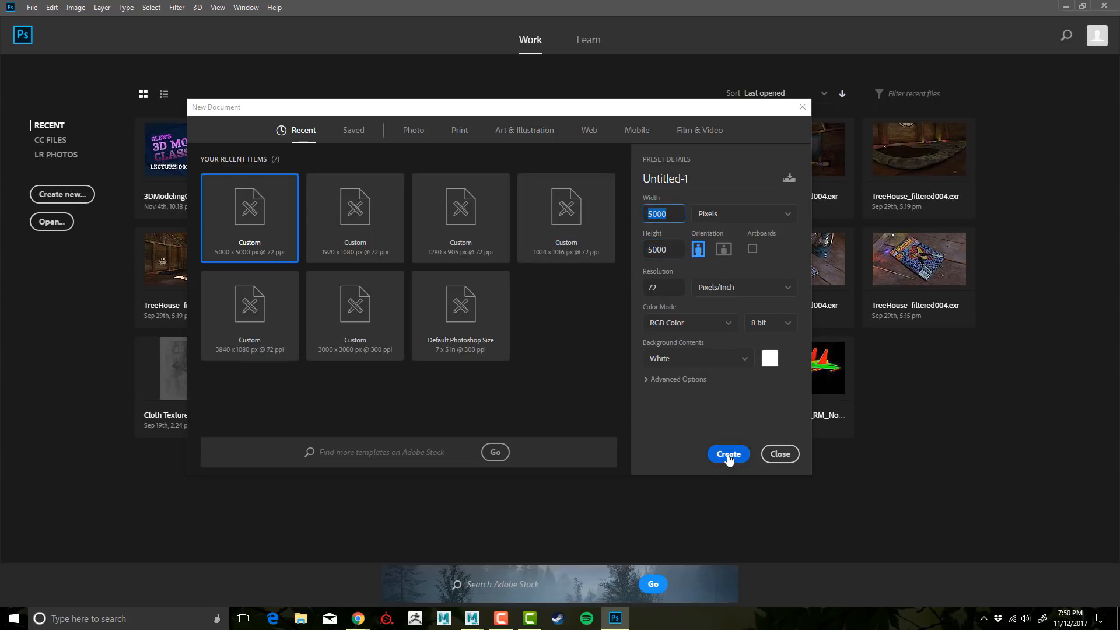
pyautogui.click(728, 454)
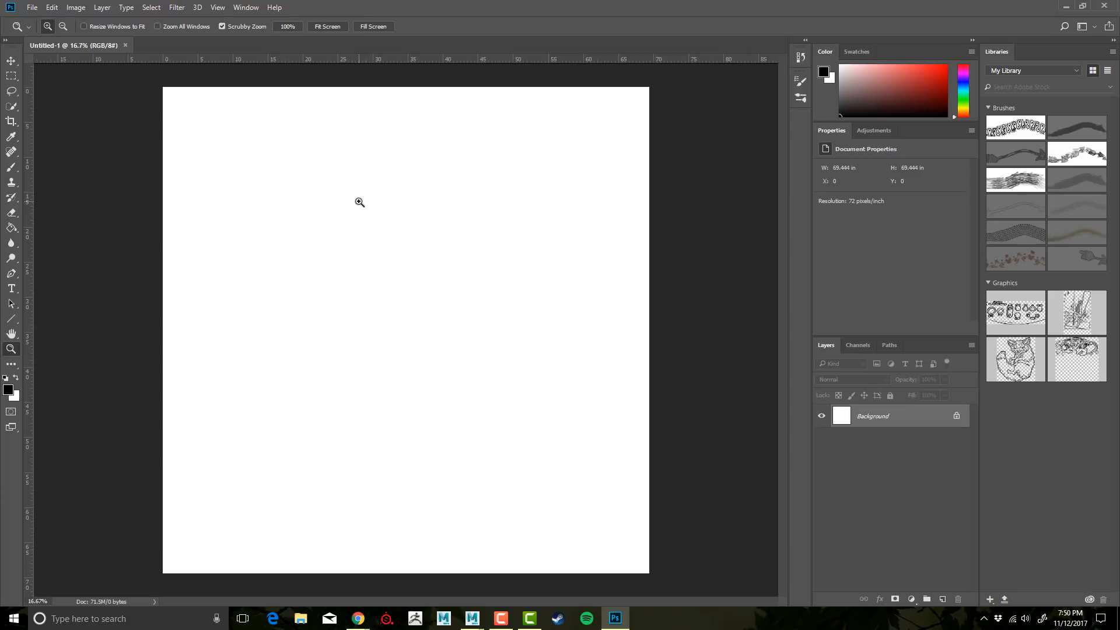
pyautogui.moveTo(312, 139)
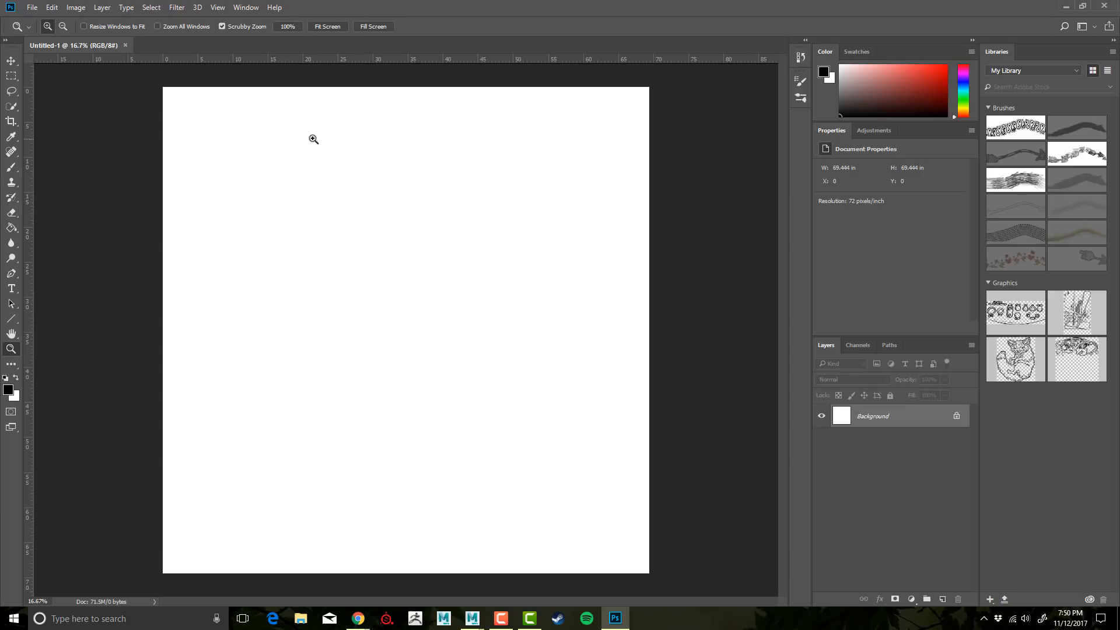
pyautogui.moveTo(326, 157)
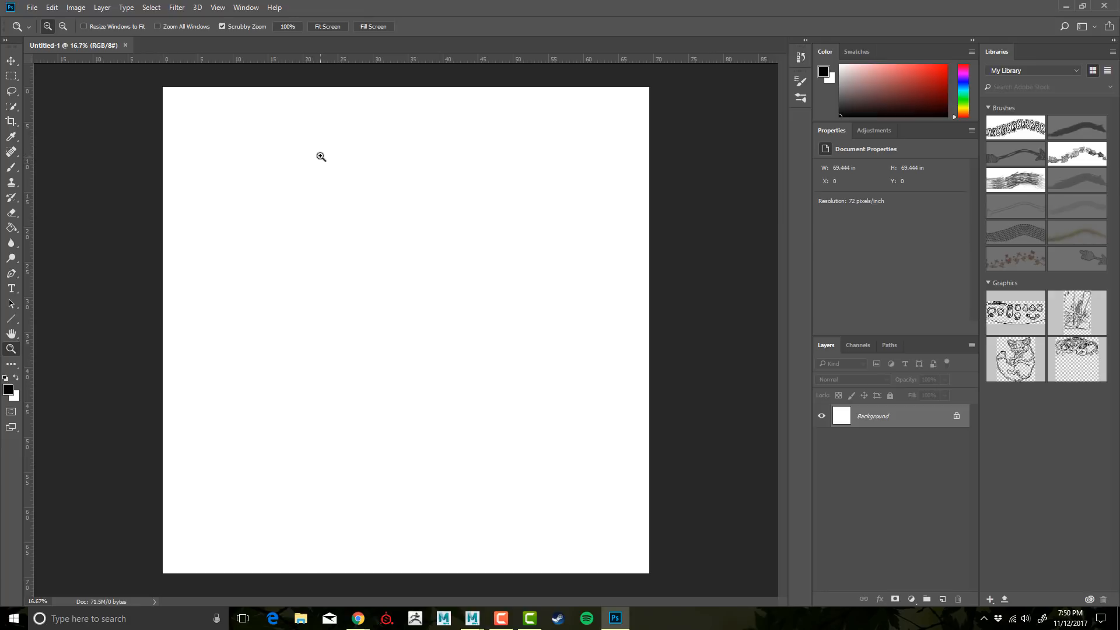
pyautogui.moveTo(264, 158)
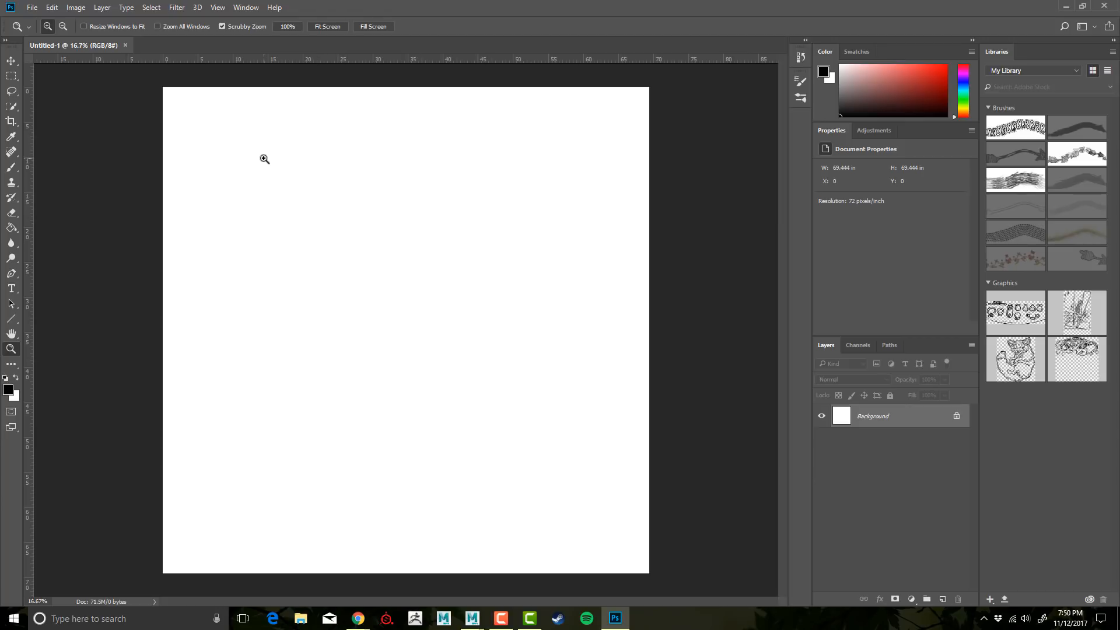
pyautogui.moveTo(414, 168)
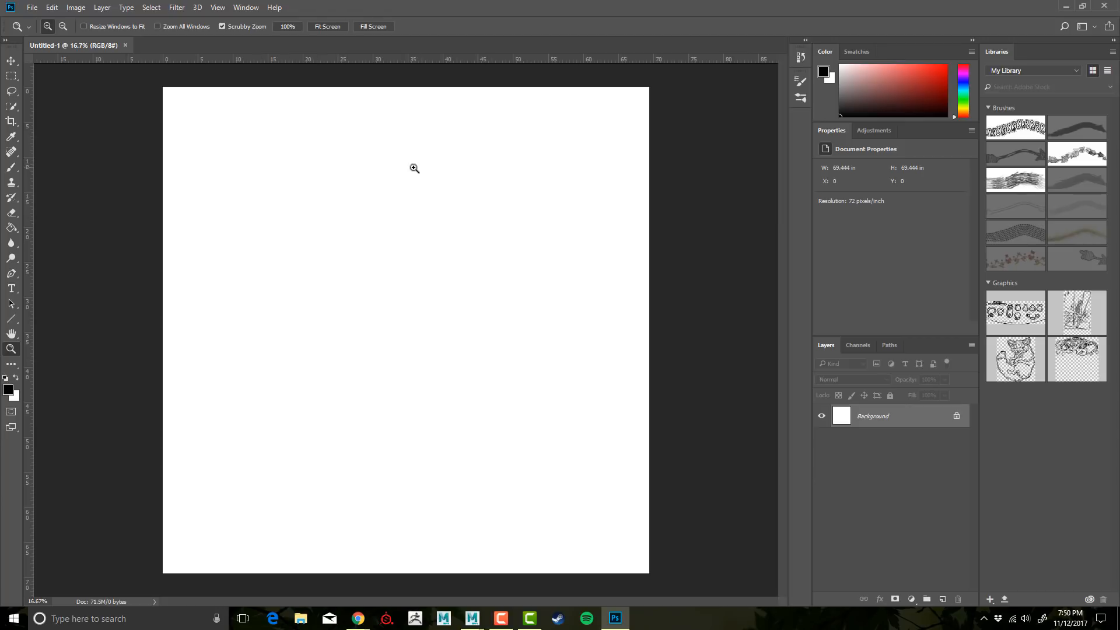
pyautogui.moveTo(189, 122)
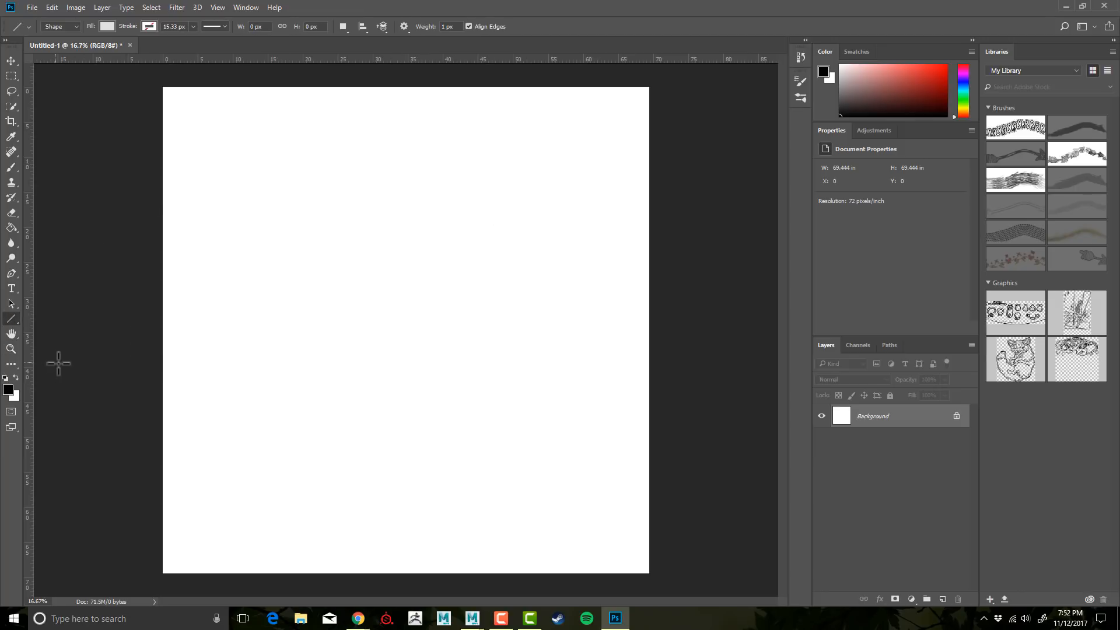
# Set the Line tool to no fill with a black 20 px stroke.
pyautogui.click(108, 26)
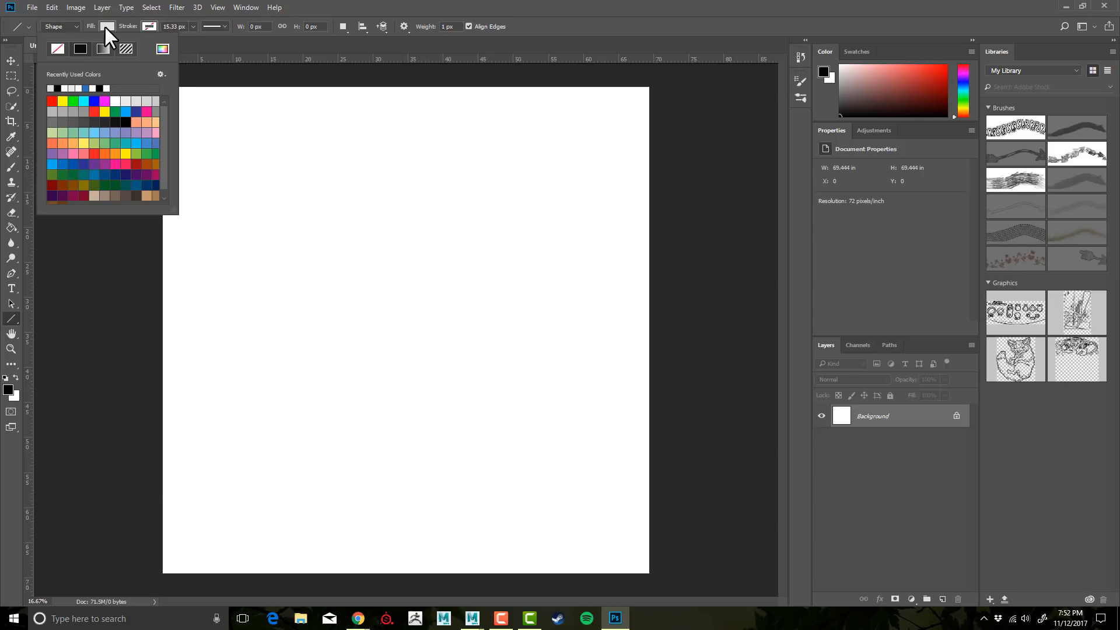
pyautogui.click(103, 49)
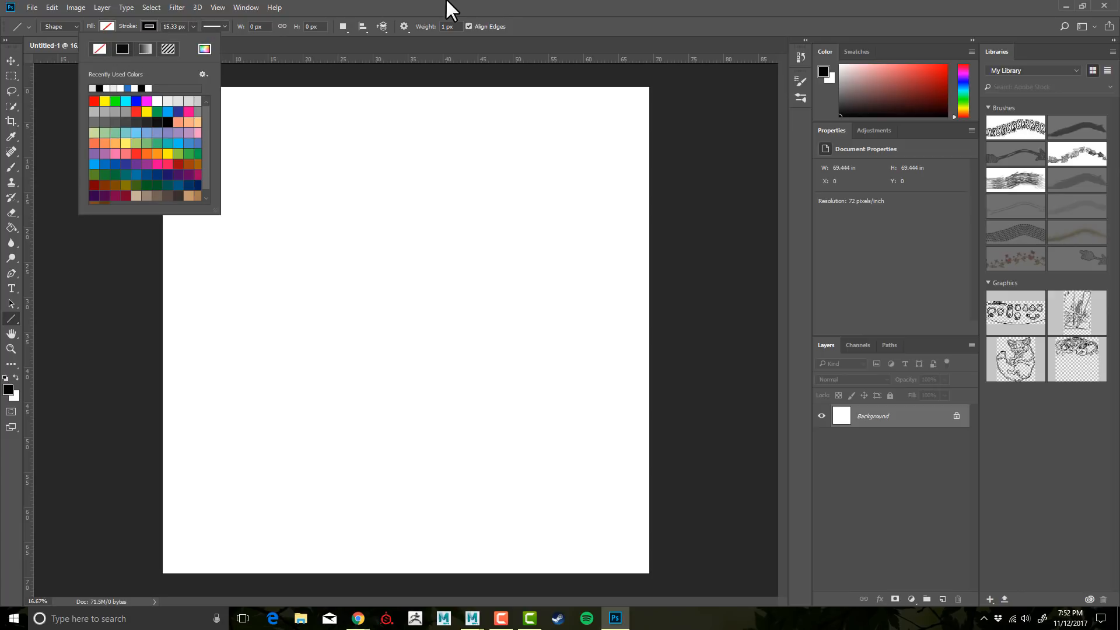
pyautogui.click(174, 27)
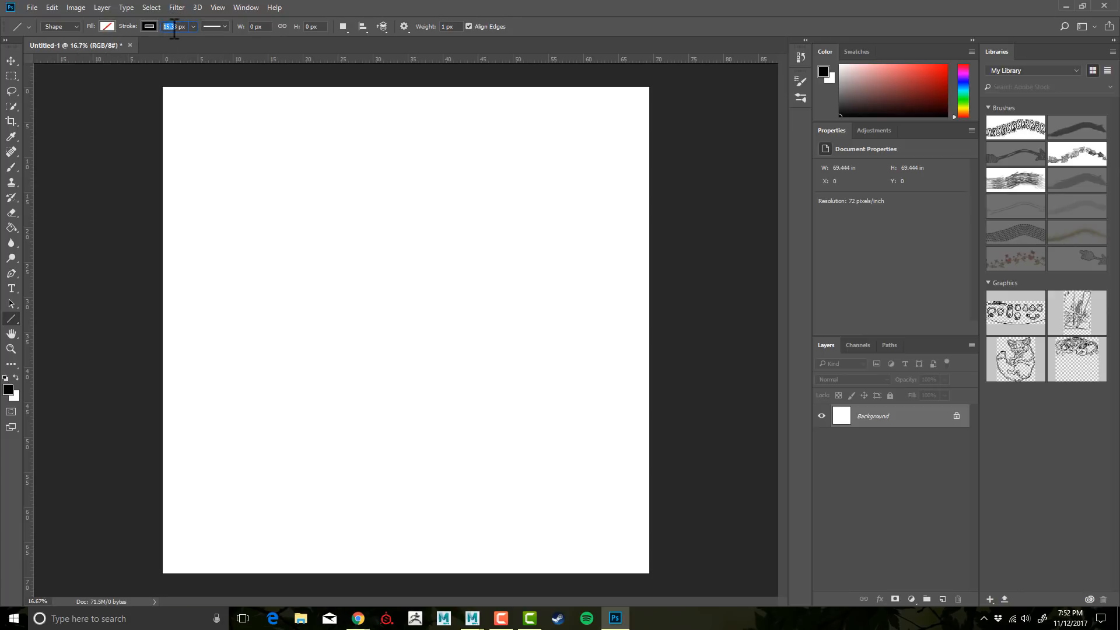
pyautogui.moveTo(175, 43)
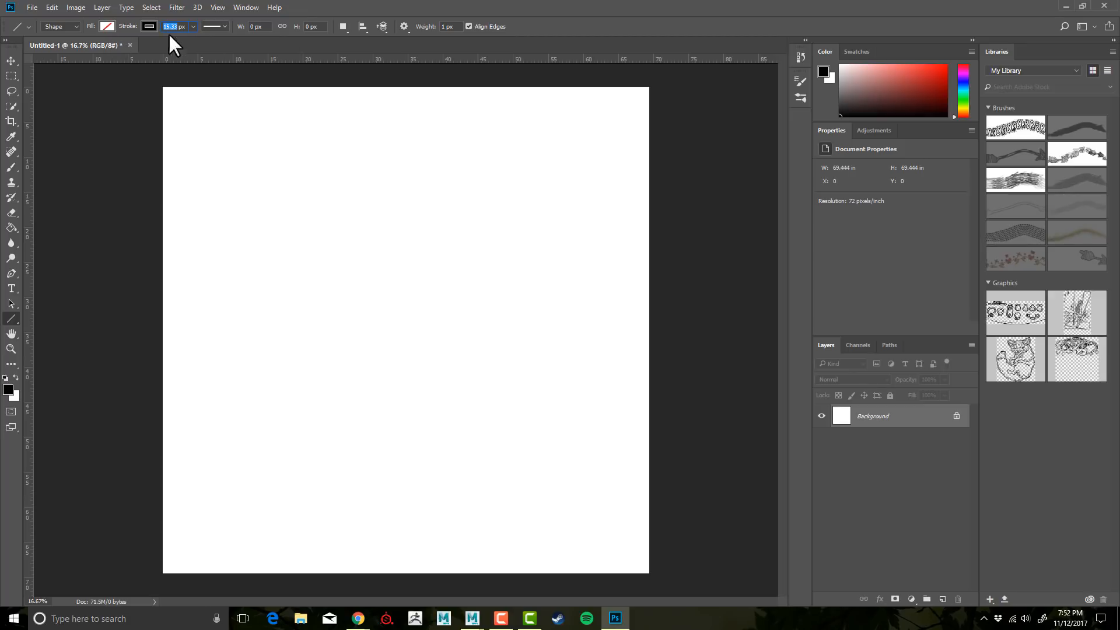
pyautogui.moveTo(127, 64)
pyautogui.write('20')
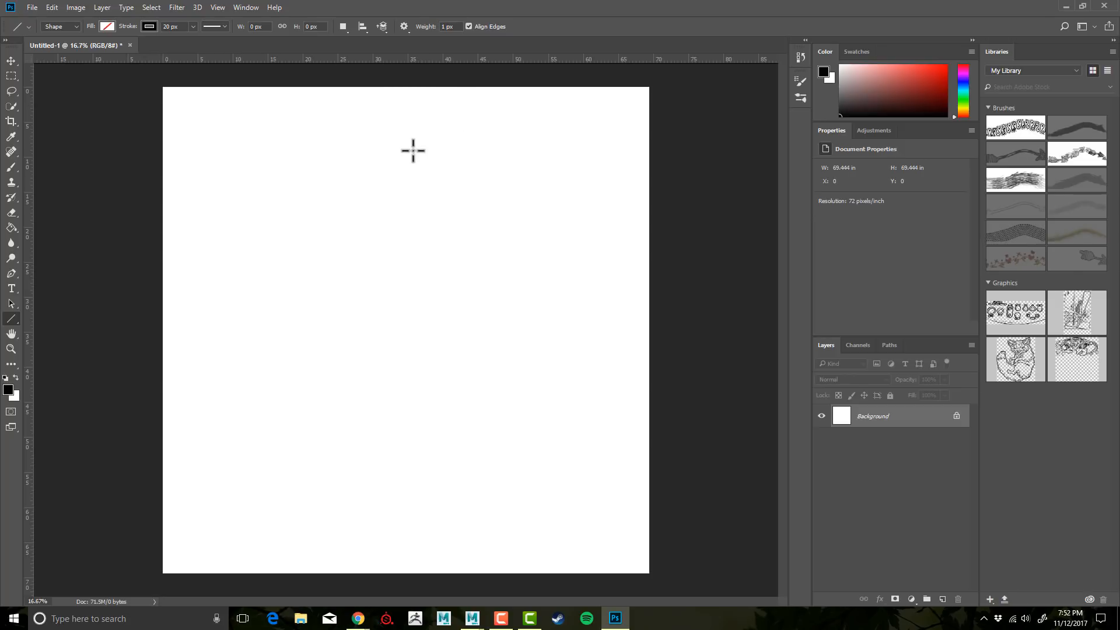
pyautogui.moveTo(398, 103)
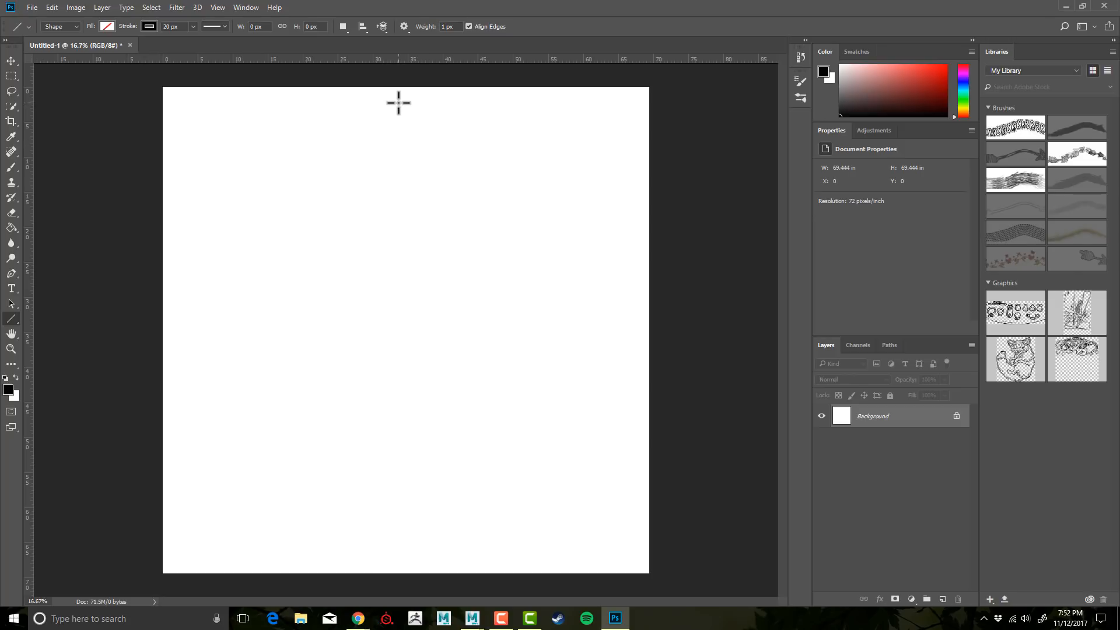
pyautogui.moveTo(391, 101)
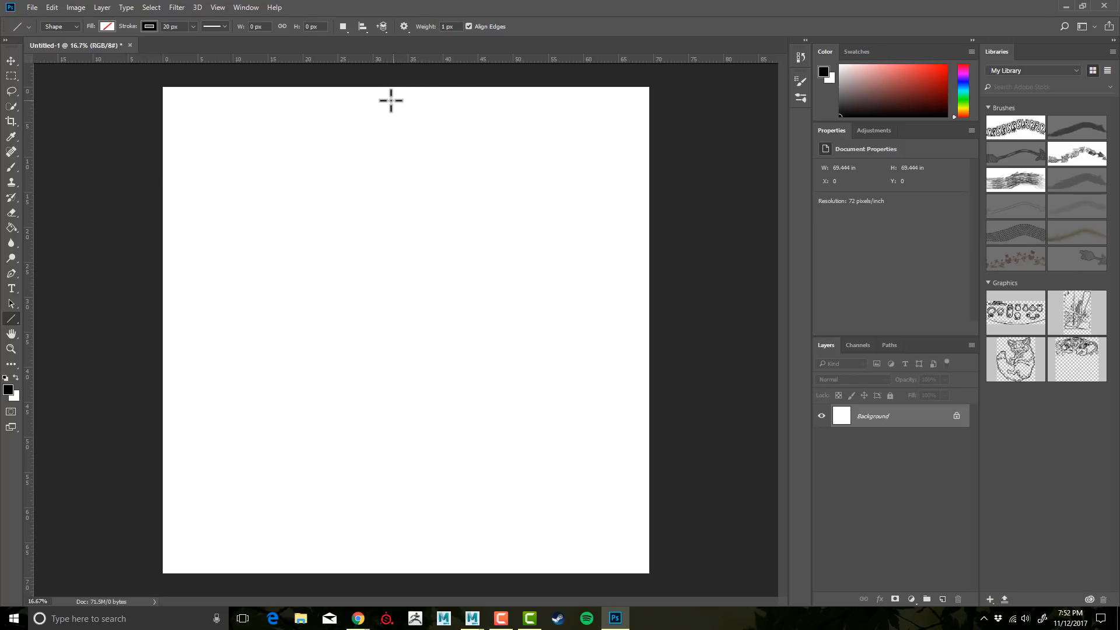
pyautogui.moveTo(396, 98)
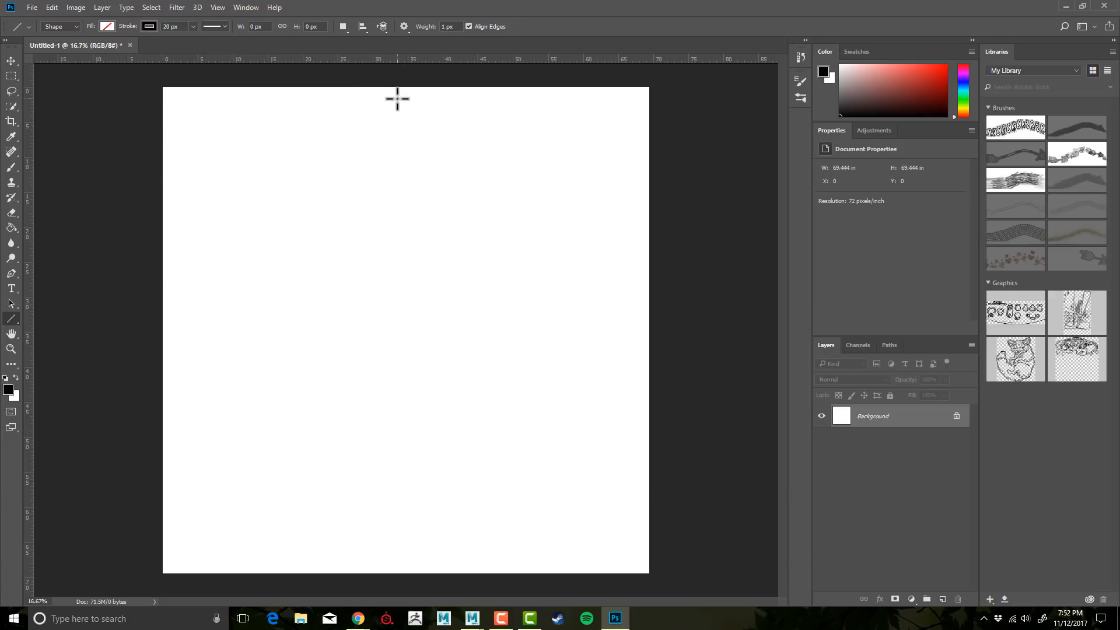
# Draw a vertical line from the top centre edge down to mid canvas.
pyautogui.moveTo(396, 98); pyautogui.dragTo(393, 336)
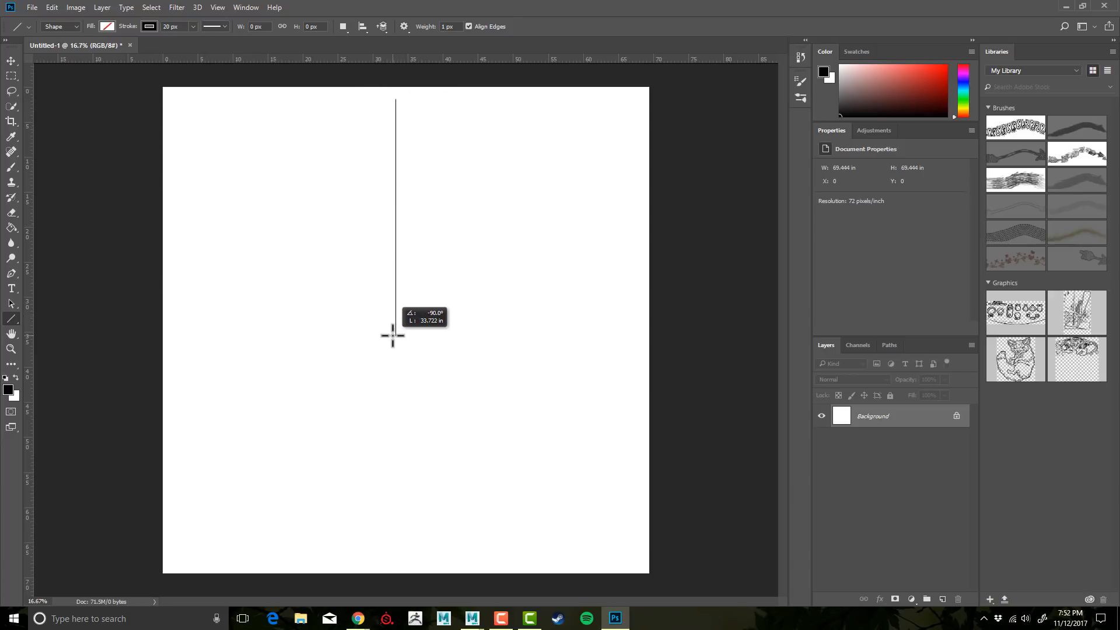
pyautogui.moveTo(404, 327)
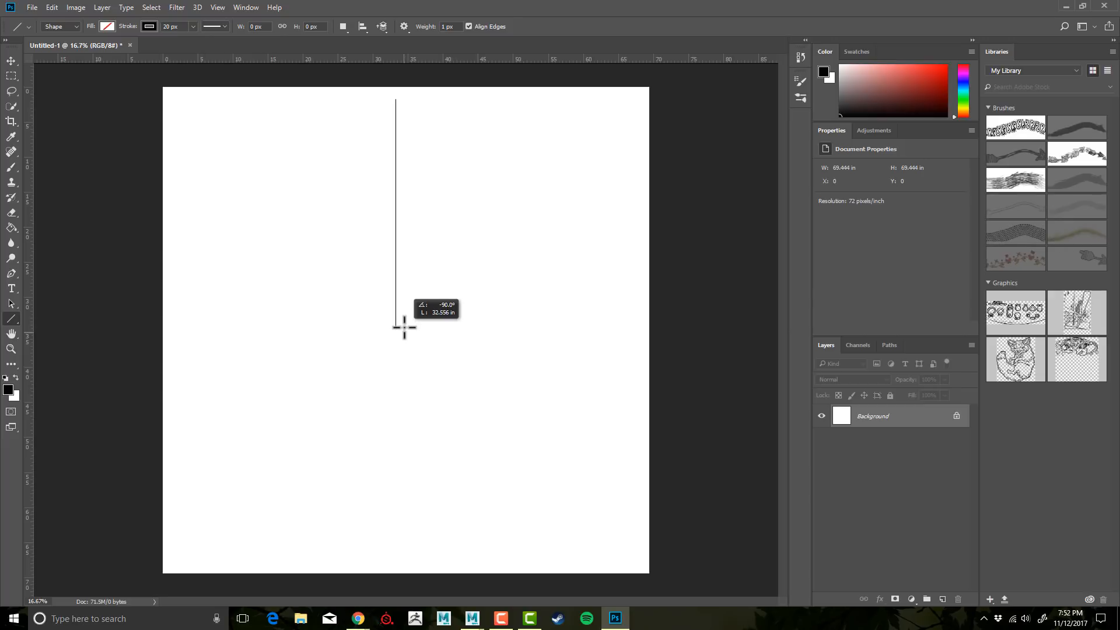
pyautogui.moveTo(396, 99); pyautogui.dragTo(395, 330)
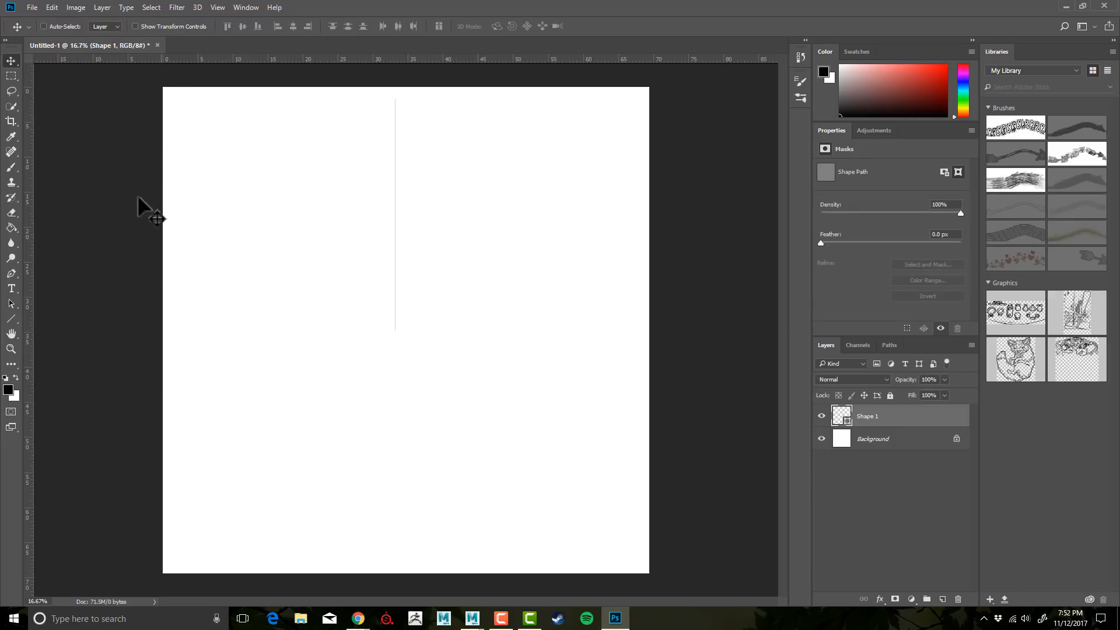
pyautogui.moveTo(964, 480)
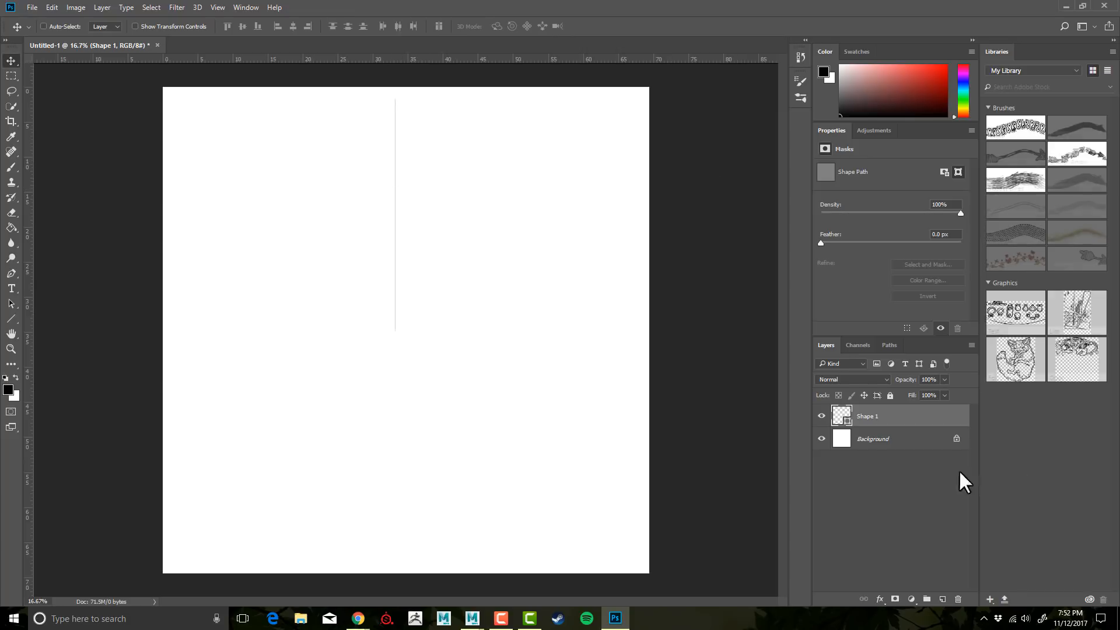
pyautogui.moveTo(848, 421)
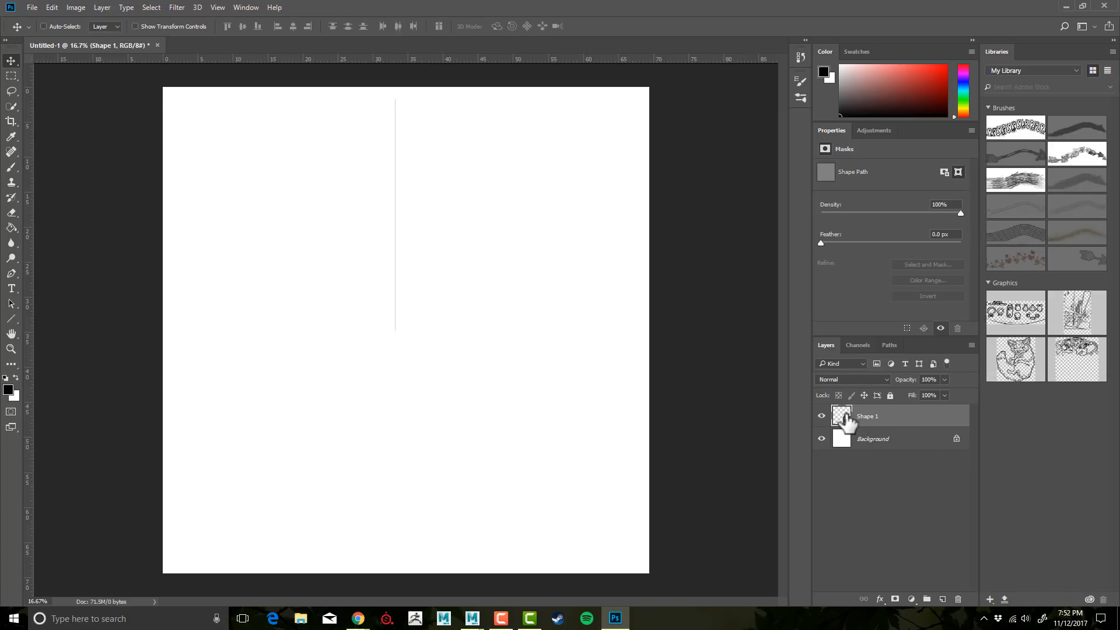
pyautogui.moveTo(392, 182)
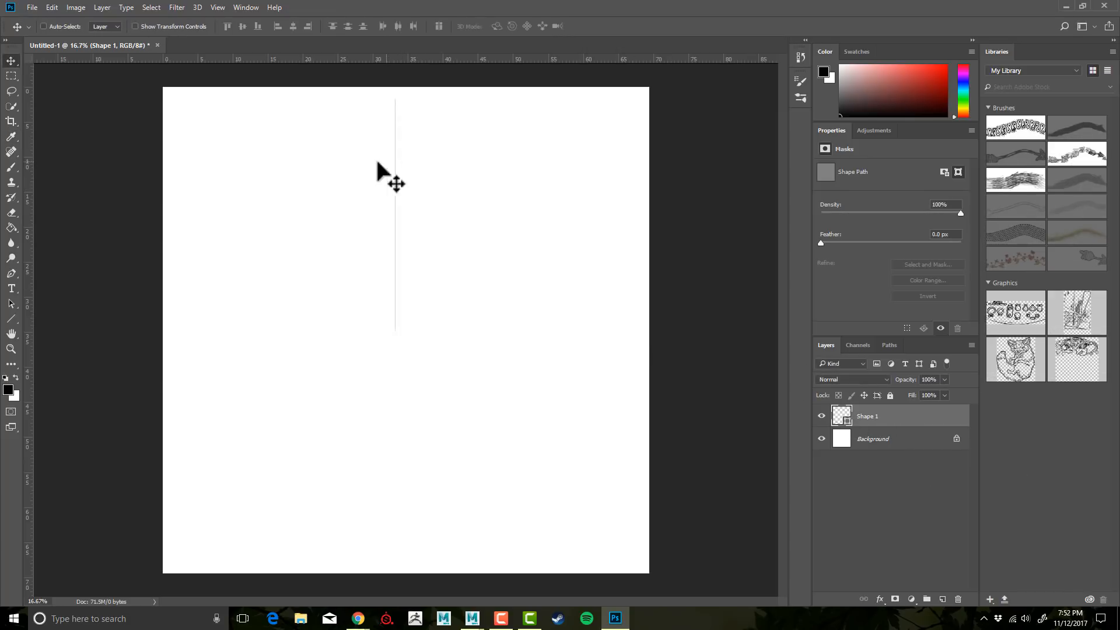
pyautogui.moveTo(721, 349)
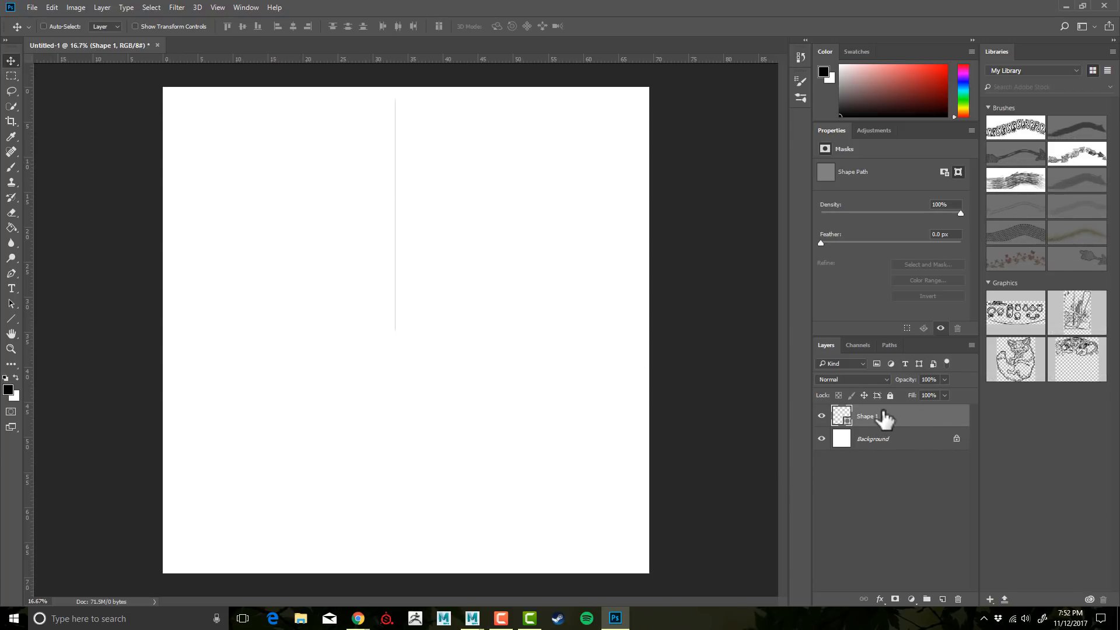
# Duplicate the Shape 1 line layer.
pyautogui.rightClick(866, 415)
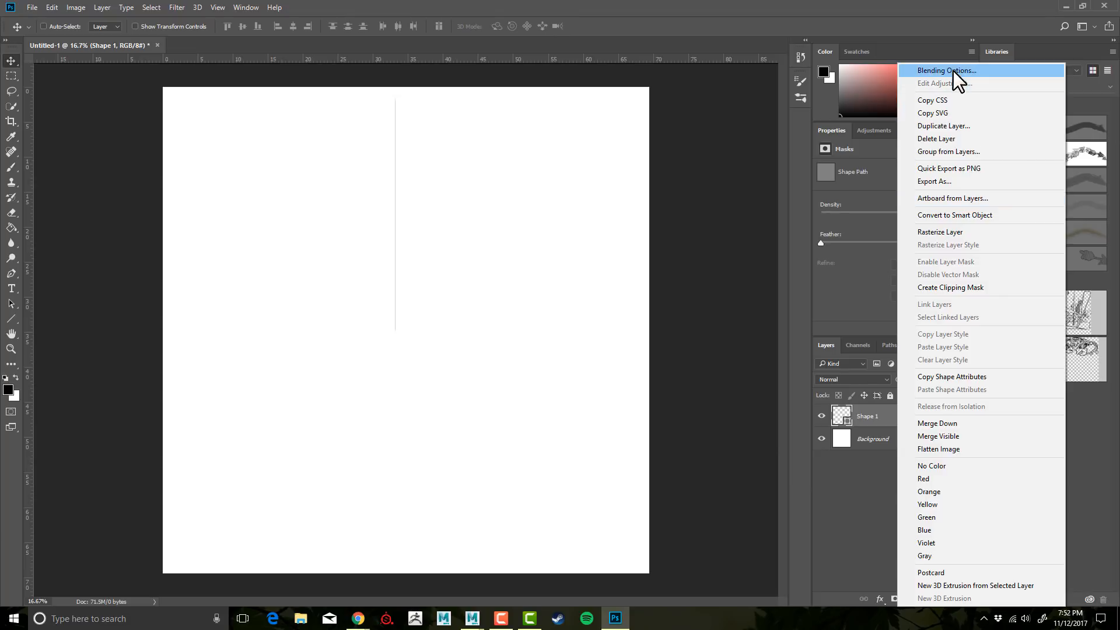
pyautogui.click(942, 126)
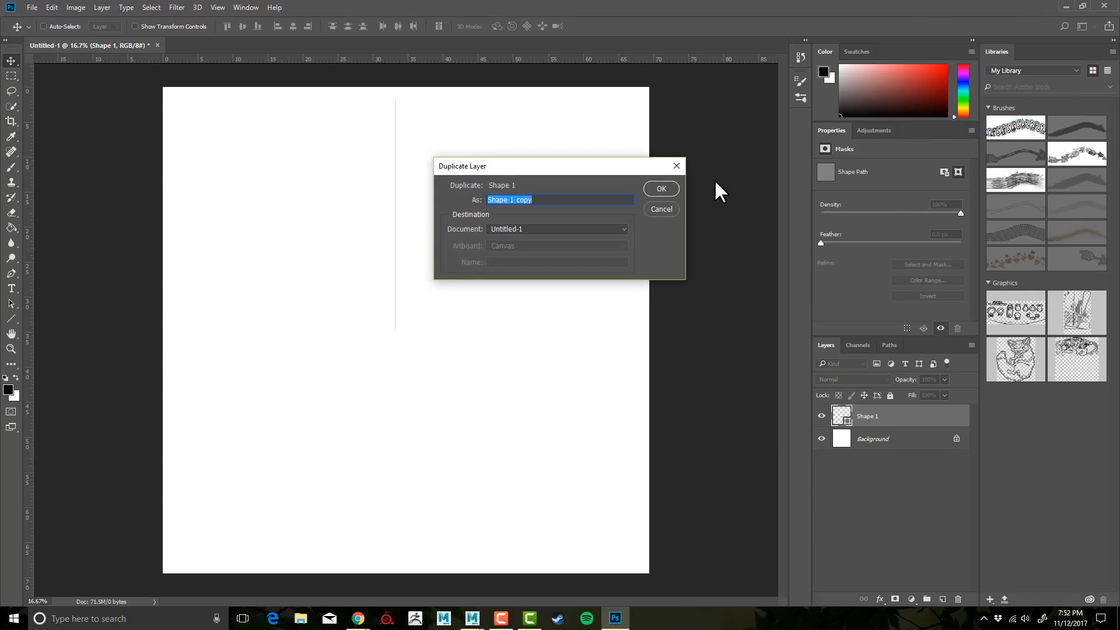
pyautogui.click(659, 189)
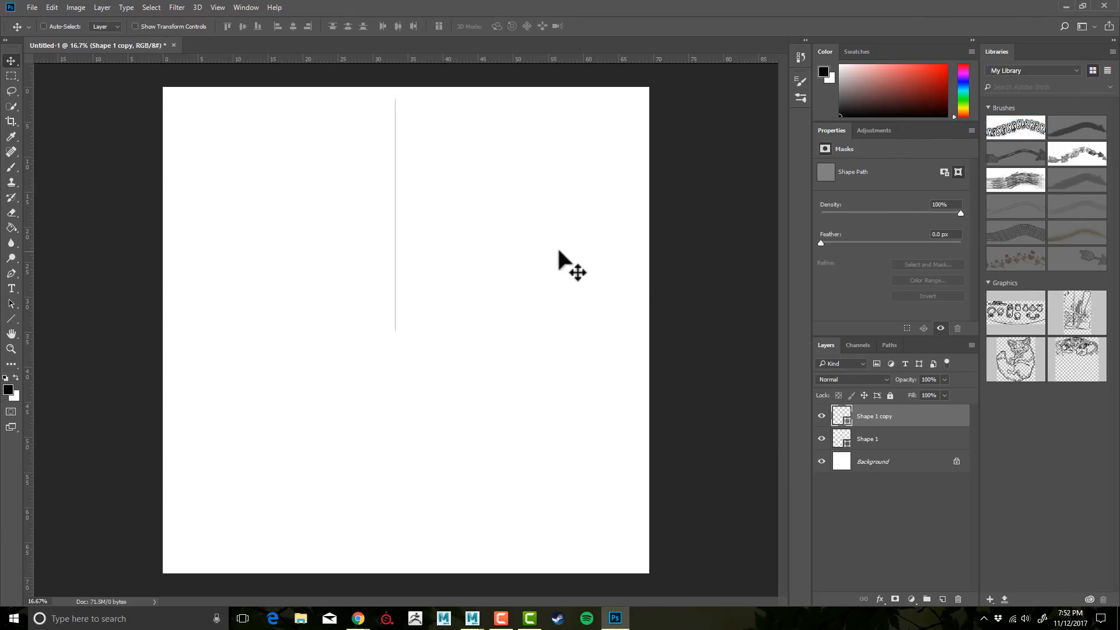
pyautogui.moveTo(141, 112)
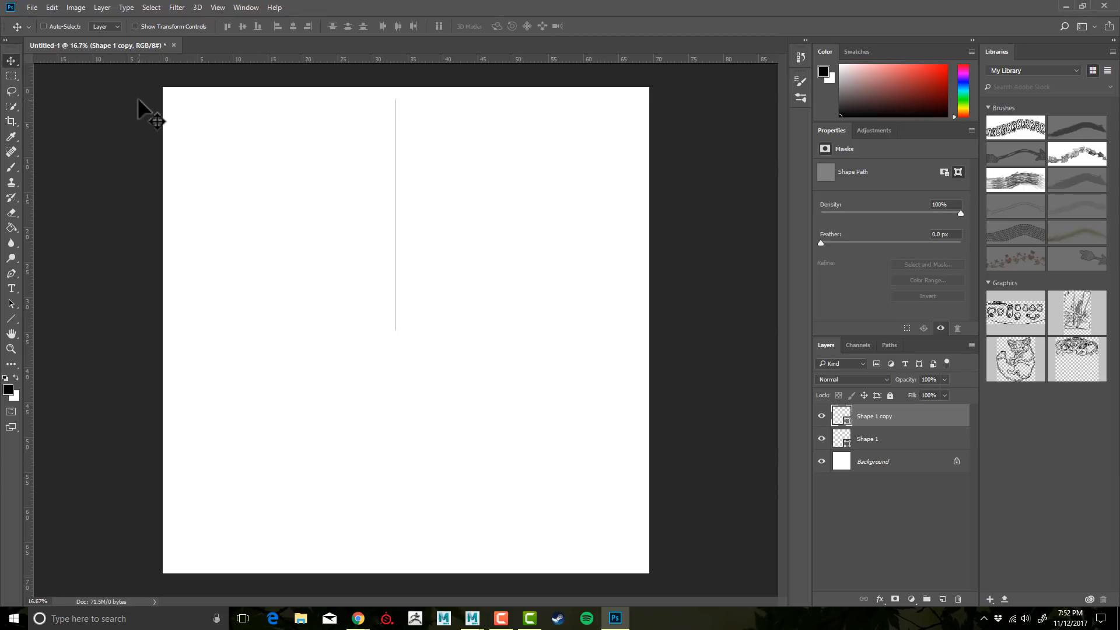
pyautogui.moveTo(147, 118)
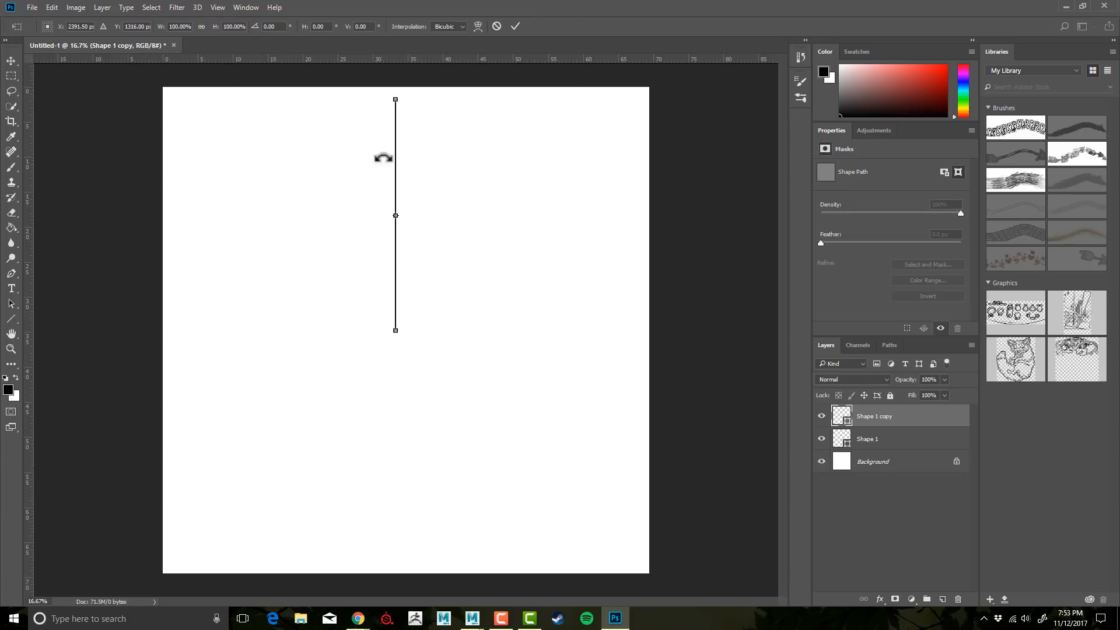
pyautogui.moveTo(44, 34)
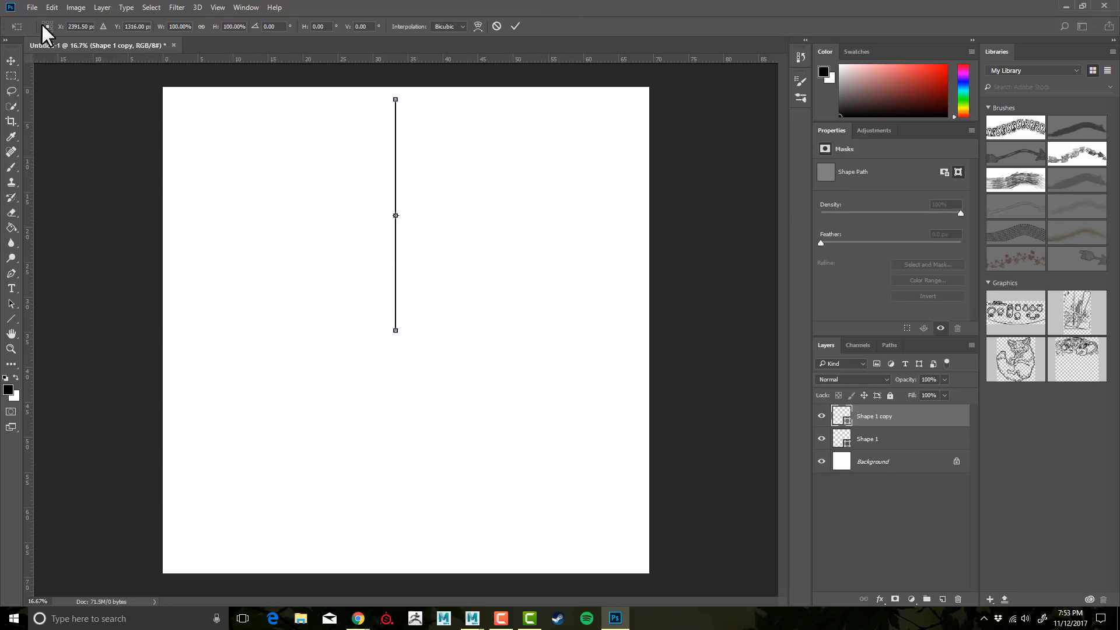
pyautogui.moveTo(47, 37)
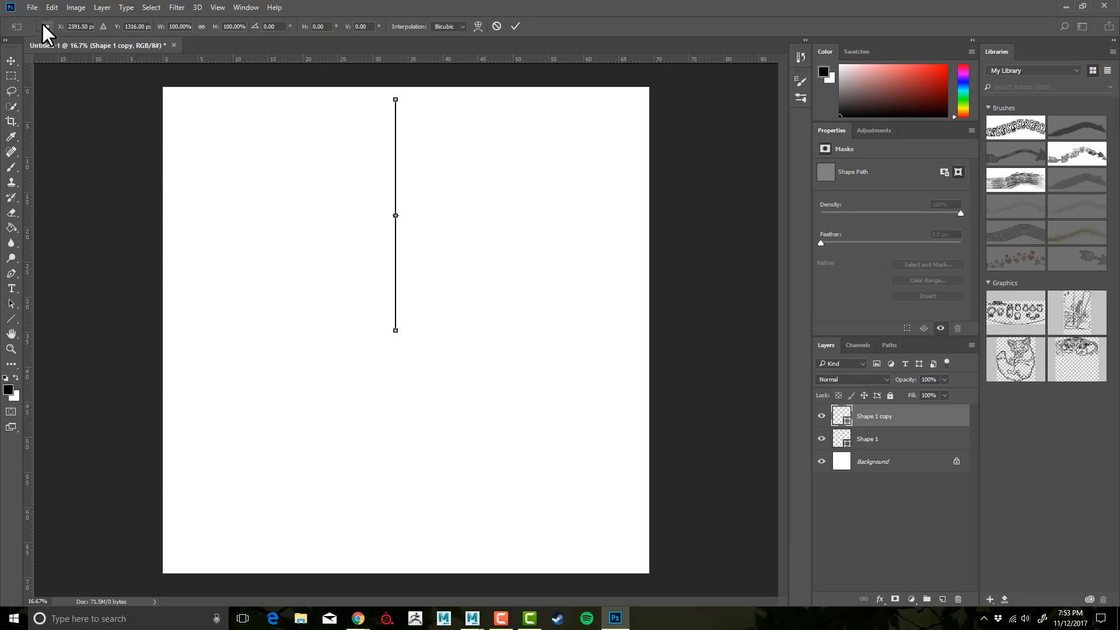
pyautogui.moveTo(48, 38)
pyautogui.write('250')
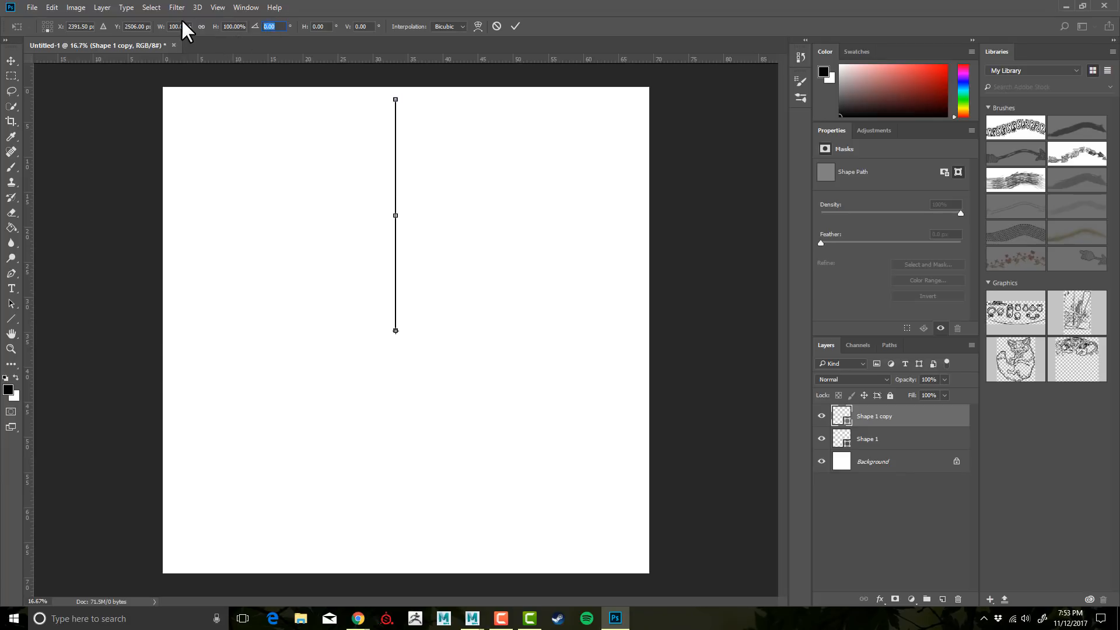
# Rotate the copied line -30° about its bottom end so the lines form a wedge.
pyautogui.write('30')
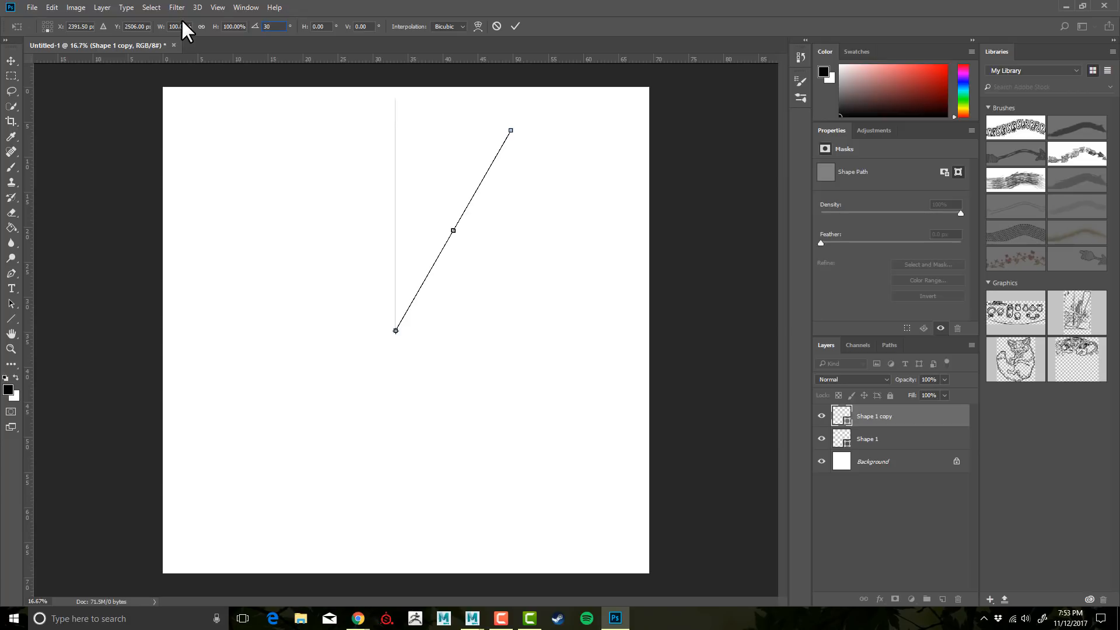
pyautogui.write('0')
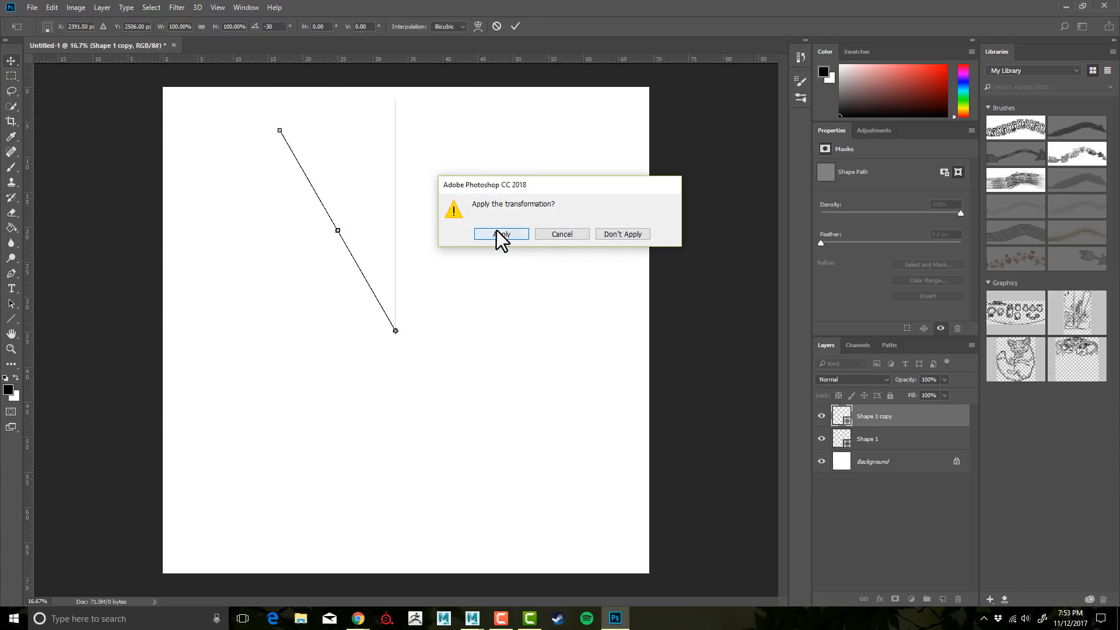
pyautogui.click(501, 233)
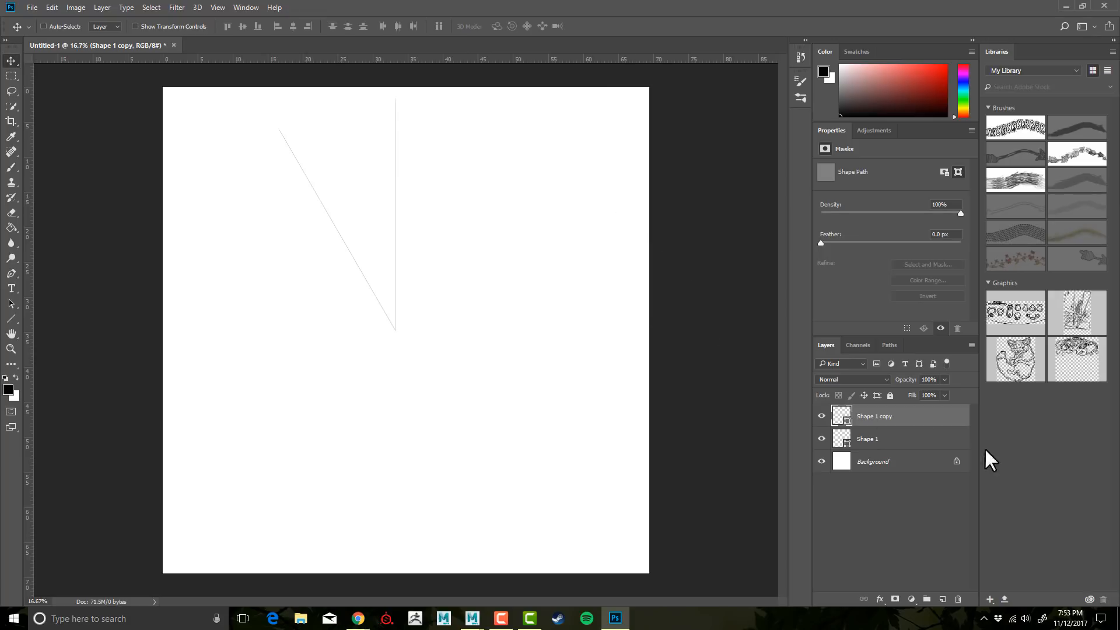
pyautogui.moveTo(599, 400)
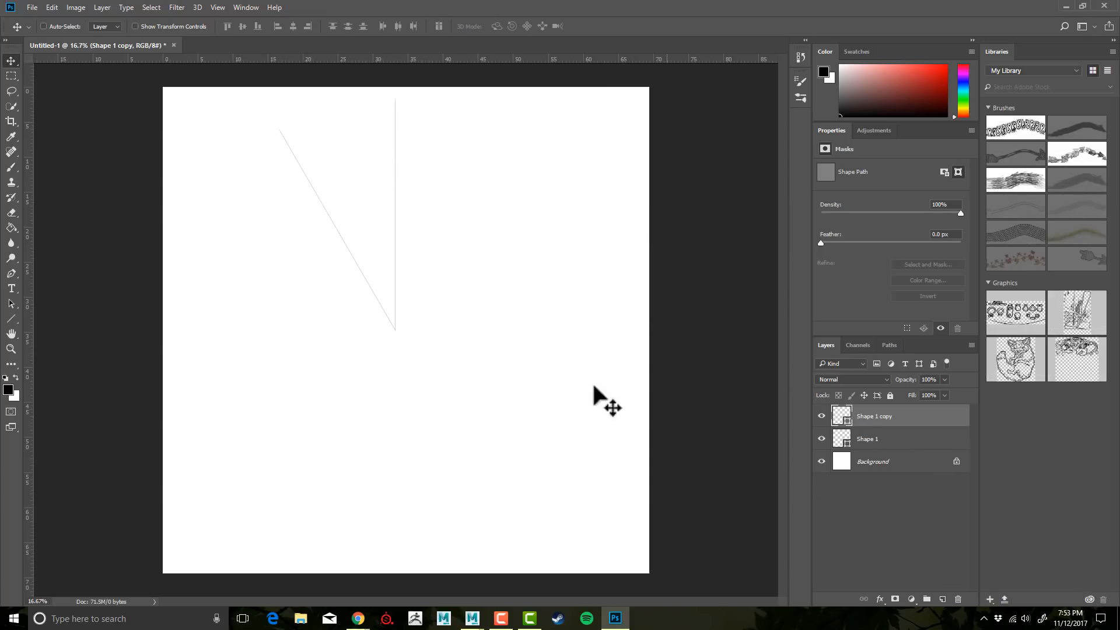
pyautogui.moveTo(6, 463)
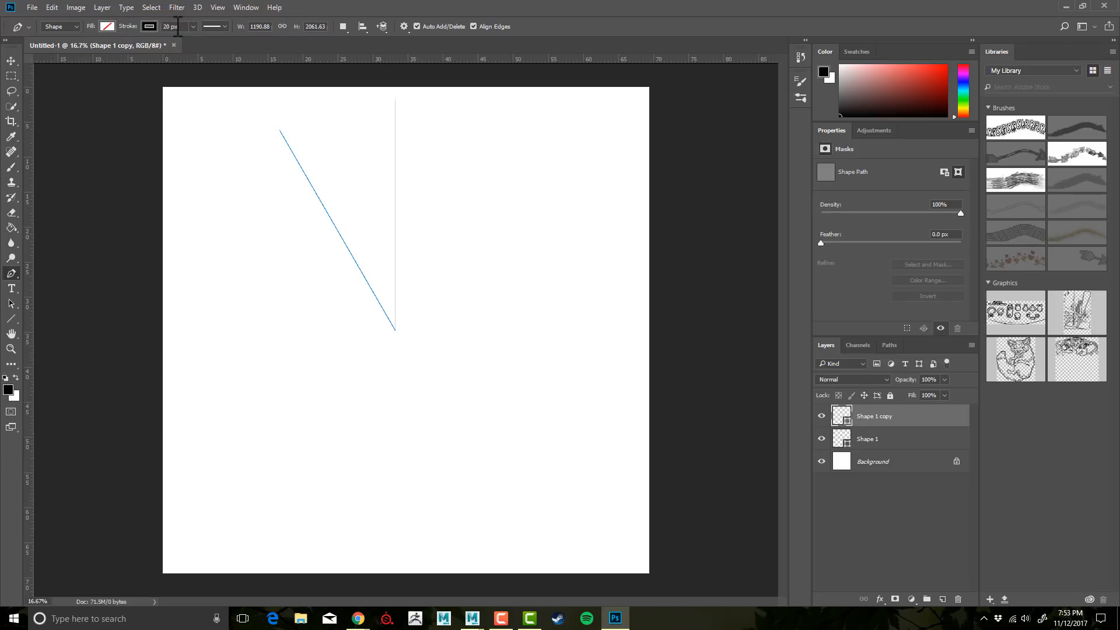
# Start tracing the gray wedge triangle with the Pen tool from the top of the vertical line.
pyautogui.click(107, 27)
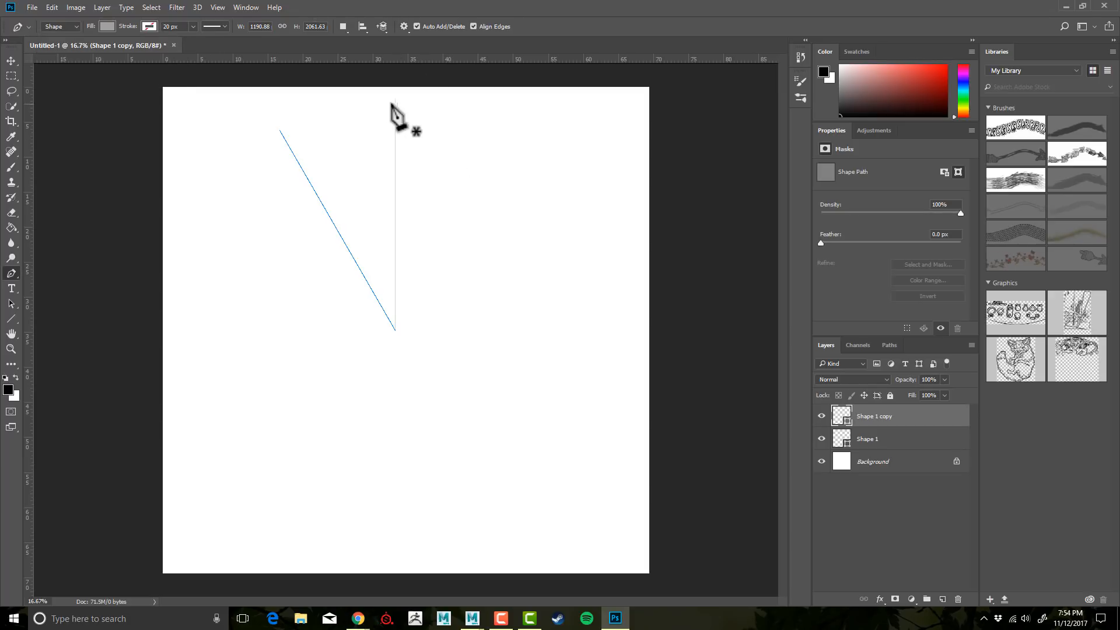
pyautogui.moveTo(401, 114)
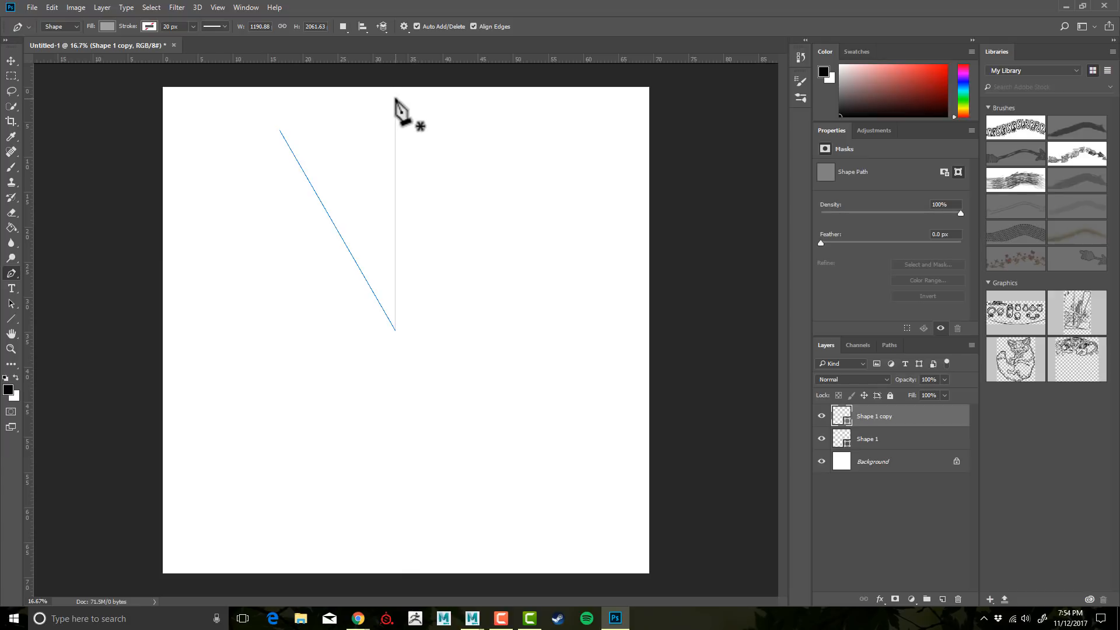
pyautogui.click(396, 98)
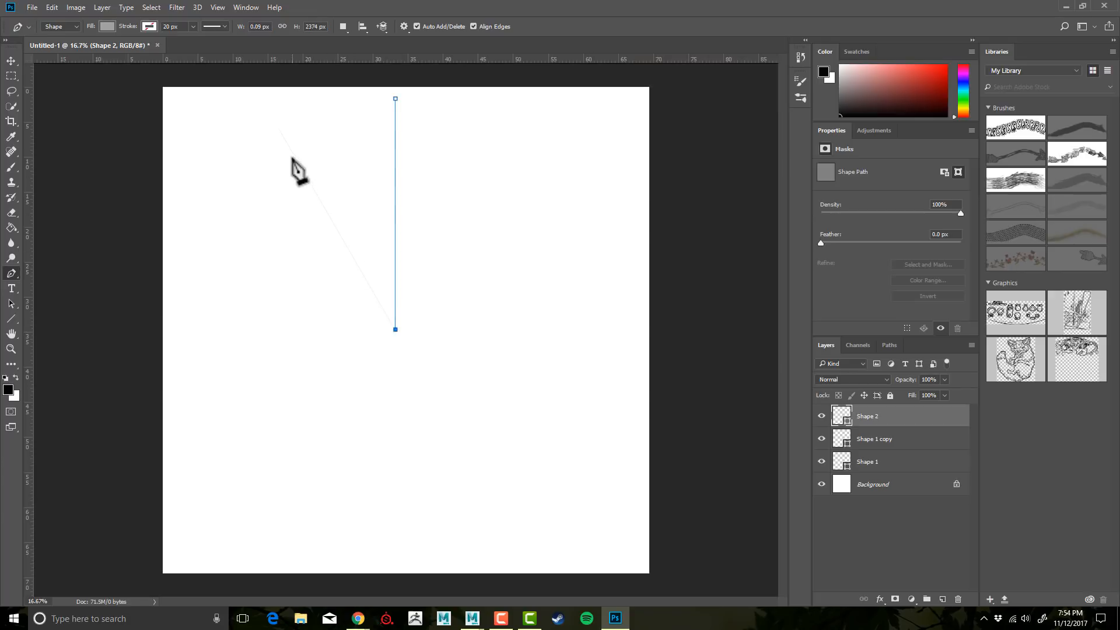
pyautogui.moveTo(286, 139)
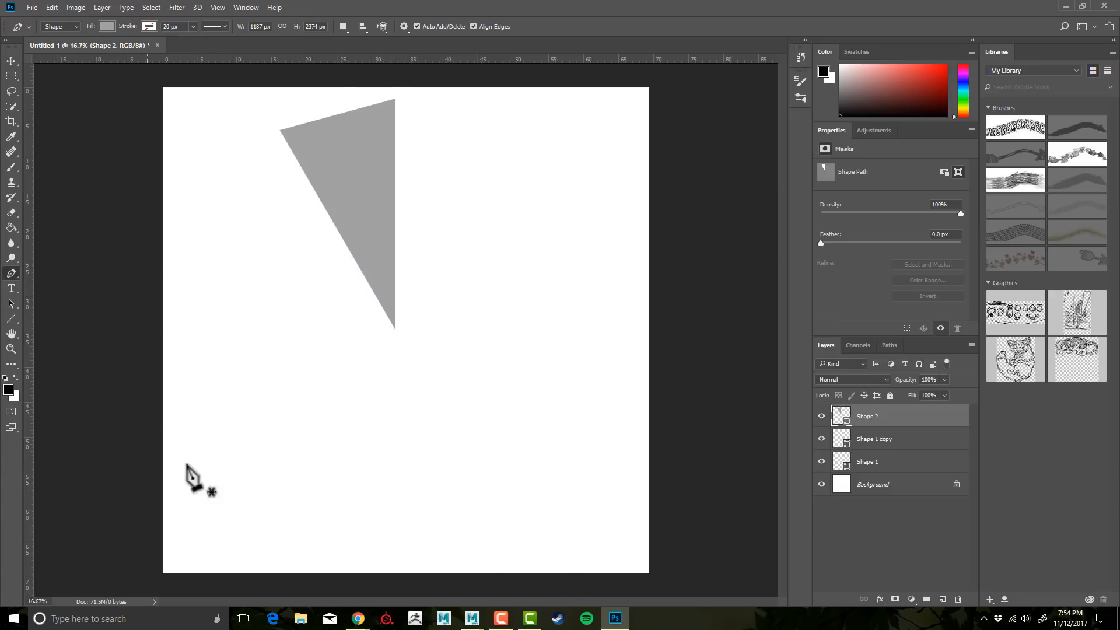
pyautogui.moveTo(865, 477)
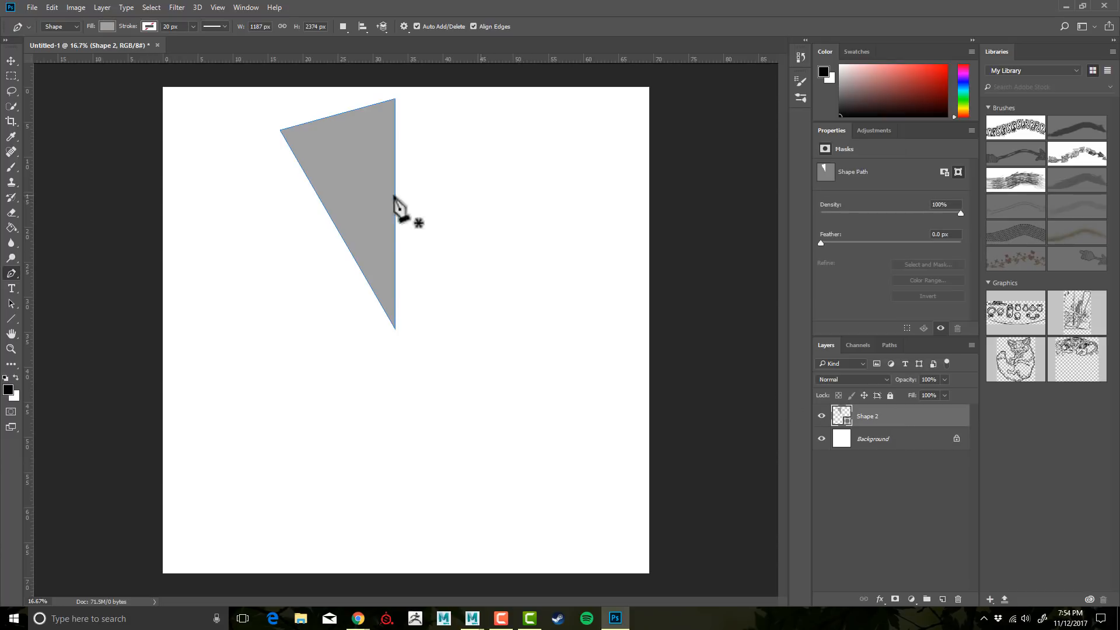
pyautogui.moveTo(561, 393)
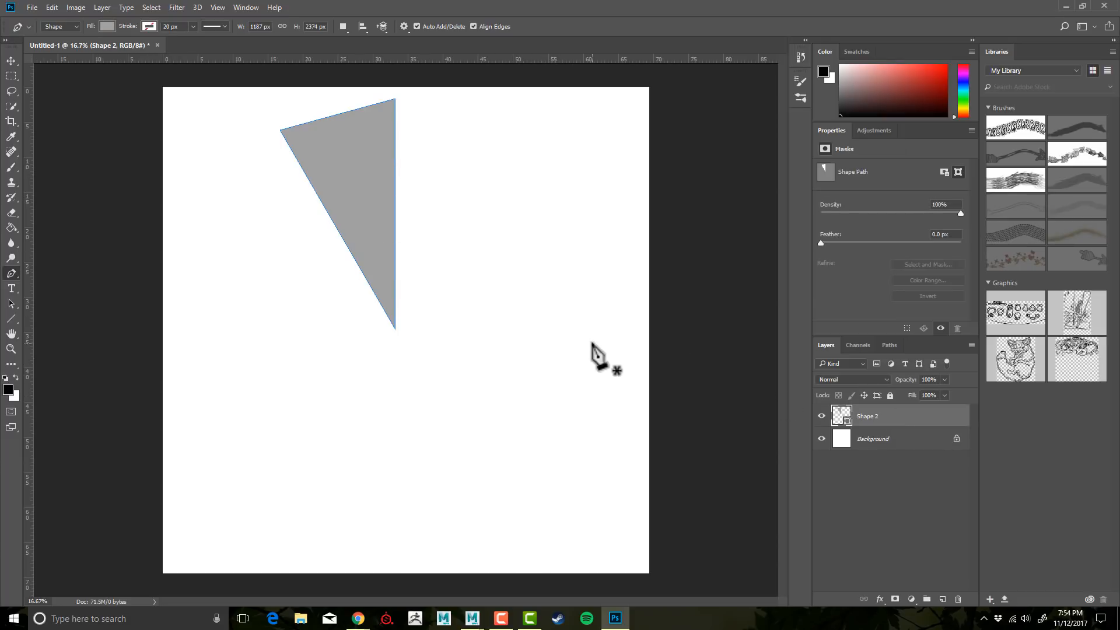
pyautogui.moveTo(518, 446)
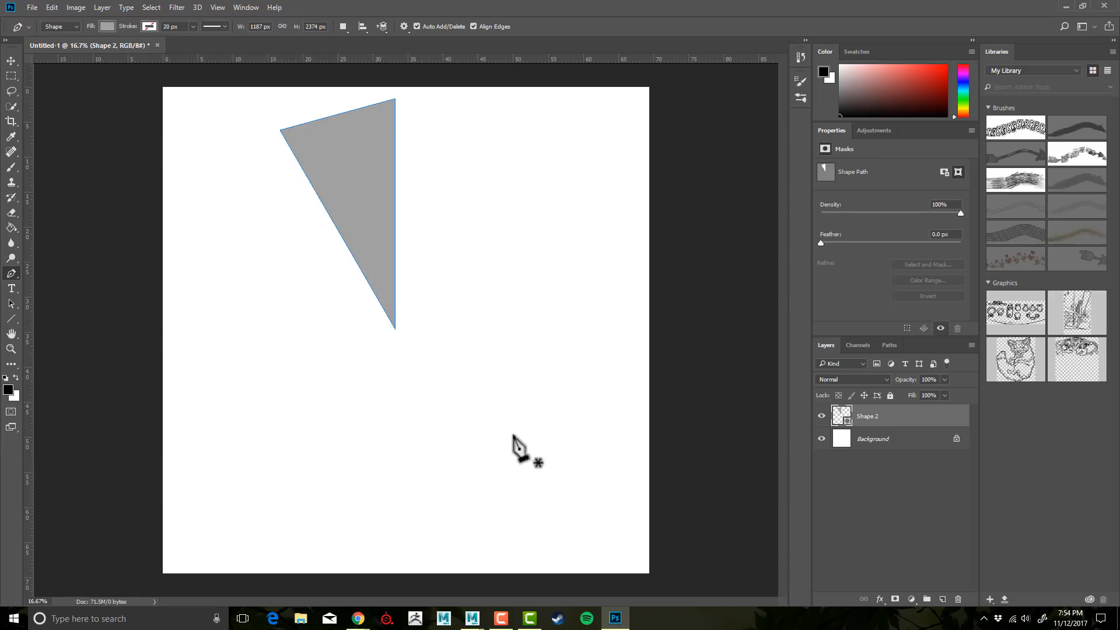
pyautogui.moveTo(285, 145)
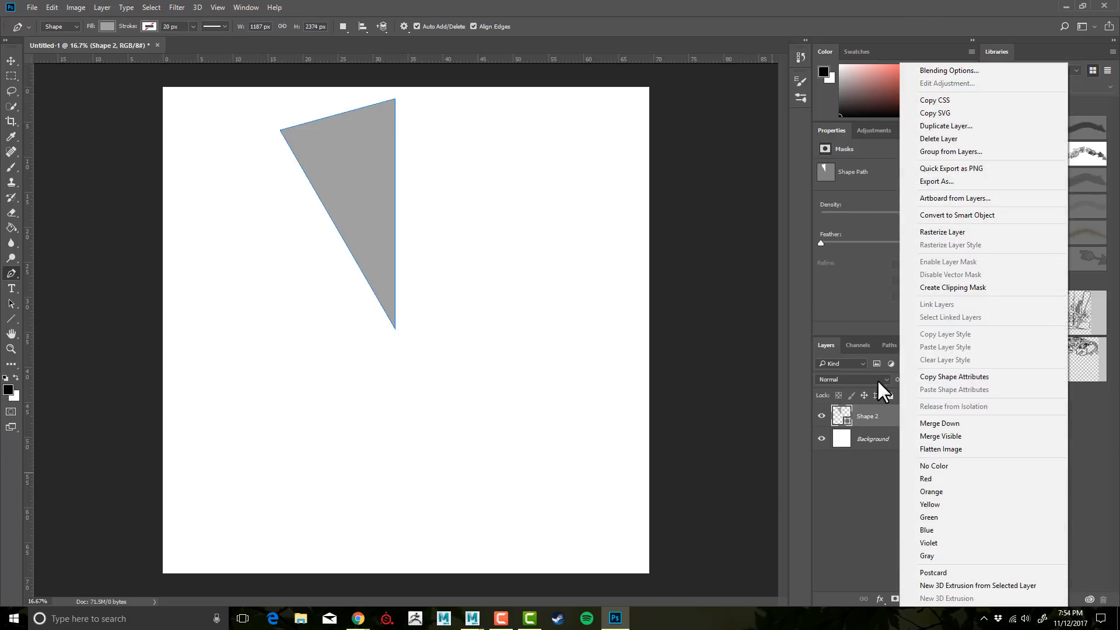
pyautogui.moveTo(934, 101)
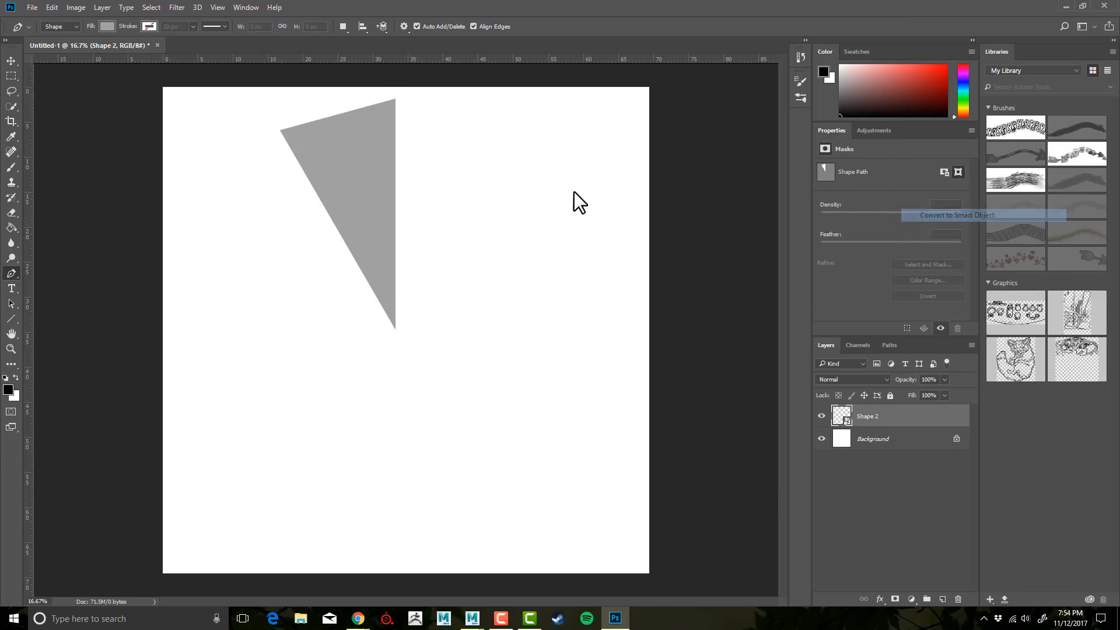
pyautogui.click(955, 215)
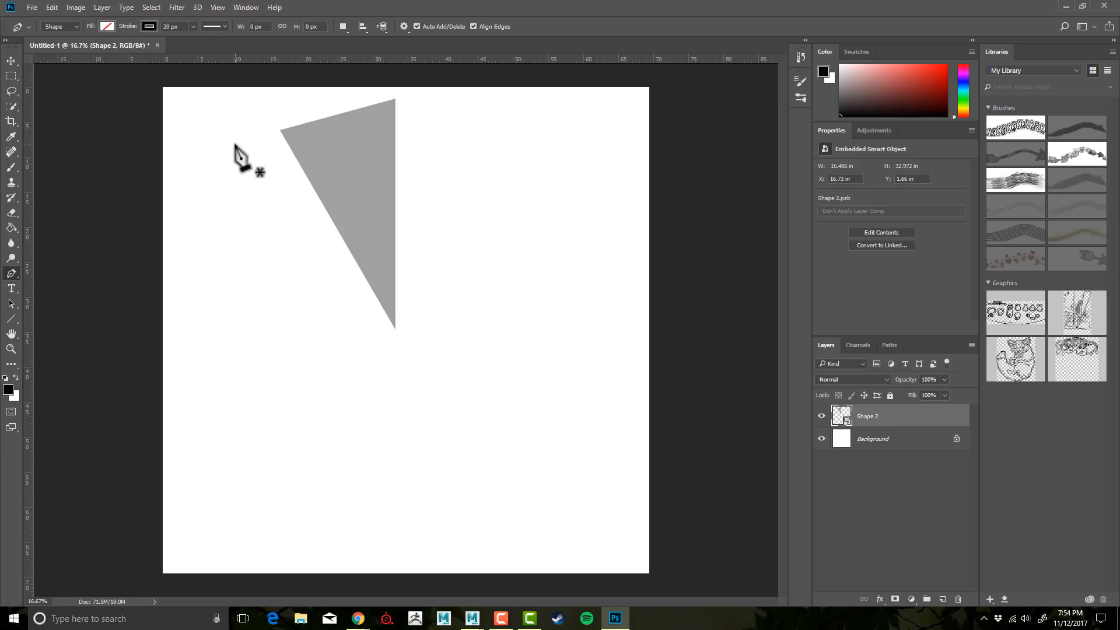
pyautogui.moveTo(192, 193)
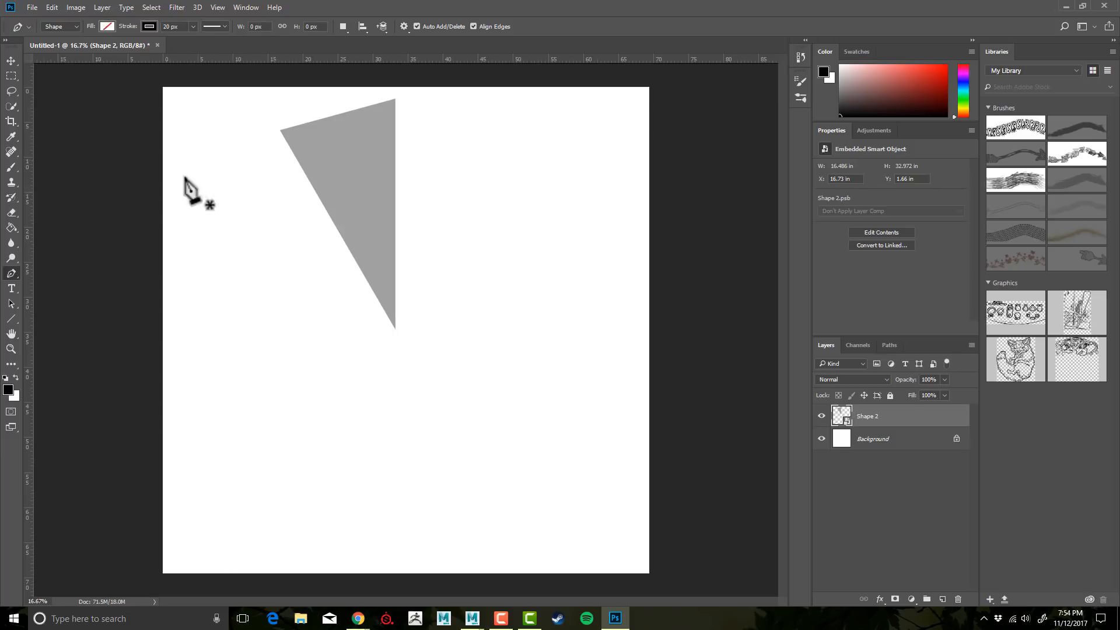
pyautogui.moveTo(448, 179)
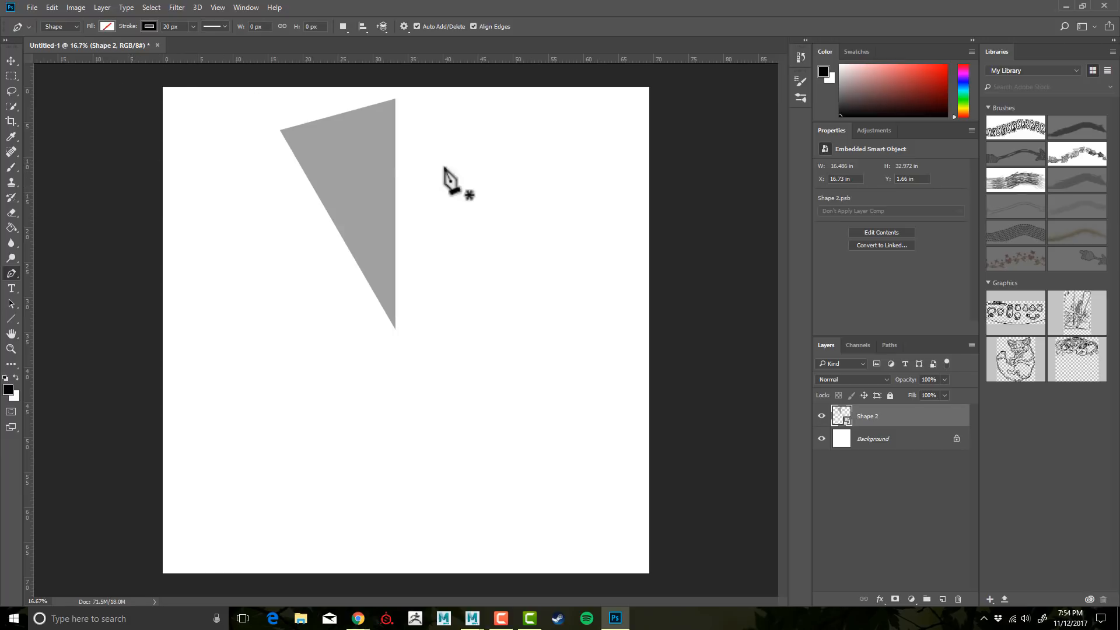
pyautogui.moveTo(492, 333)
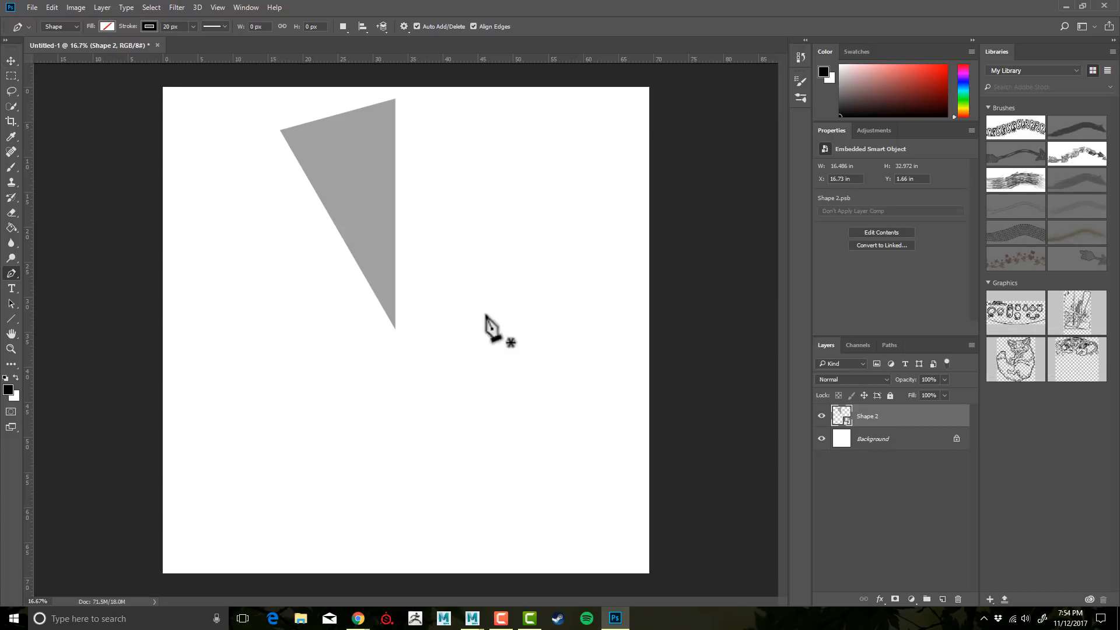
pyautogui.moveTo(864, 354)
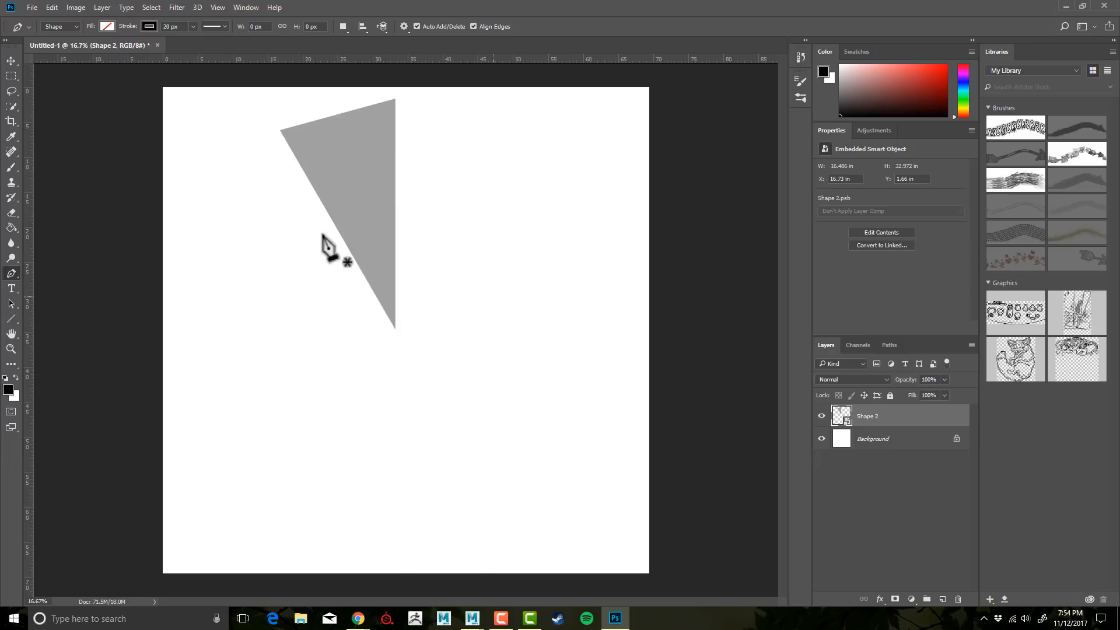
pyautogui.moveTo(381, 177)
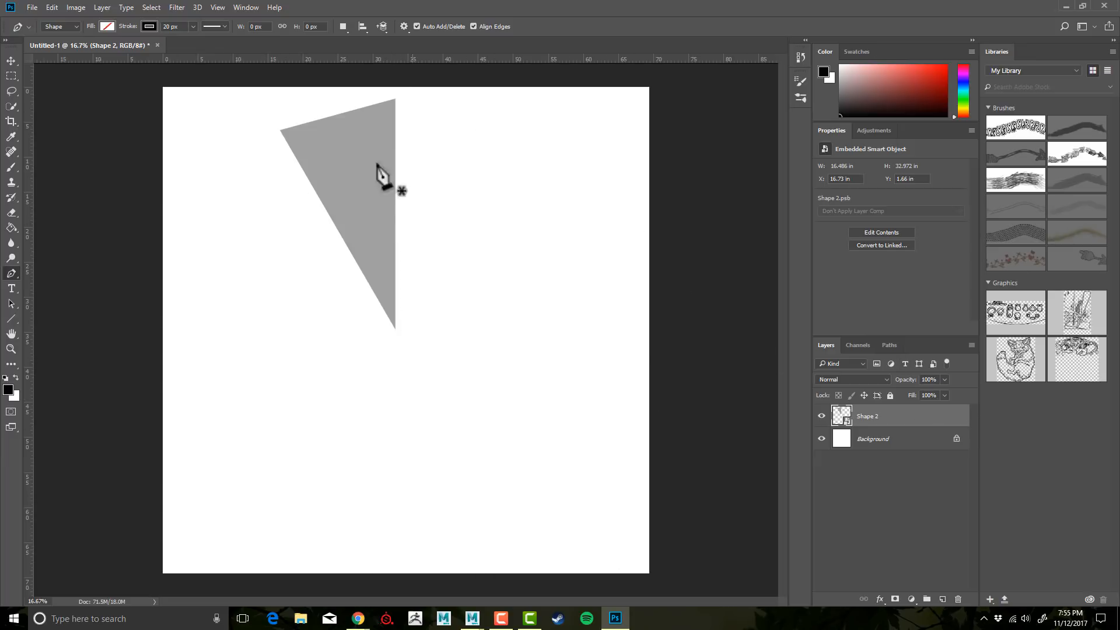
pyautogui.moveTo(724, 407)
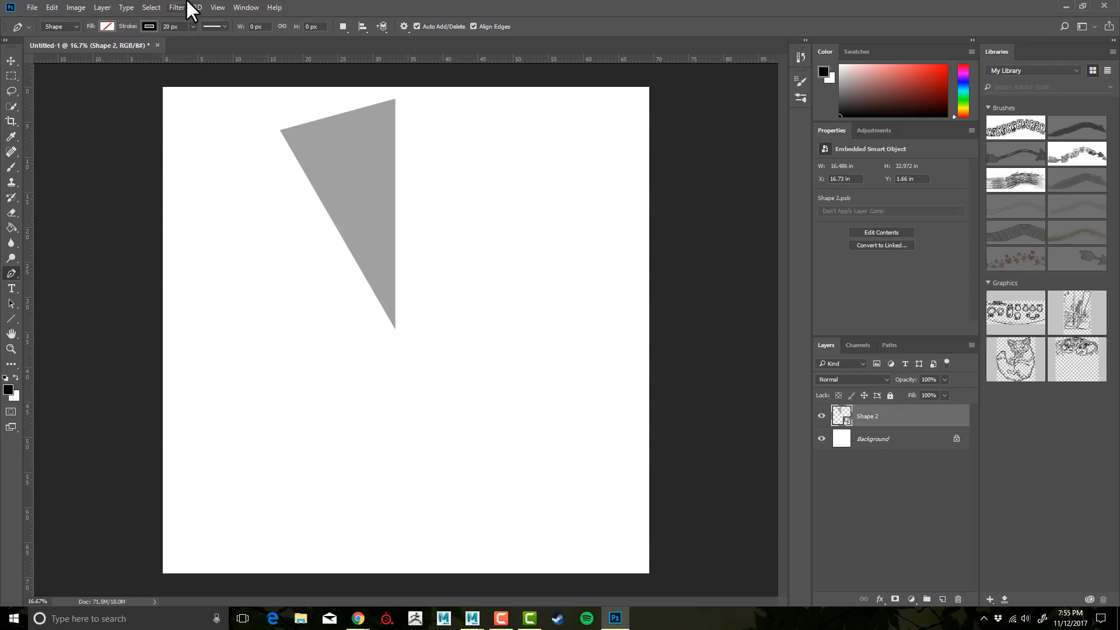
pyautogui.moveTo(387, 18)
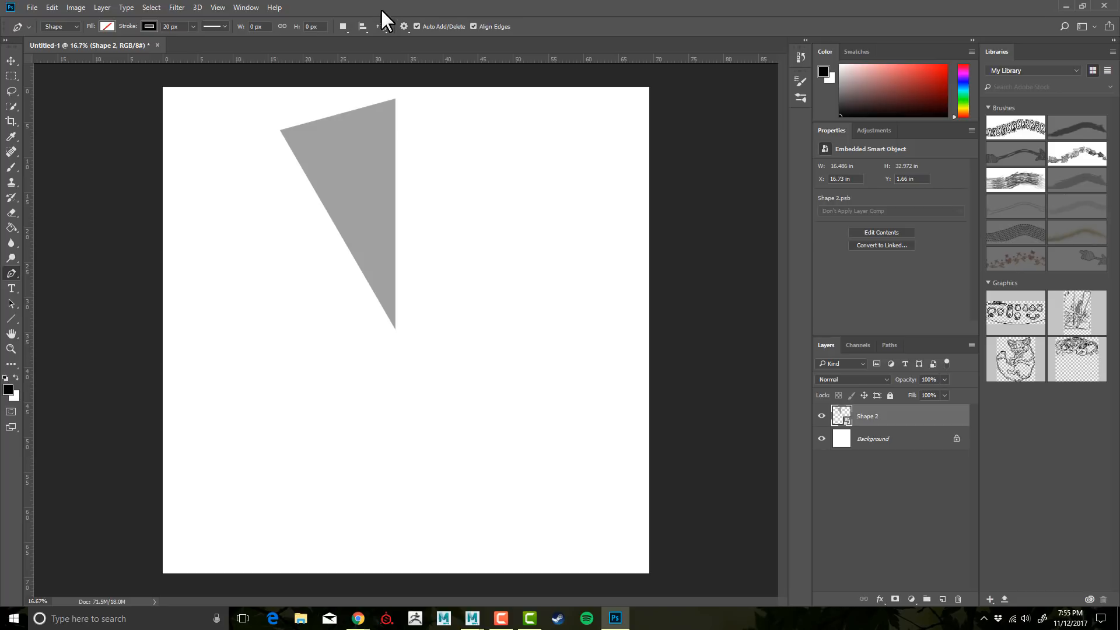
pyautogui.moveTo(395, 14)
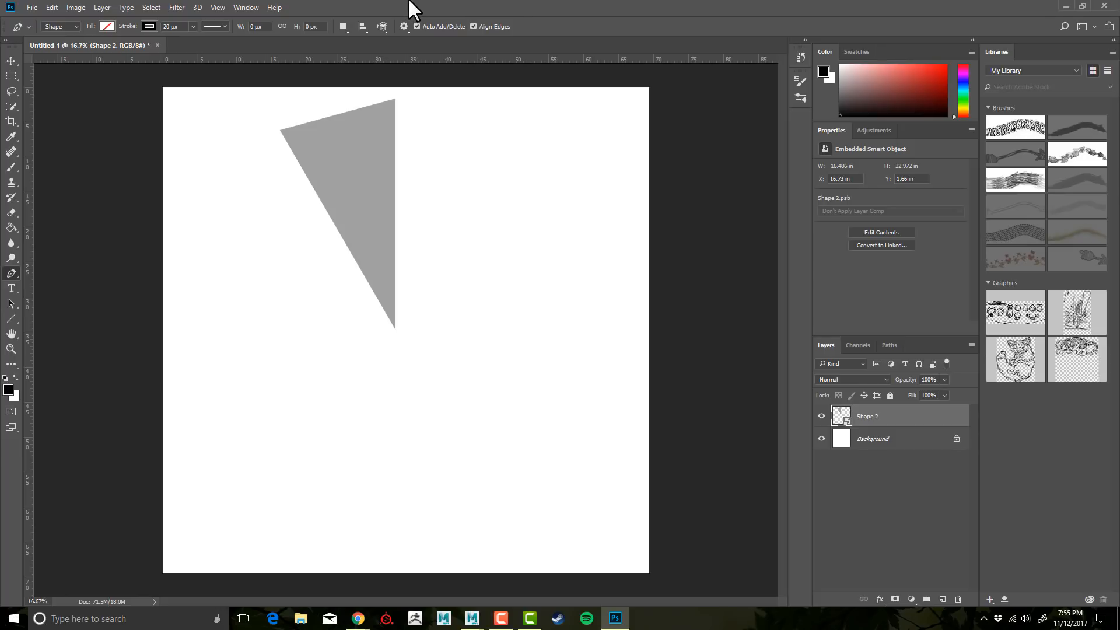
pyautogui.moveTo(746, 354)
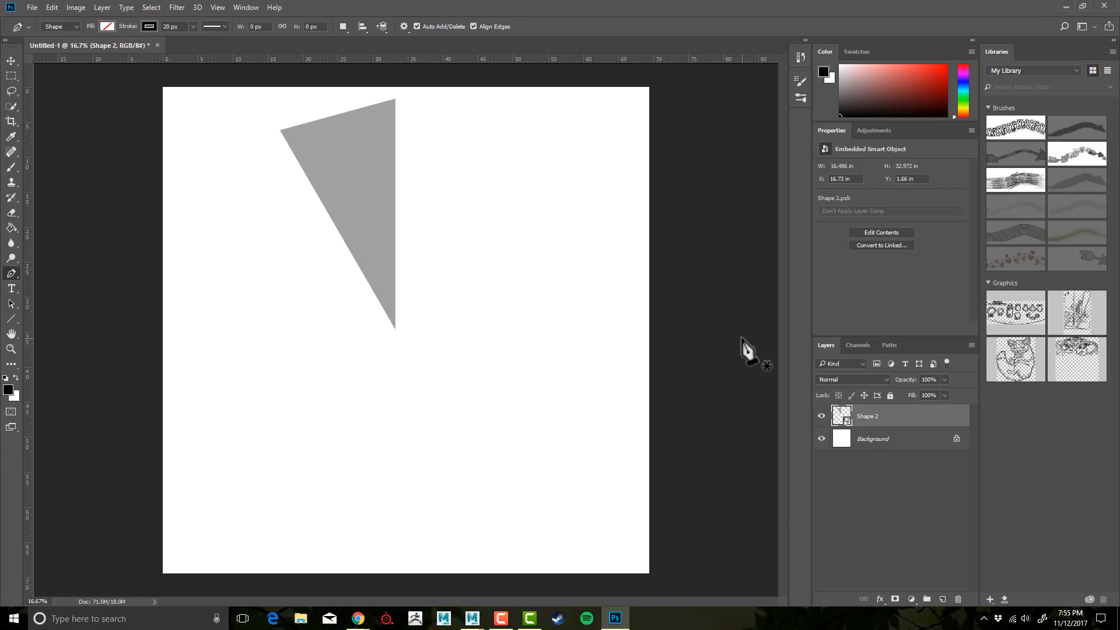
pyautogui.moveTo(911, 426)
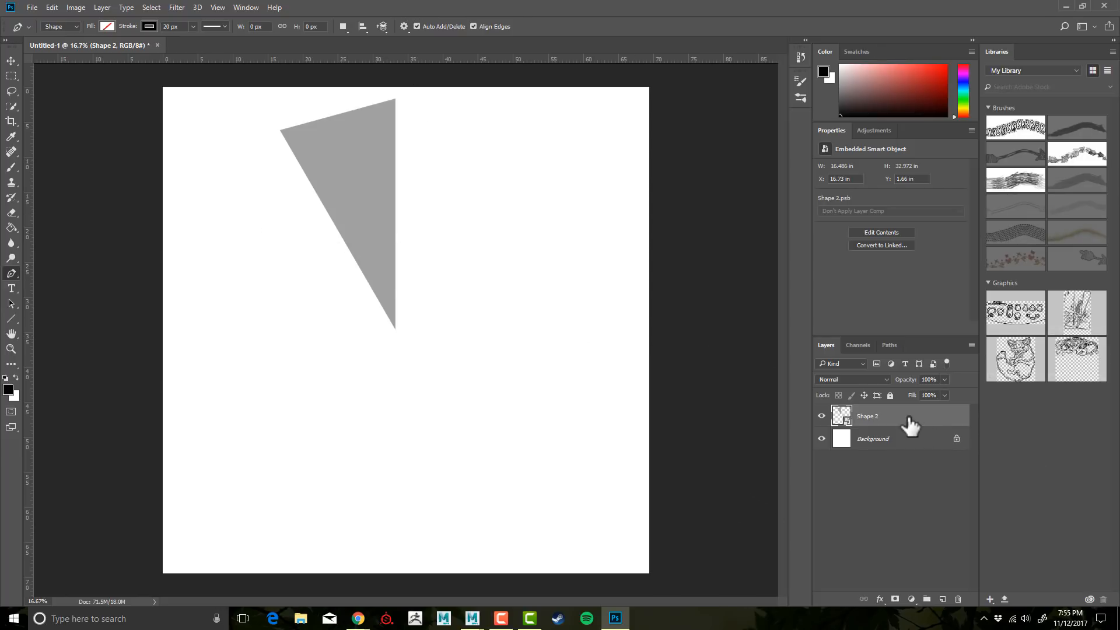
# Duplicate the Shape 2 wedge and flip the copy horizontally to form a kite.
pyautogui.rightClick(866, 415)
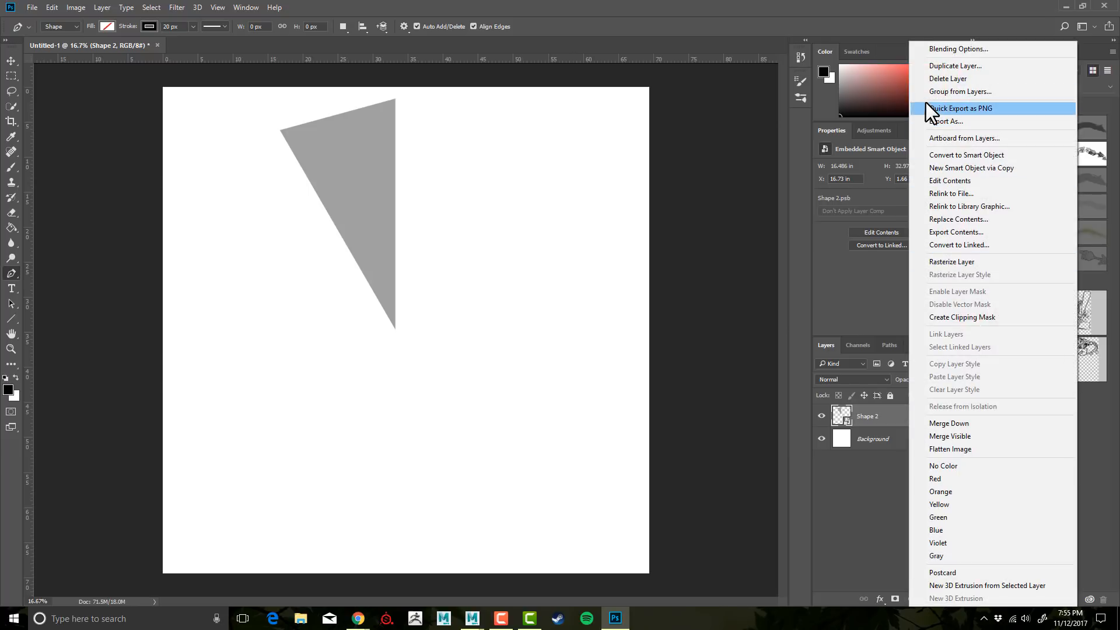
pyautogui.click(955, 65)
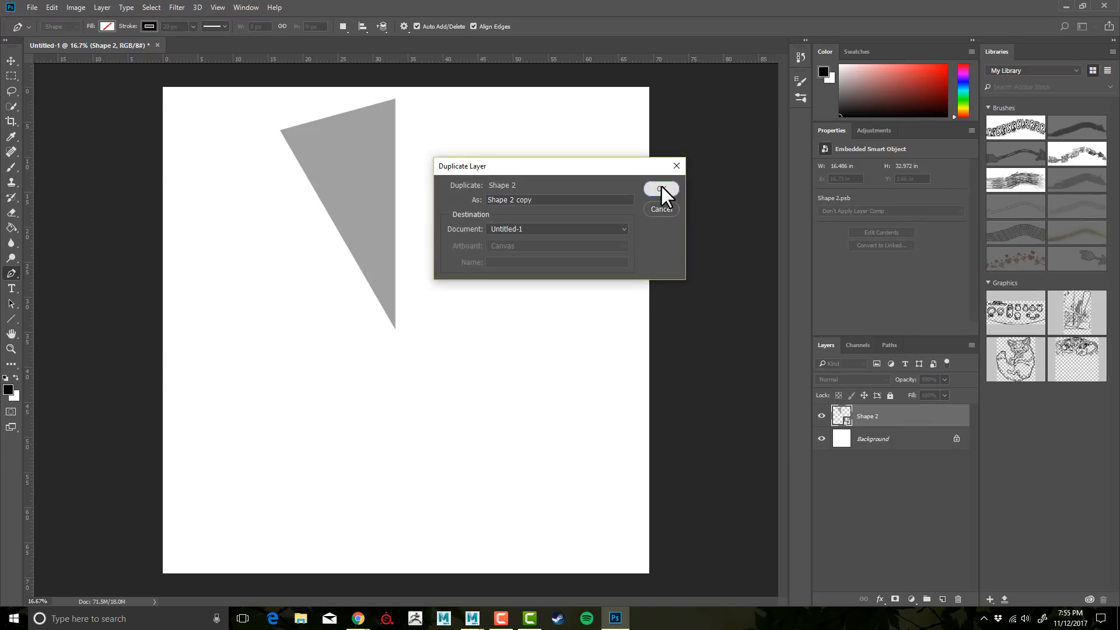
pyautogui.click(660, 189)
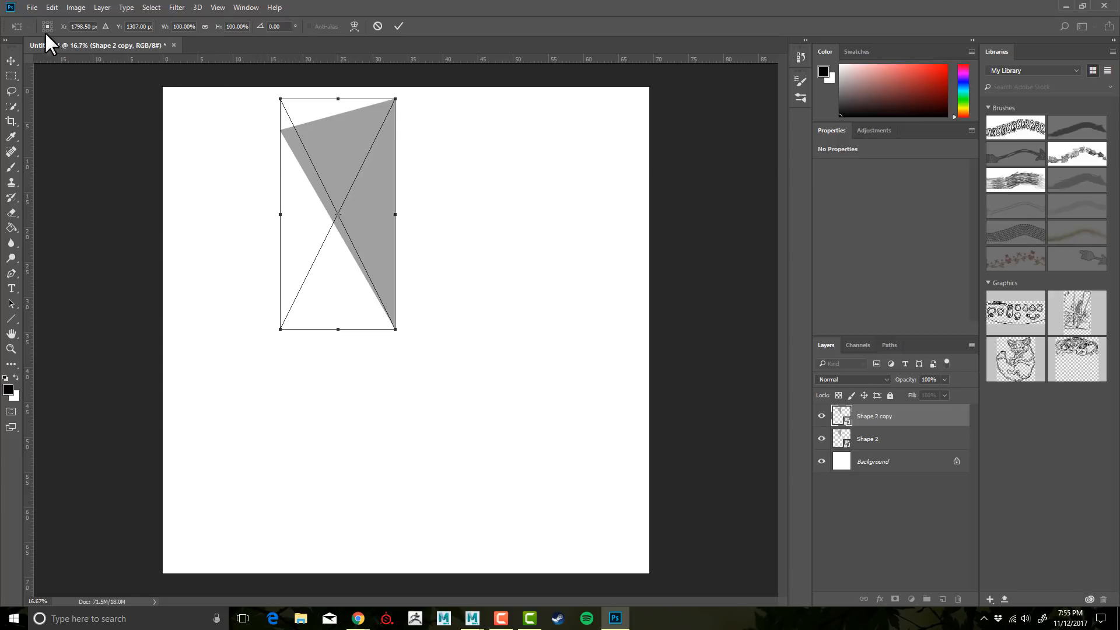
pyautogui.moveTo(54, 36)
pyautogui.write('2392')
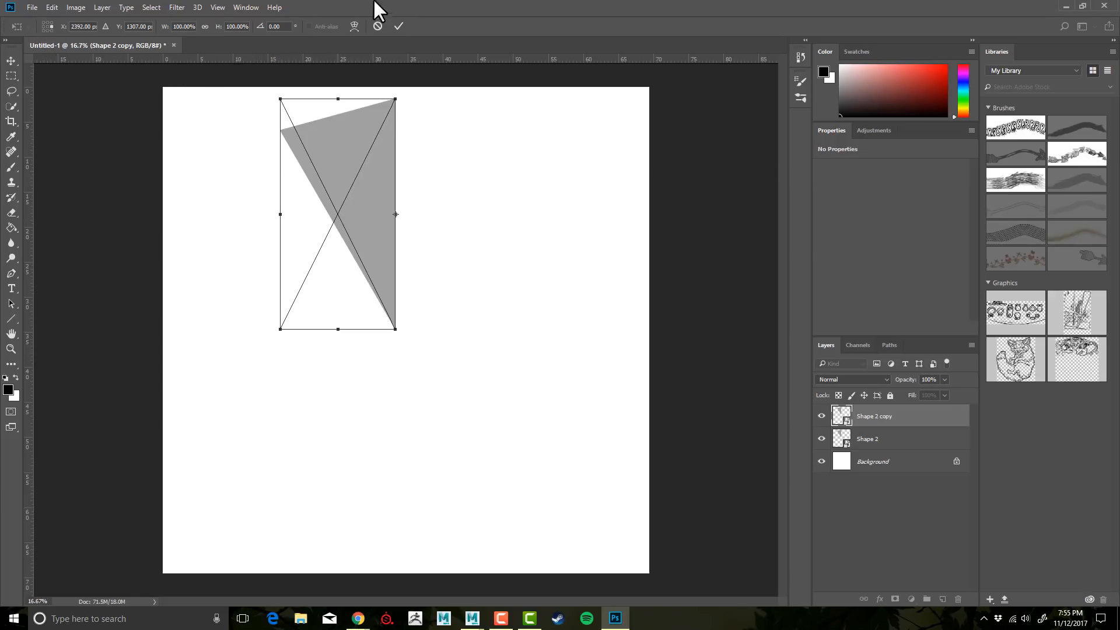
pyautogui.click(184, 27)
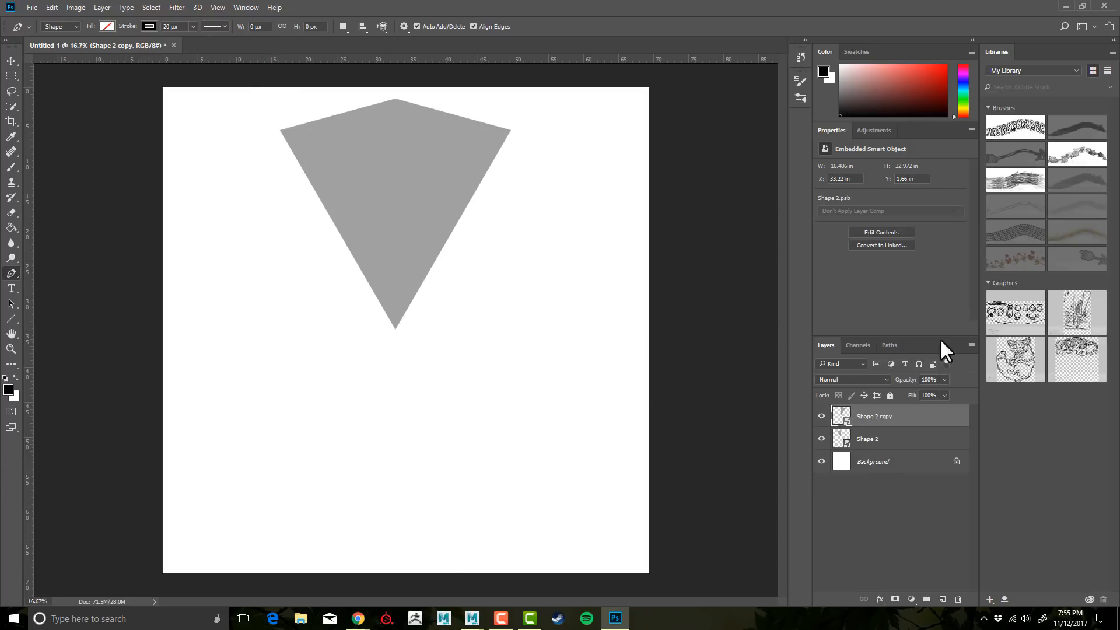
# Duplicate both kite layers and rotate the copies 180° to meet tip to tip.
pyautogui.click(866, 438)
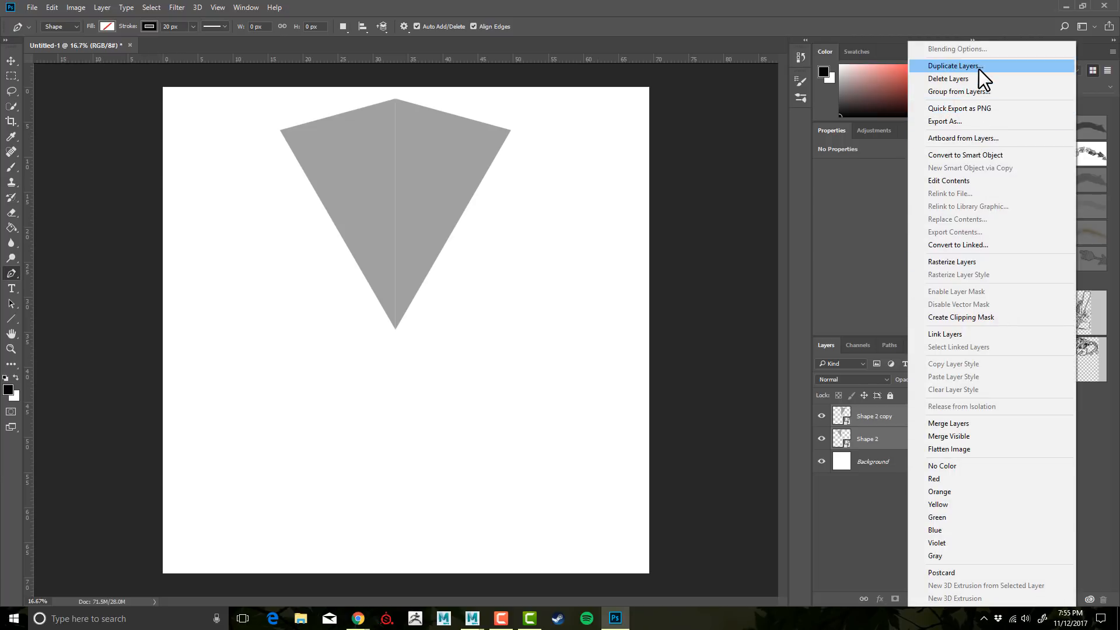
pyautogui.click(955, 65)
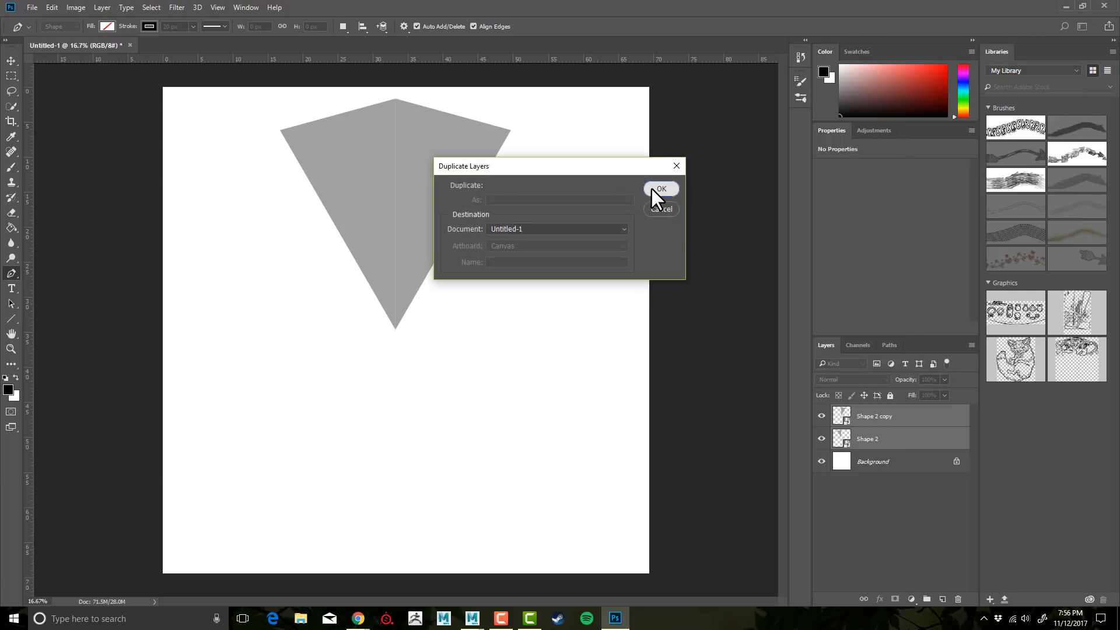
pyautogui.click(659, 189)
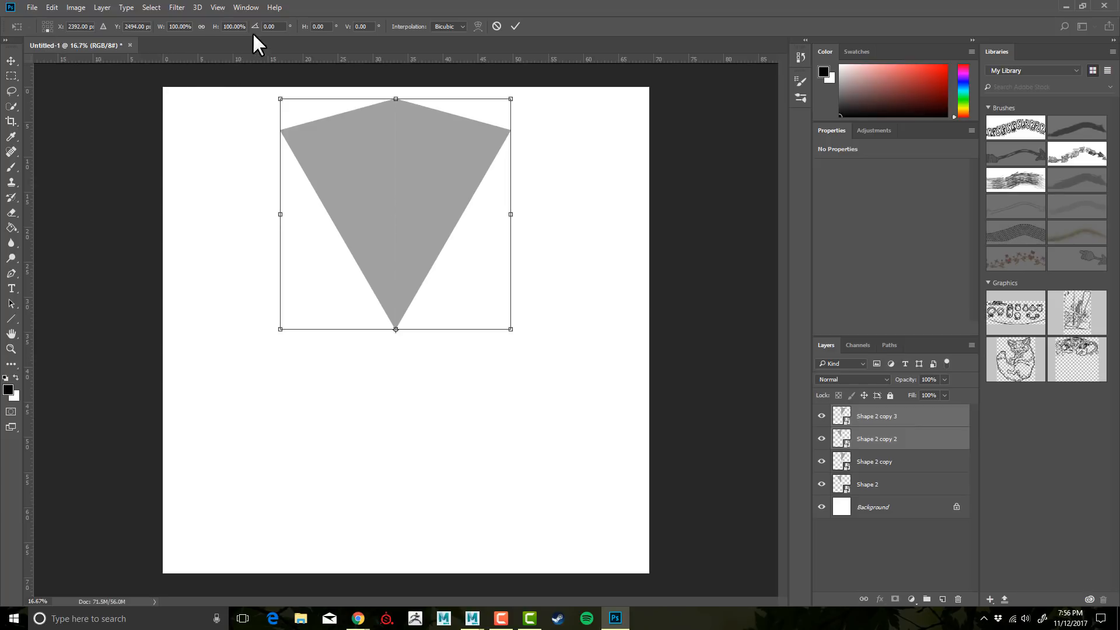
pyautogui.click(273, 27)
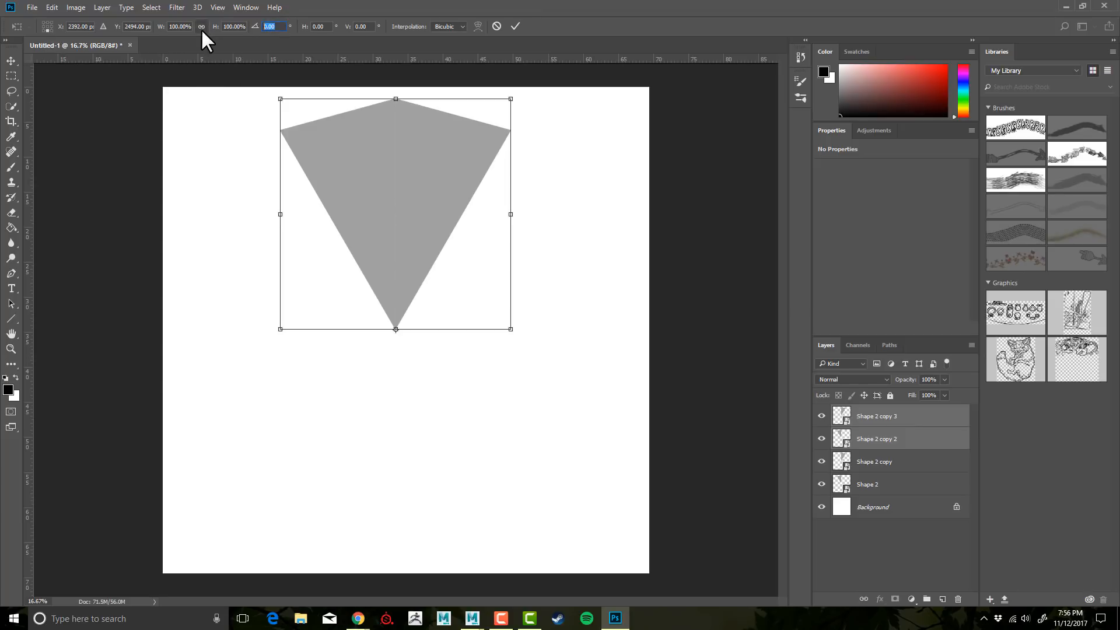
pyautogui.write('180')
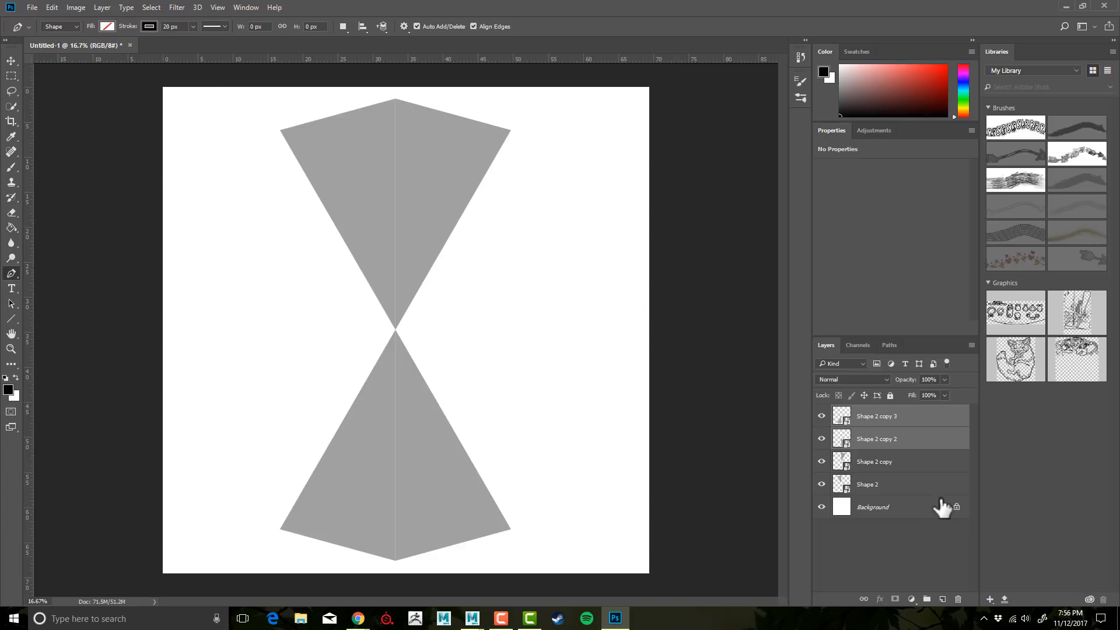
# Duplicate the four wedge layers and rotate the copies into a six-wedge pinwheel.
pyautogui.click(875, 415)
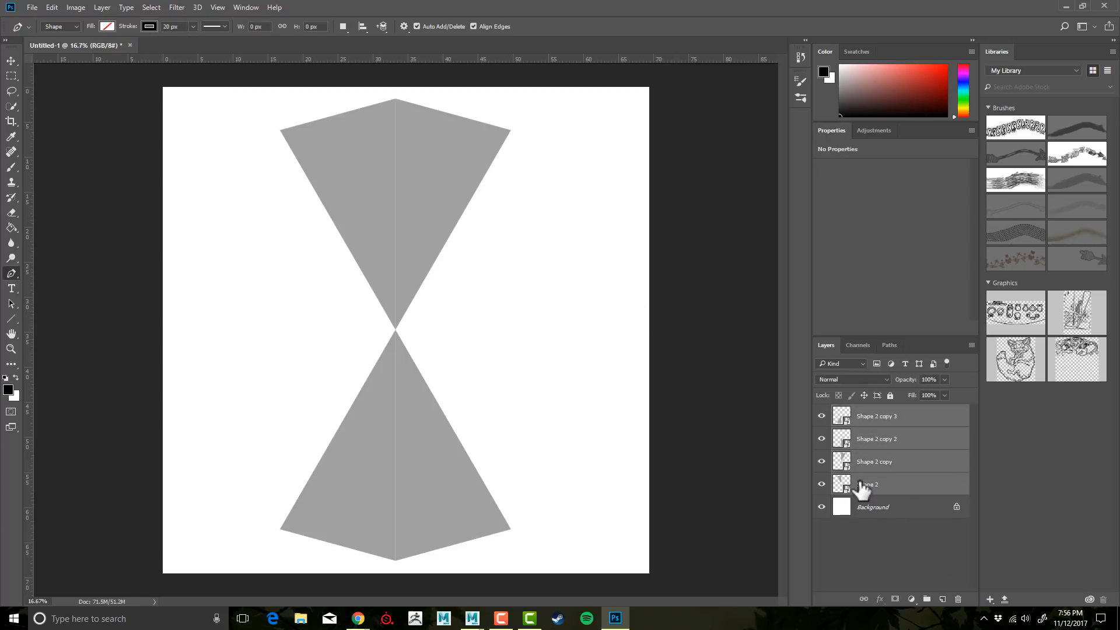
pyautogui.rightClick(866, 484)
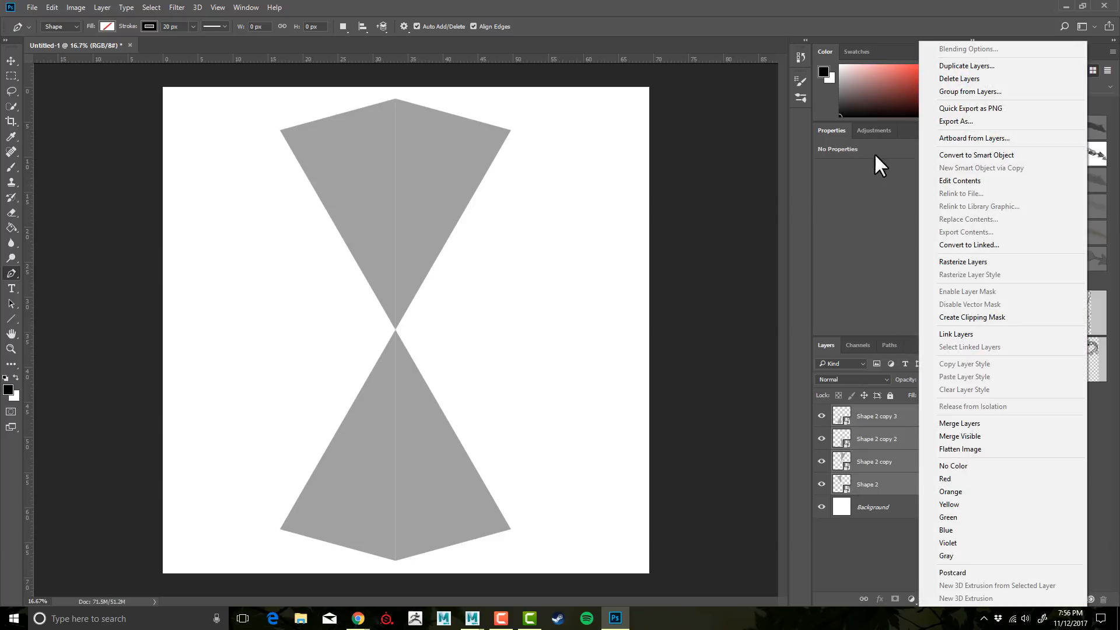
pyautogui.click(965, 65)
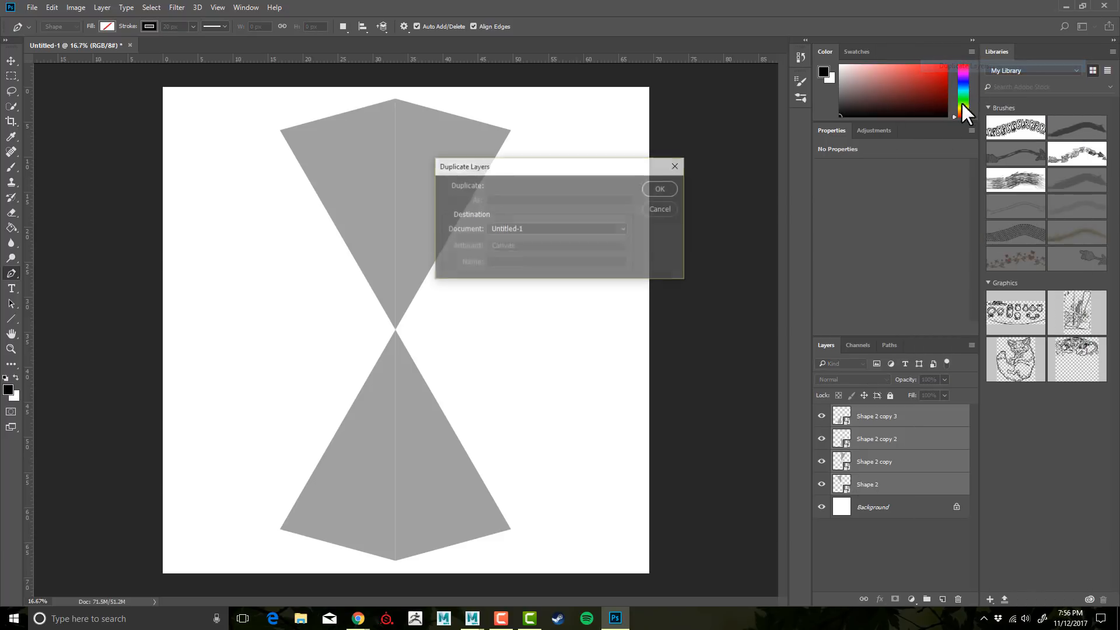
pyautogui.click(659, 189)
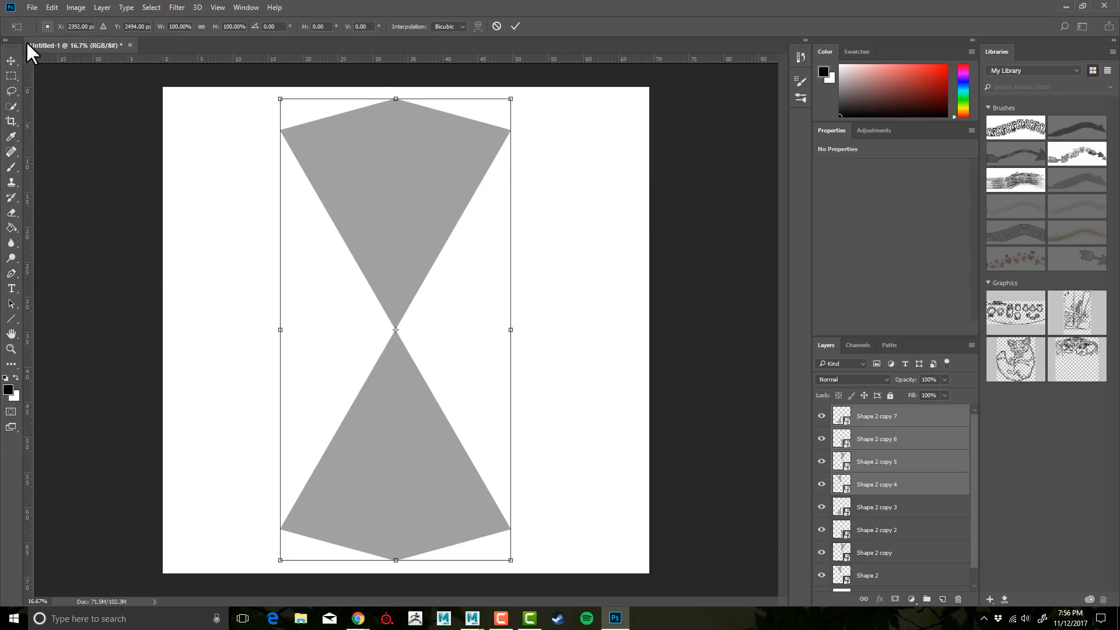
pyautogui.moveTo(323, 100)
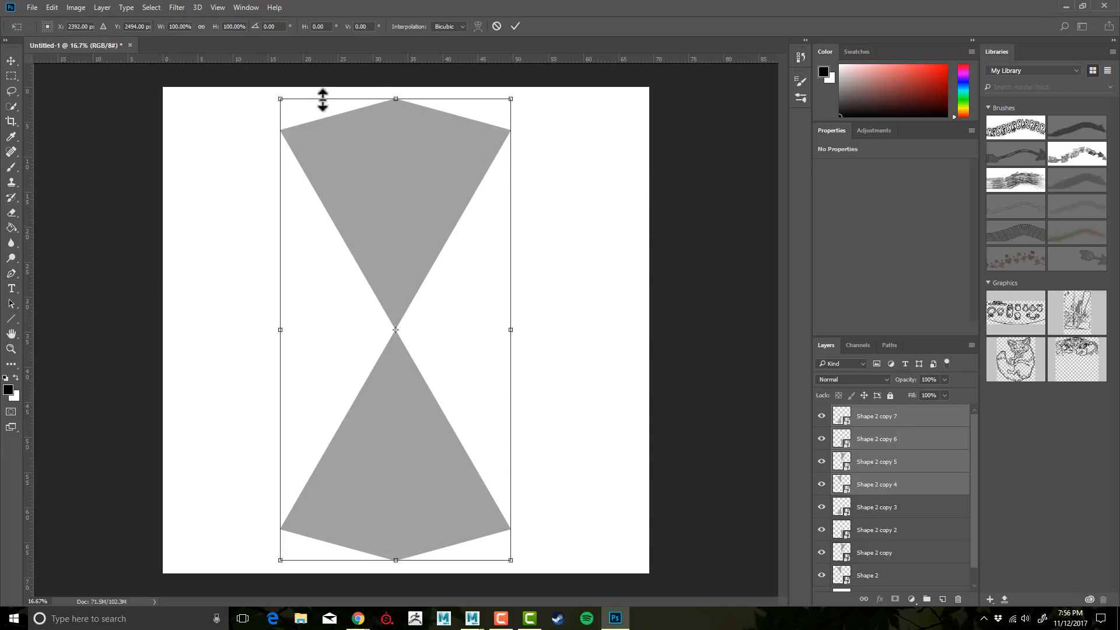
pyautogui.moveTo(319, 179)
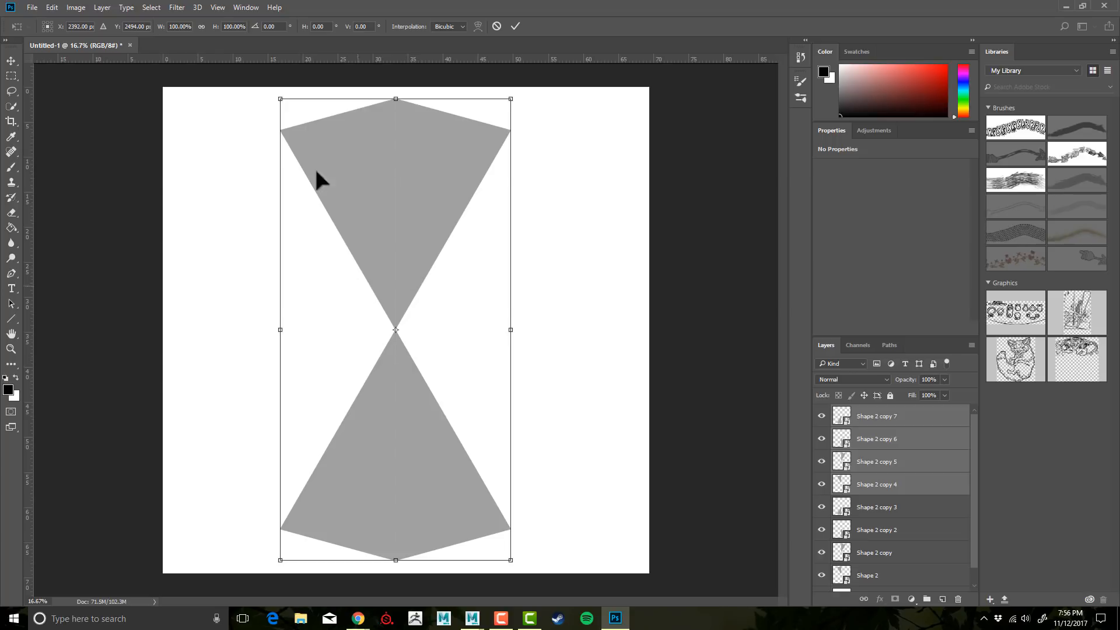
pyautogui.click(273, 27)
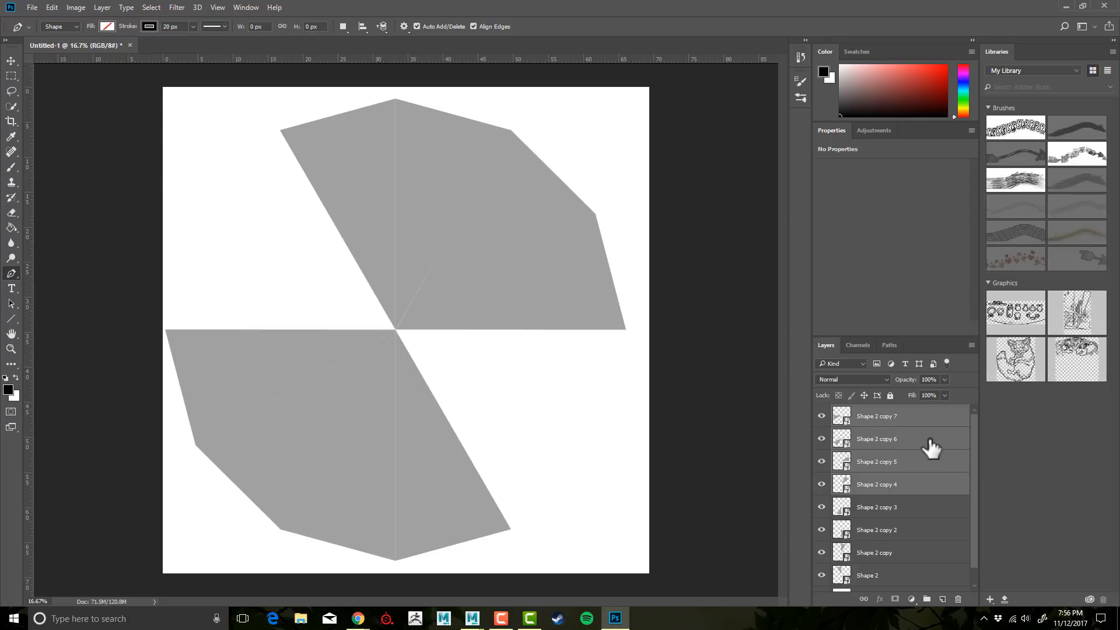
pyautogui.rightClick(876, 439)
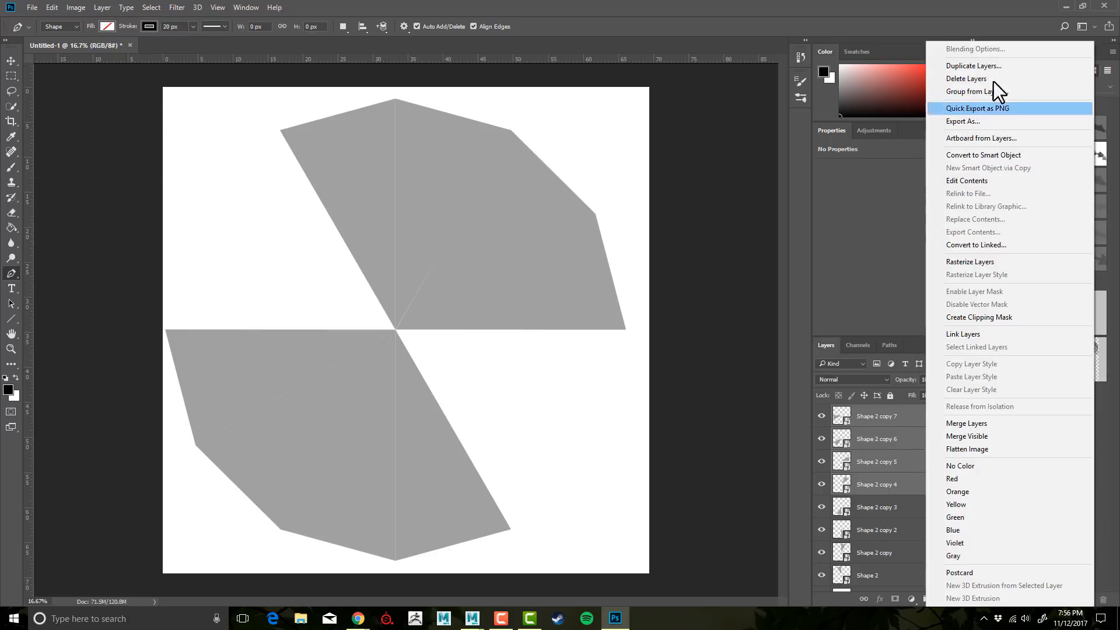
pyautogui.click(973, 66)
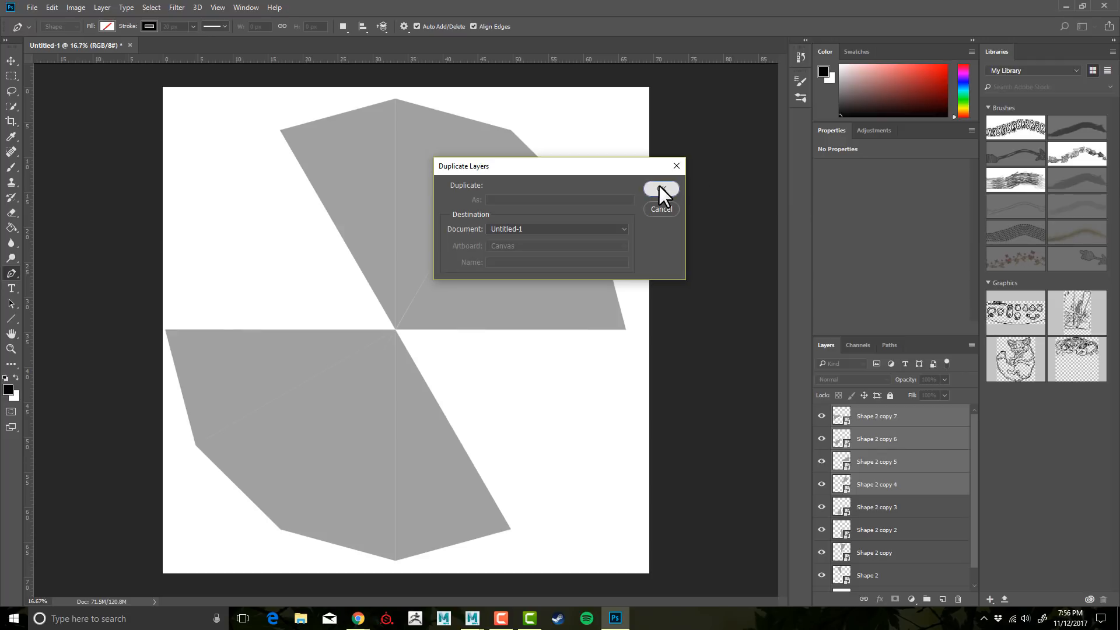
pyautogui.click(659, 189)
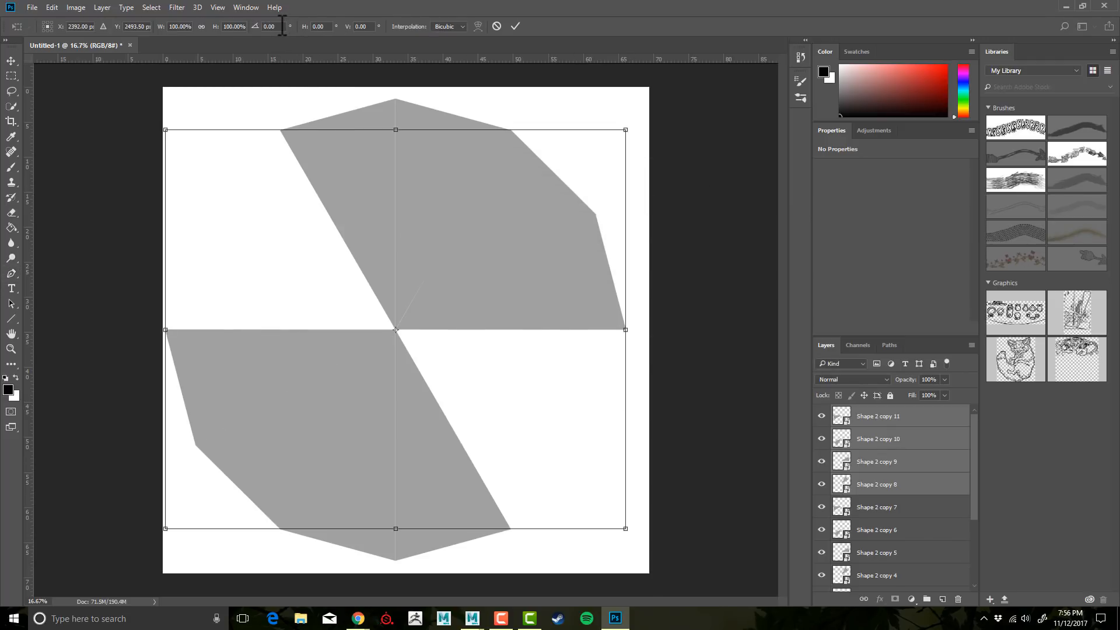
pyautogui.write('60')
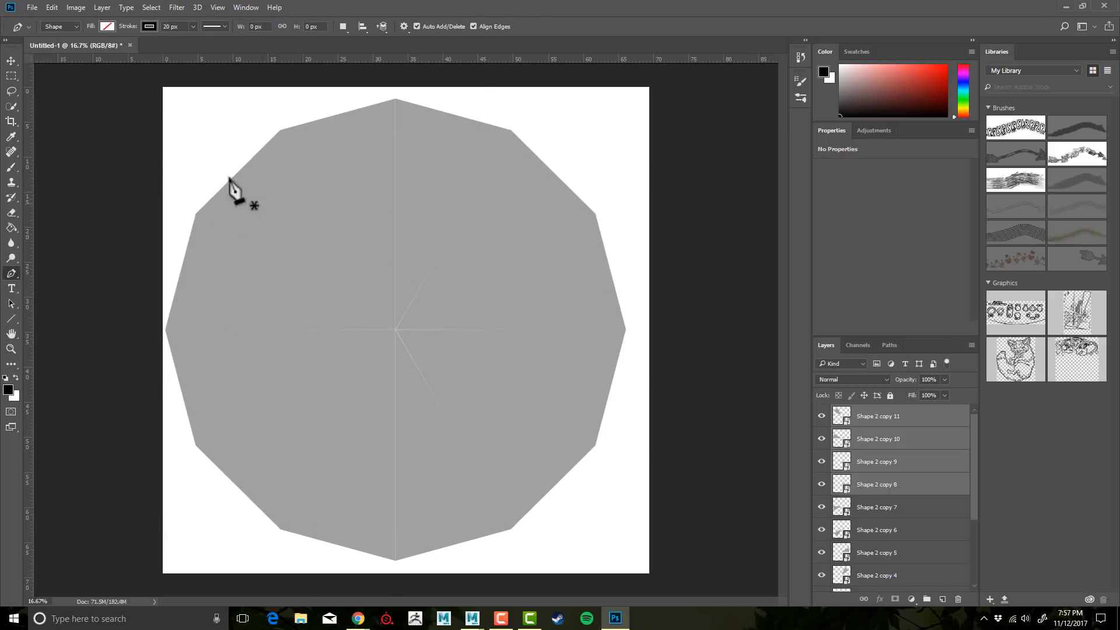
pyautogui.moveTo(350, 158)
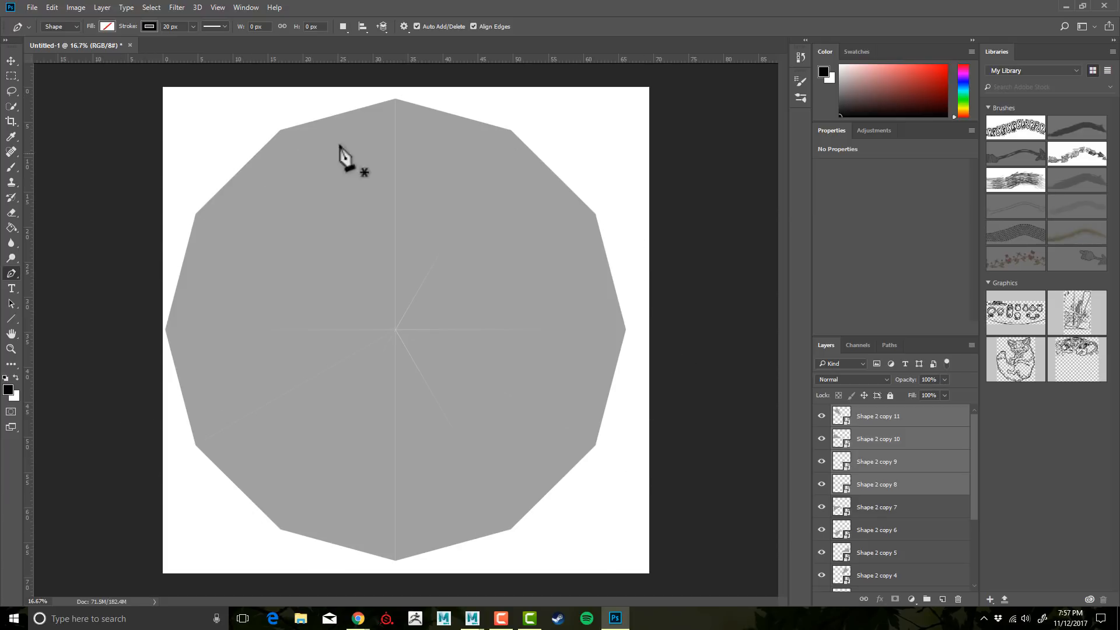
pyautogui.moveTo(382, 279)
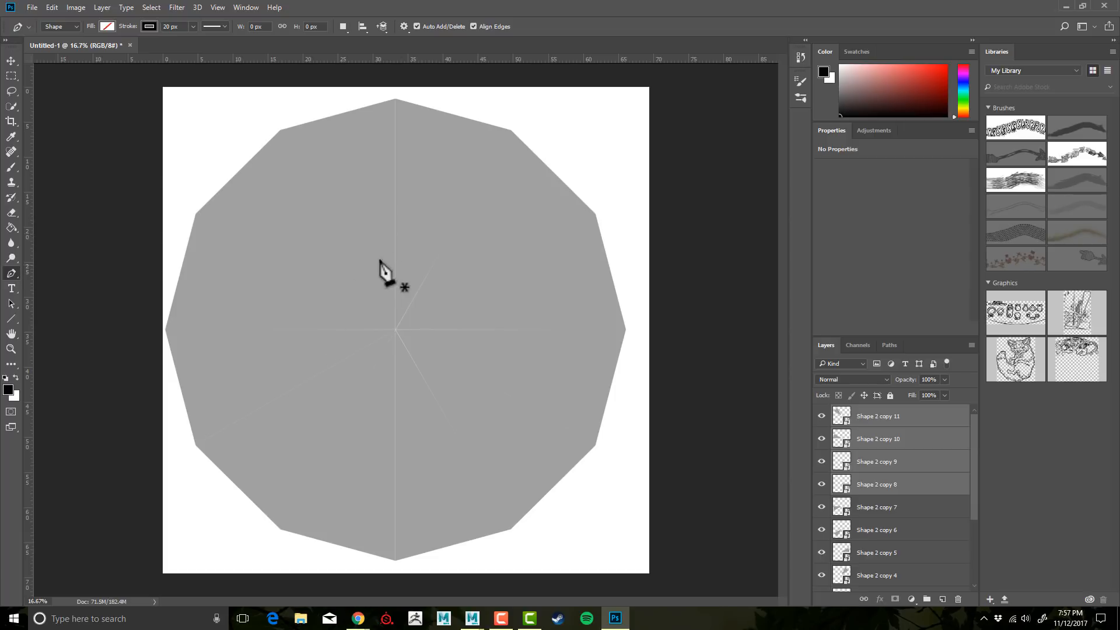
pyautogui.moveTo(774, 485)
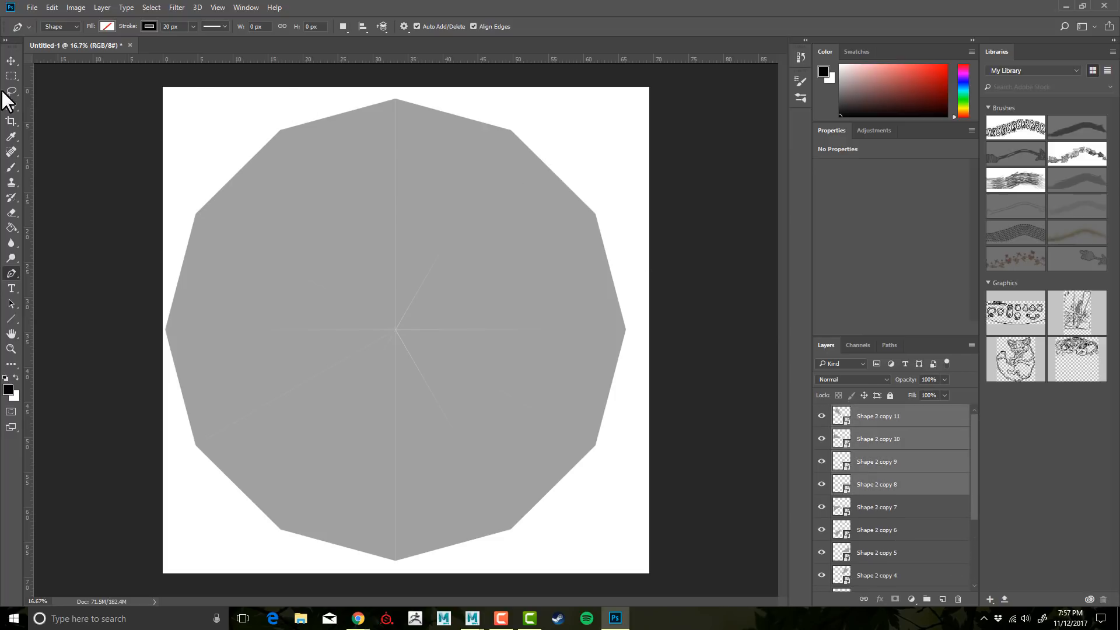
# Transform the grouped polygon and drag it to the canvas centre.
pyautogui.click(10, 61)
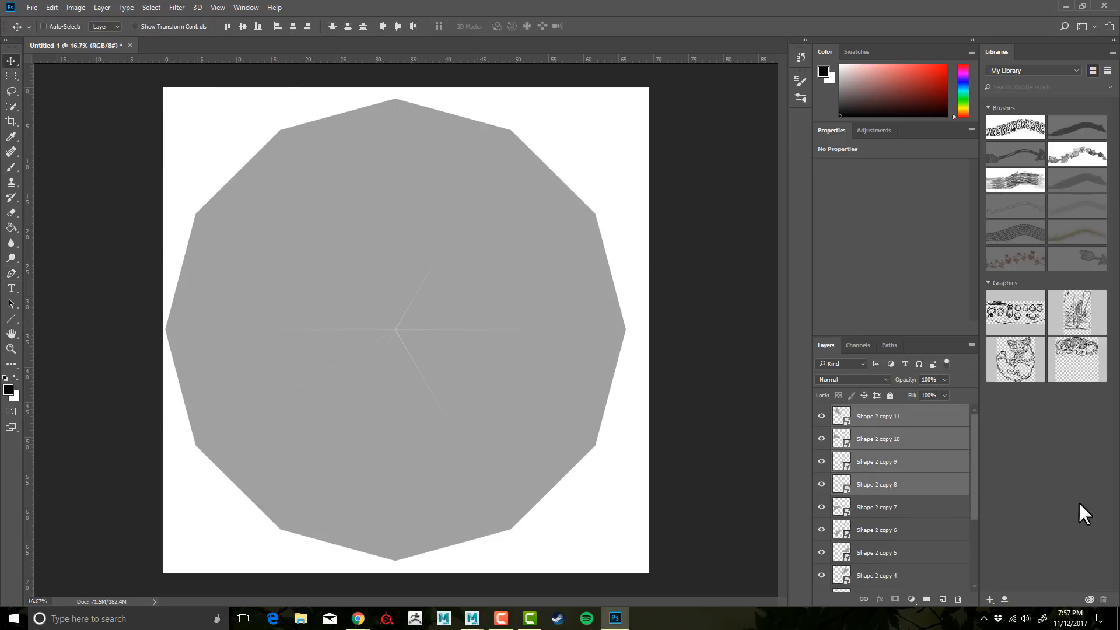
pyautogui.scroll(-3)
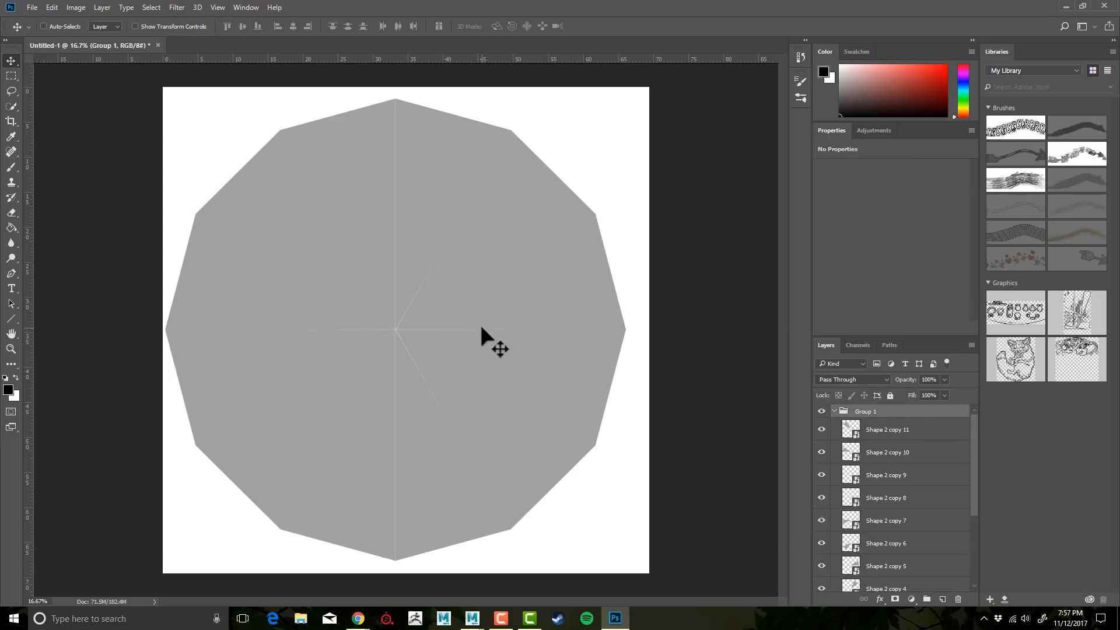
pyautogui.press('ctrl+t')
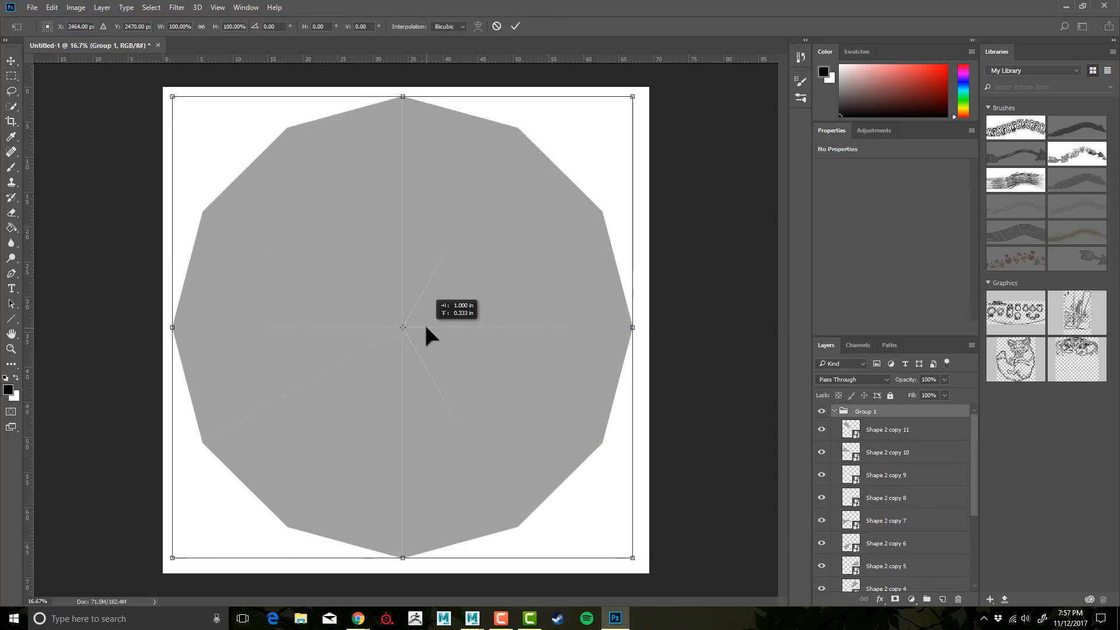
pyautogui.moveTo(428, 336); pyautogui.dragTo(438, 339)
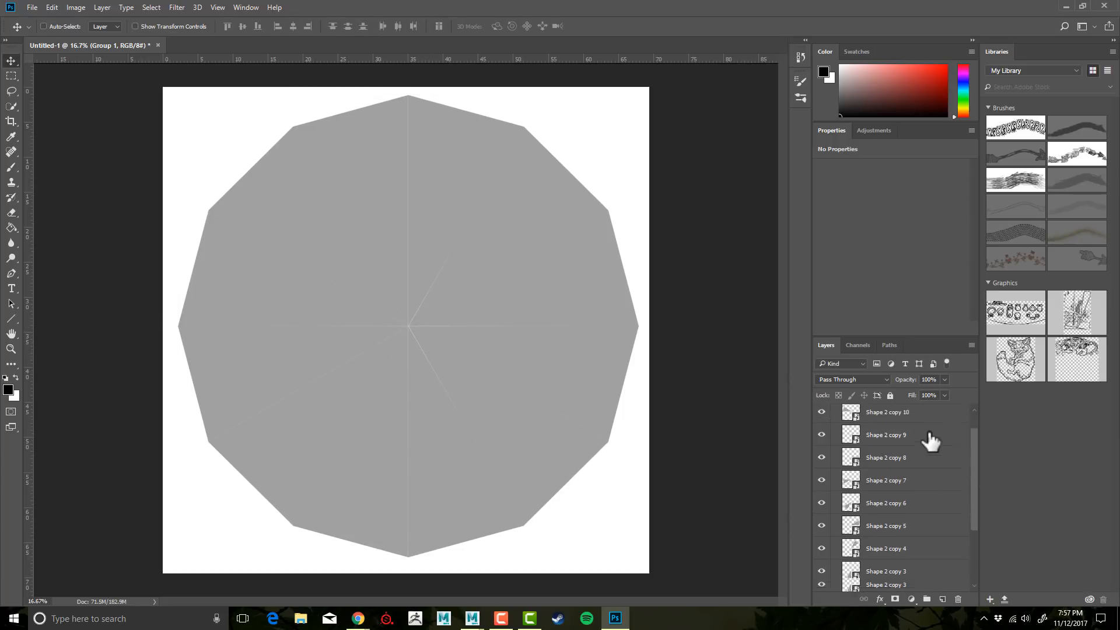
# Open the Shape 2 Smart Object so its gray triangle shows in Shape 2.psb.
pyautogui.click(885, 557)
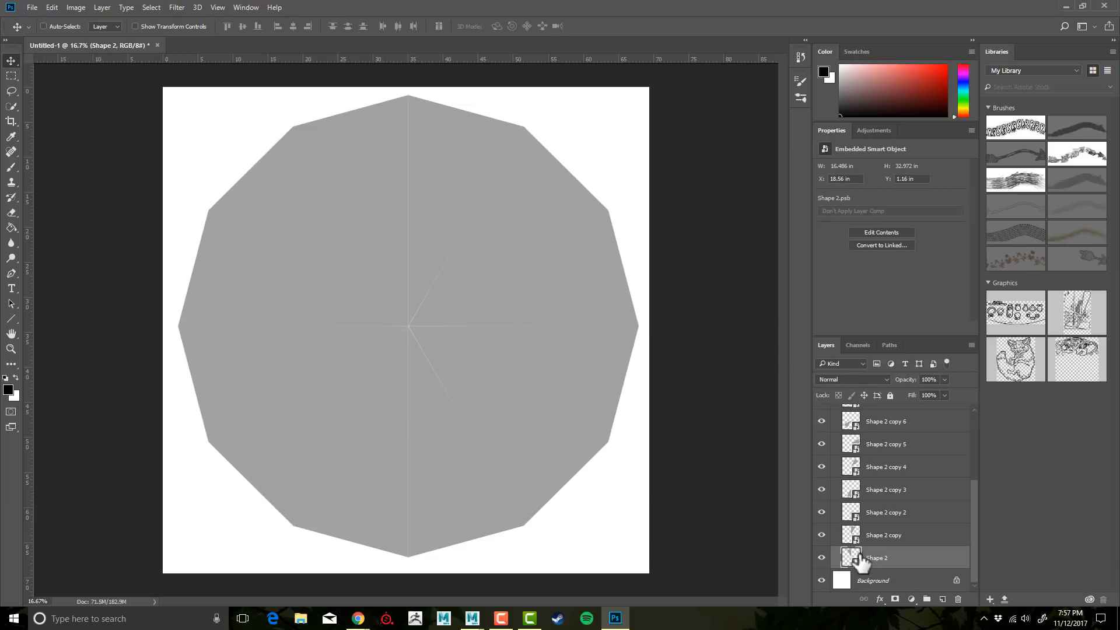
pyautogui.doubleClick(850, 557)
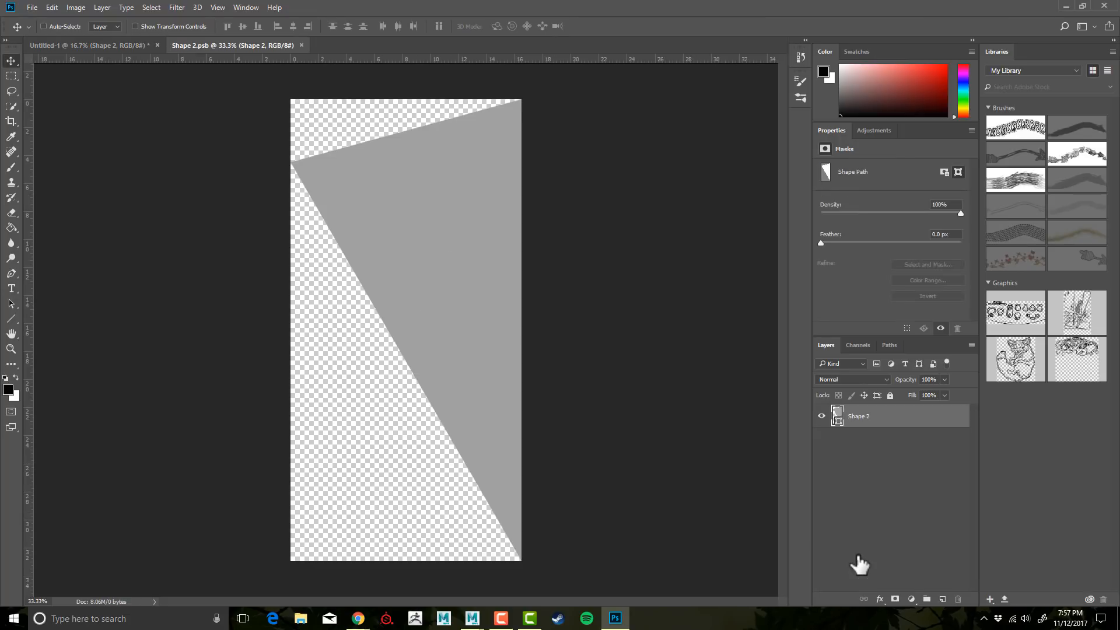
pyautogui.moveTo(289, 52)
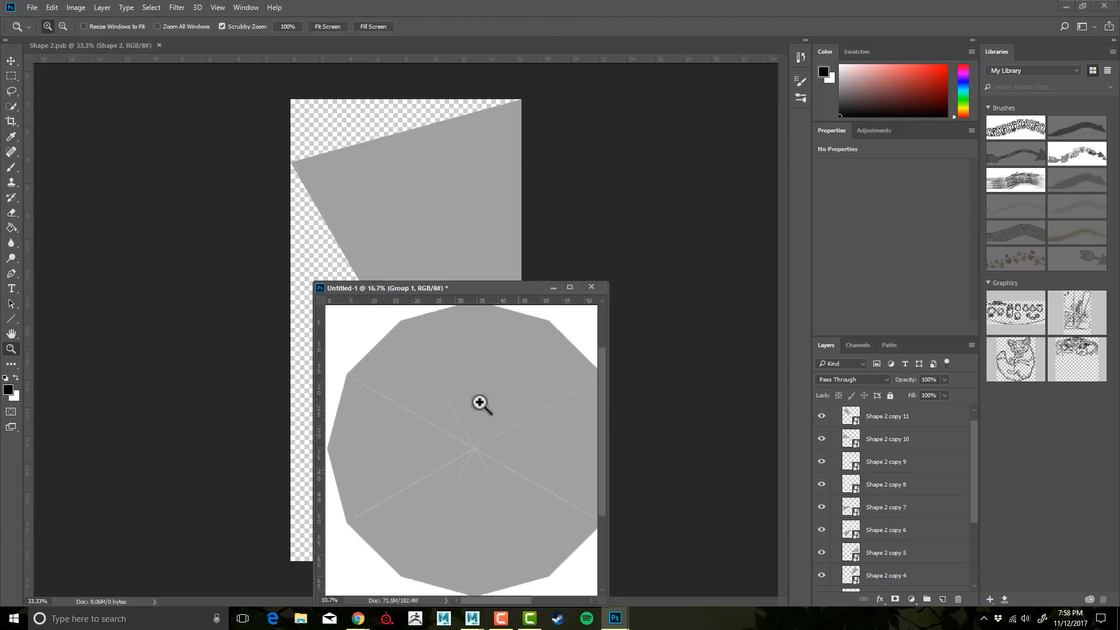
# Zoom out the floating Untitled-1 mandala preview beside the wedge document.
pyautogui.click(479, 403)
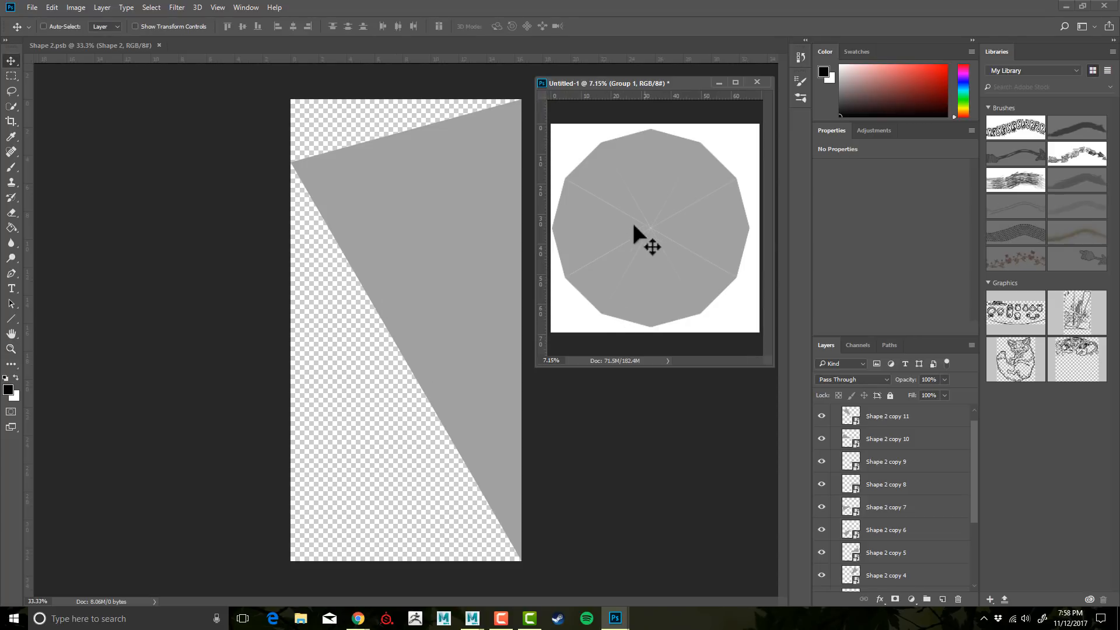
pyautogui.moveTo(640, 228)
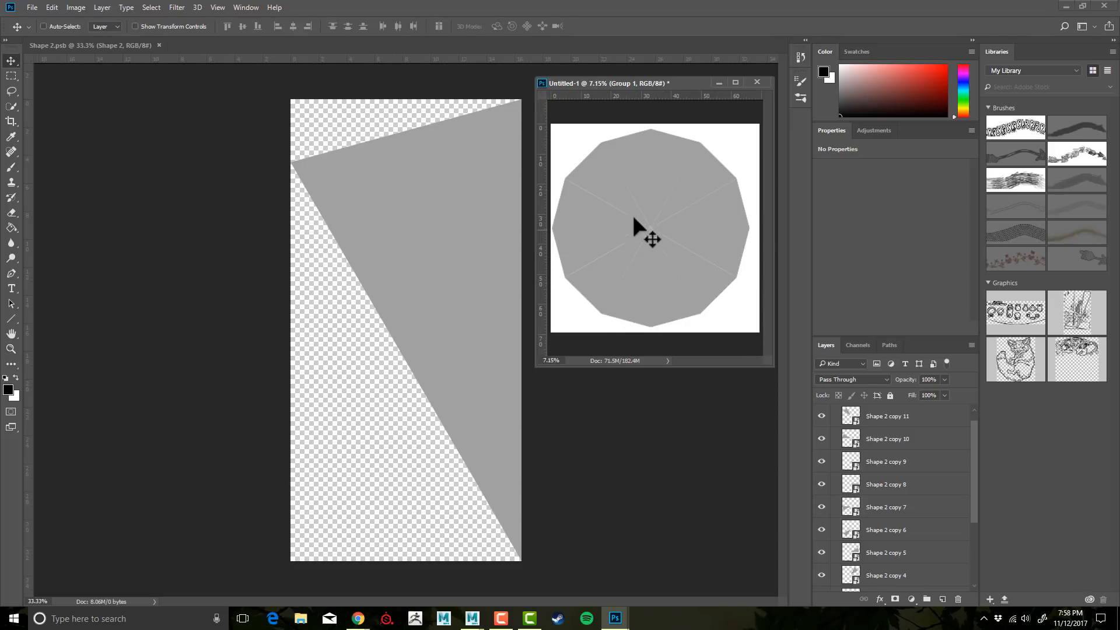
pyautogui.moveTo(485, 306)
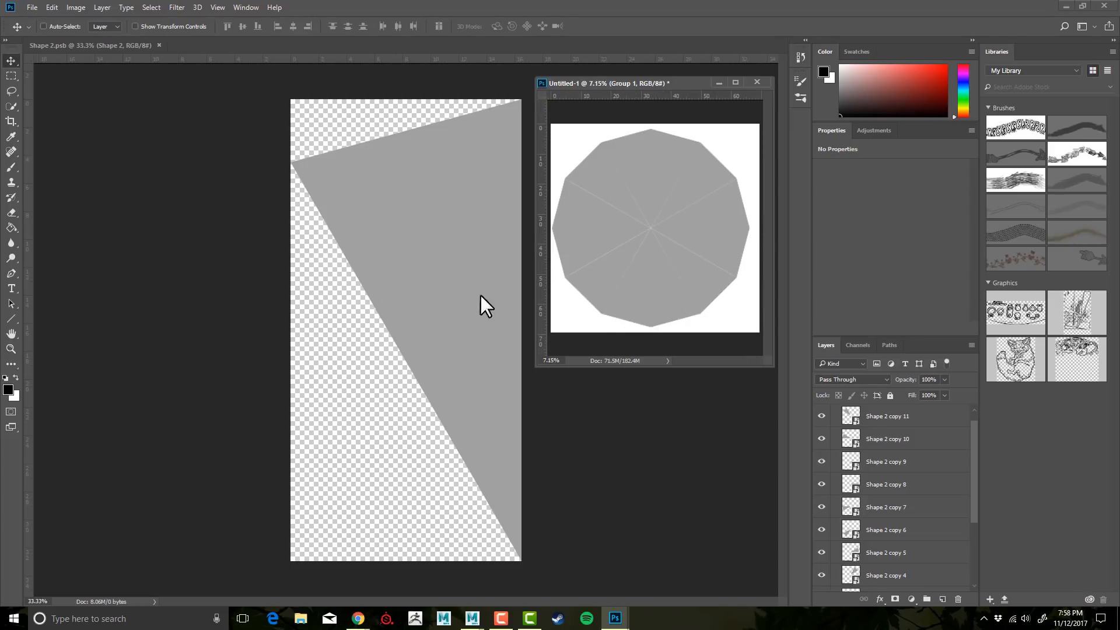
pyautogui.scroll(-3)
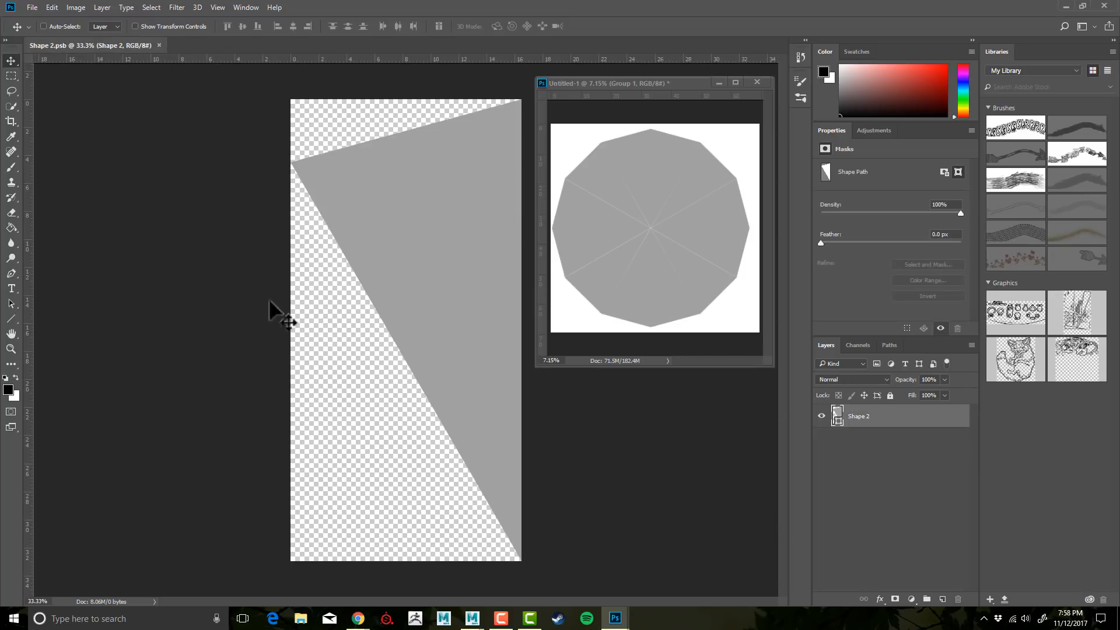
# Add an empty layer above the wedge, draw and undo a wavy test stroke, set Smoothing to 100%.
pyautogui.click(926, 598)
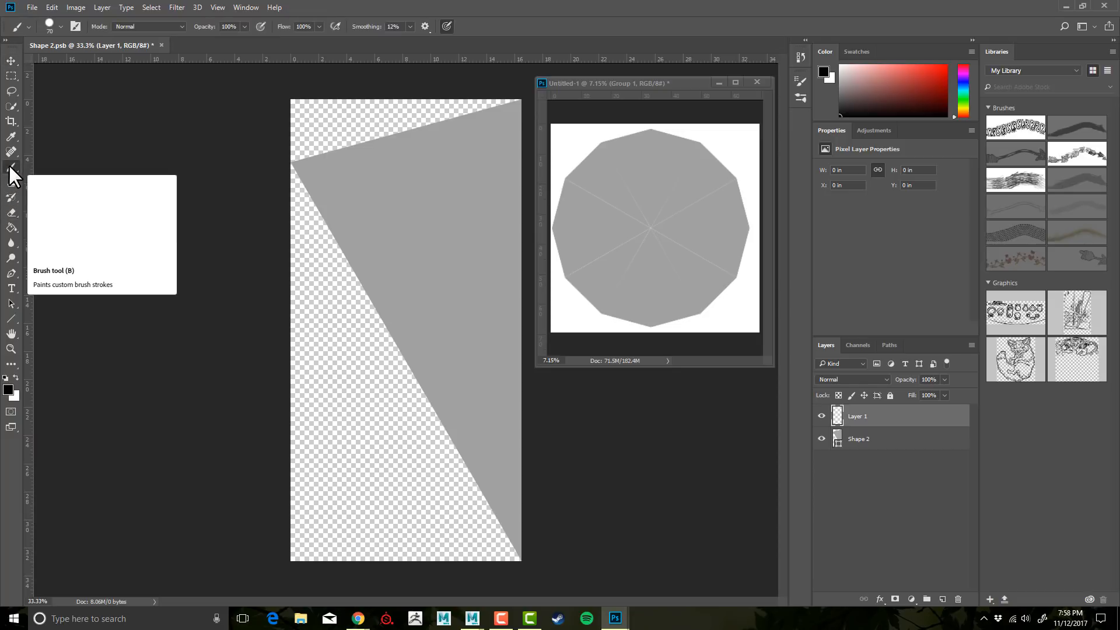
pyautogui.moveTo(363, 33)
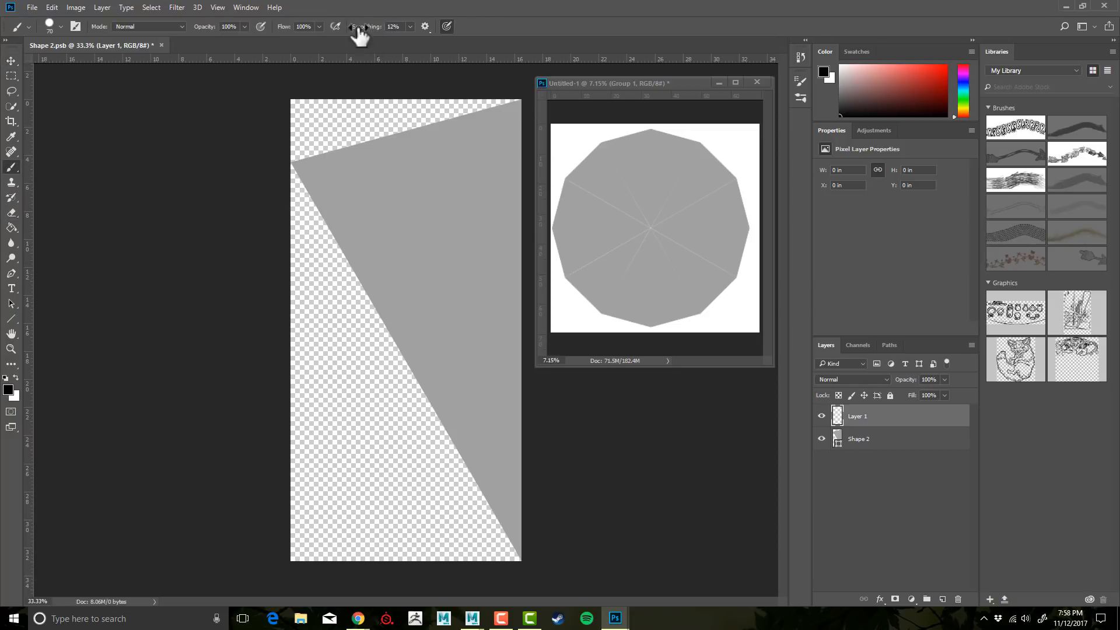
pyautogui.moveTo(360, 33)
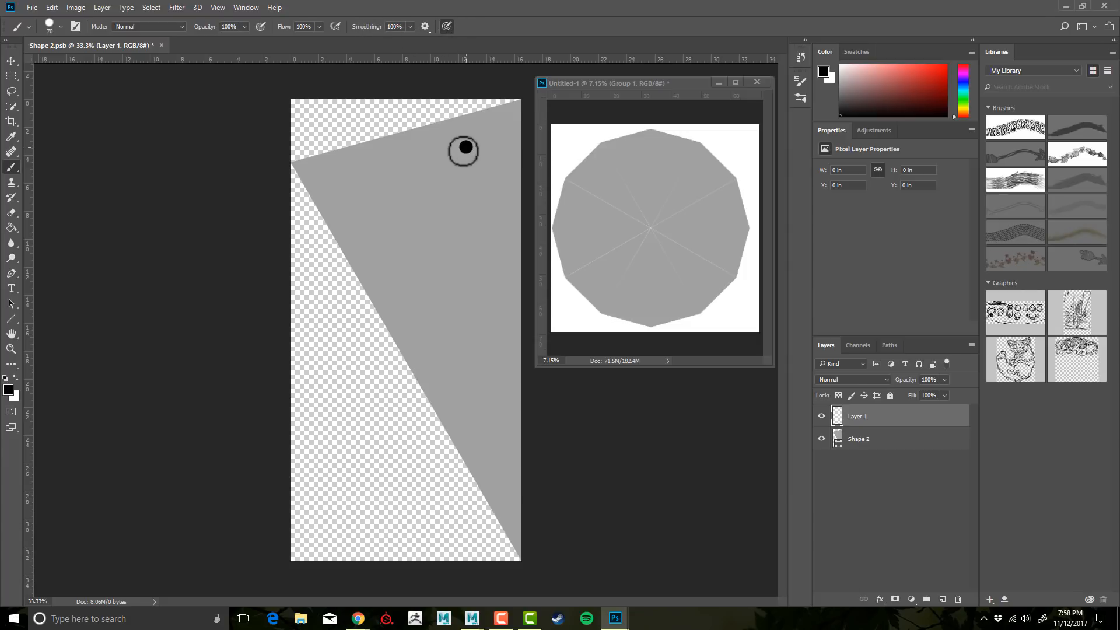
pyautogui.moveTo(463, 148); pyautogui.dragTo(358, 185)
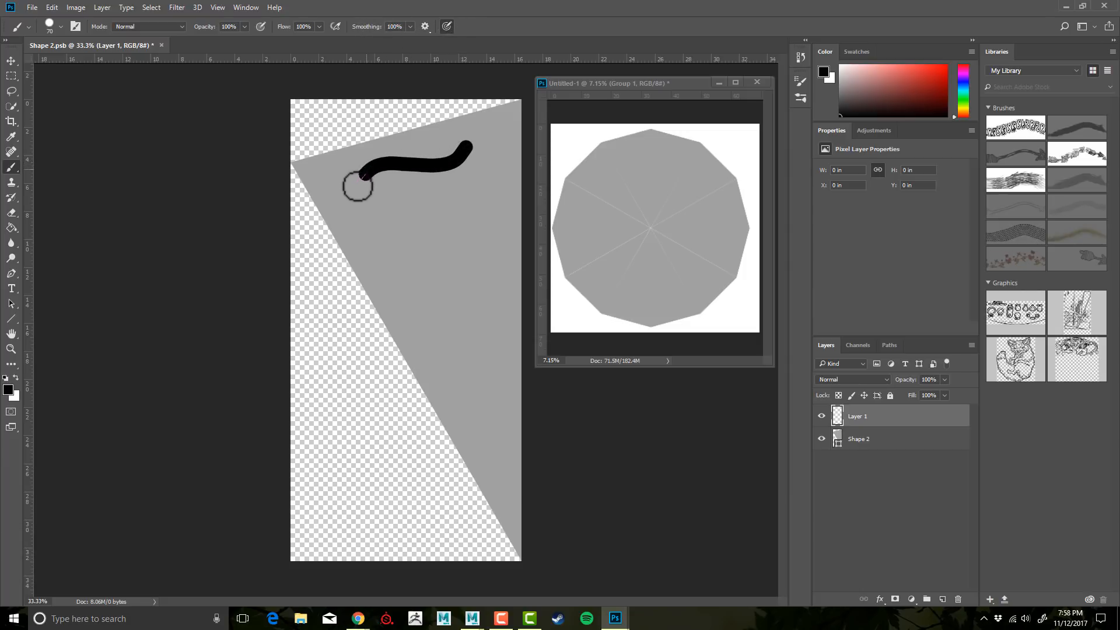
pyautogui.moveTo(360, 178); pyautogui.dragTo(474, 228)
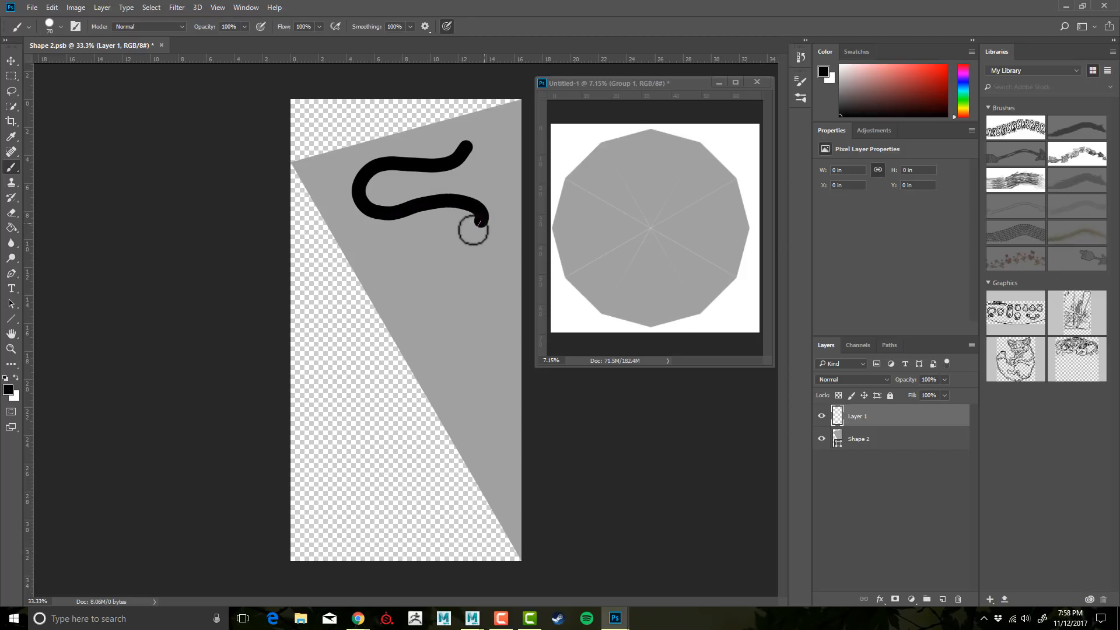
pyautogui.moveTo(486, 227); pyautogui.dragTo(512, 266)
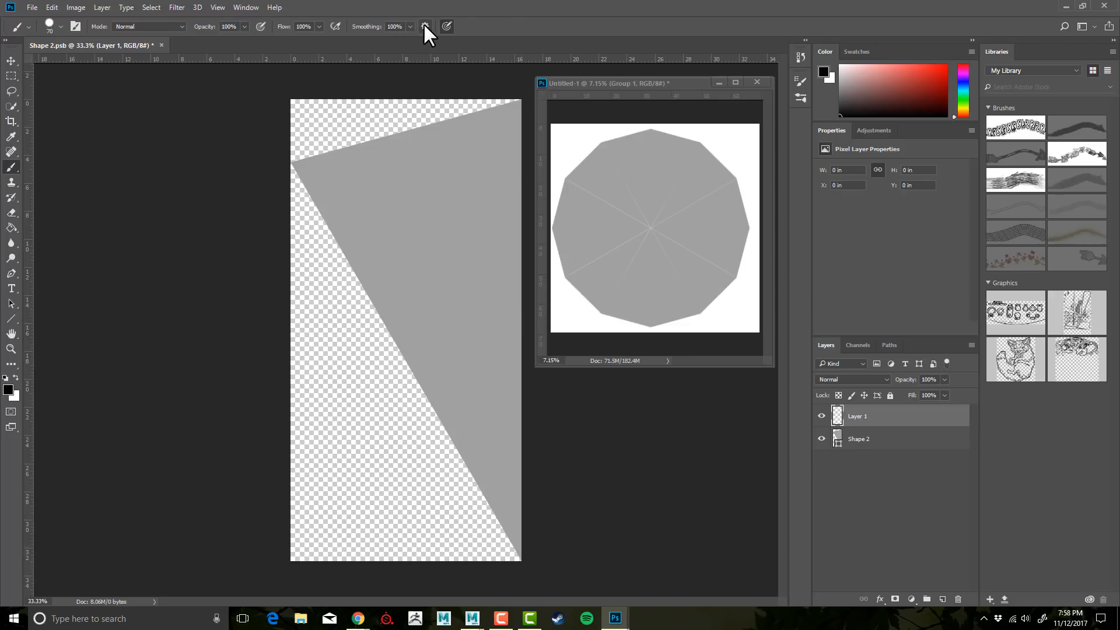
pyautogui.click(424, 27)
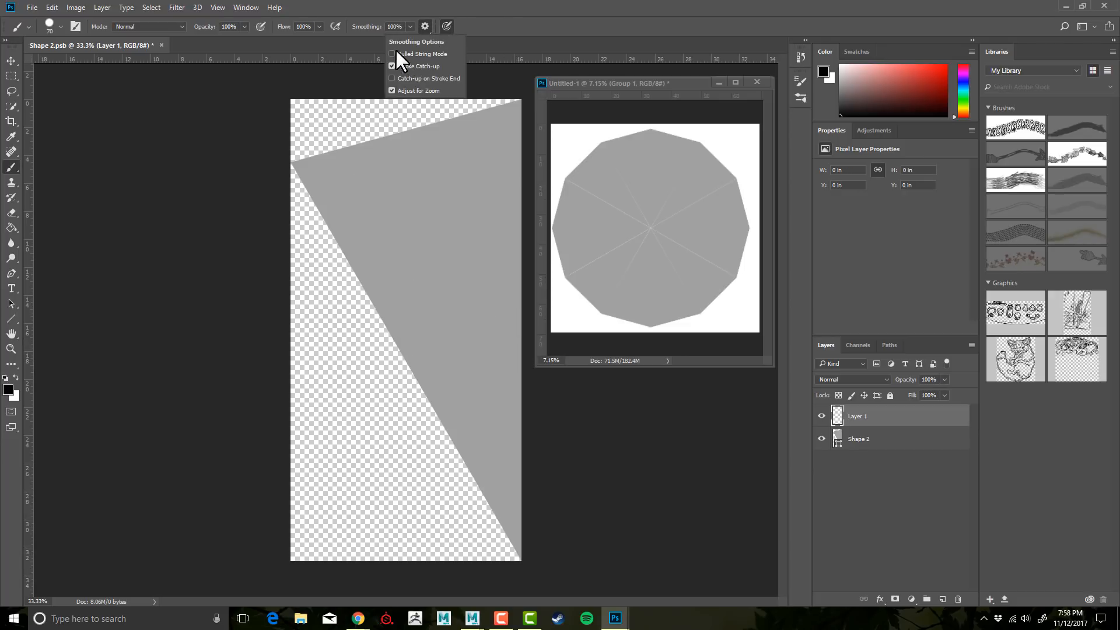
pyautogui.click(391, 54)
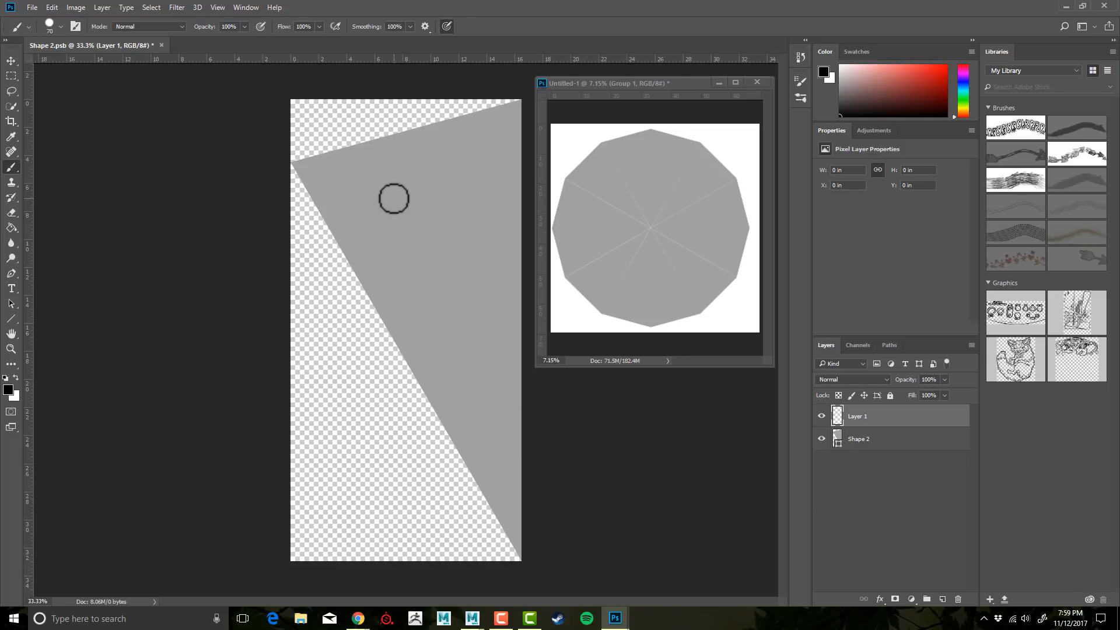
pyautogui.moveTo(98, 56)
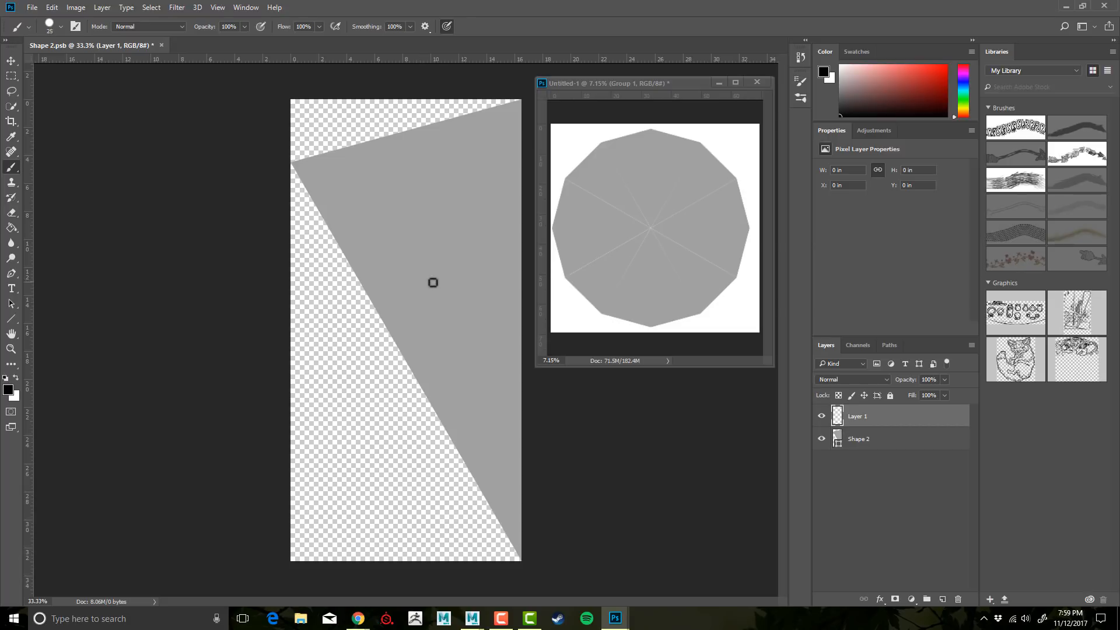
pyautogui.moveTo(693, 225)
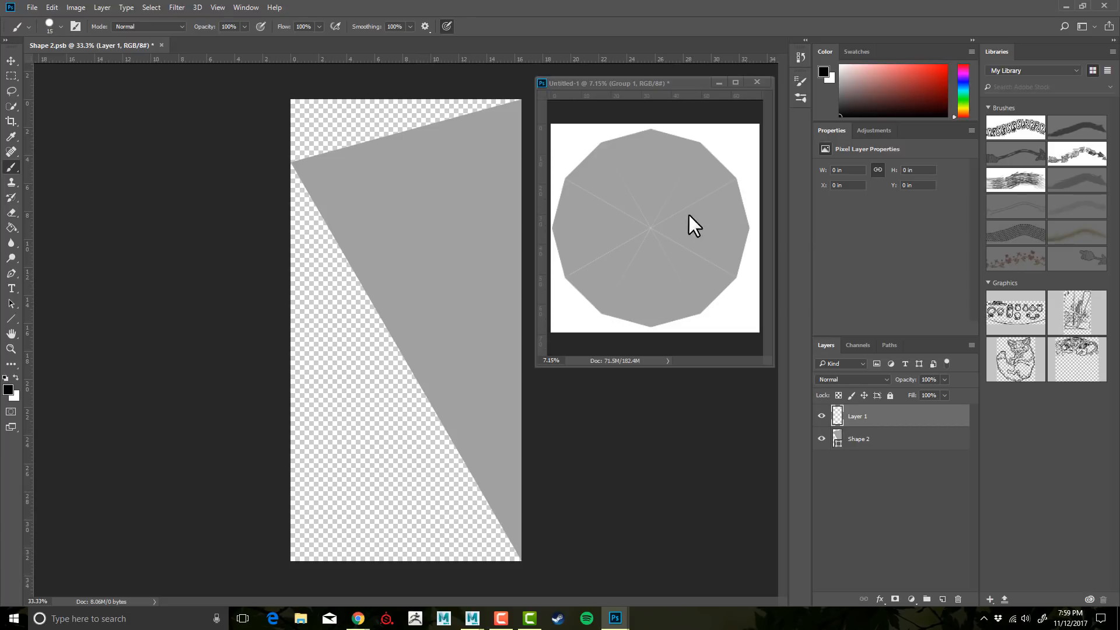
pyautogui.moveTo(673, 272)
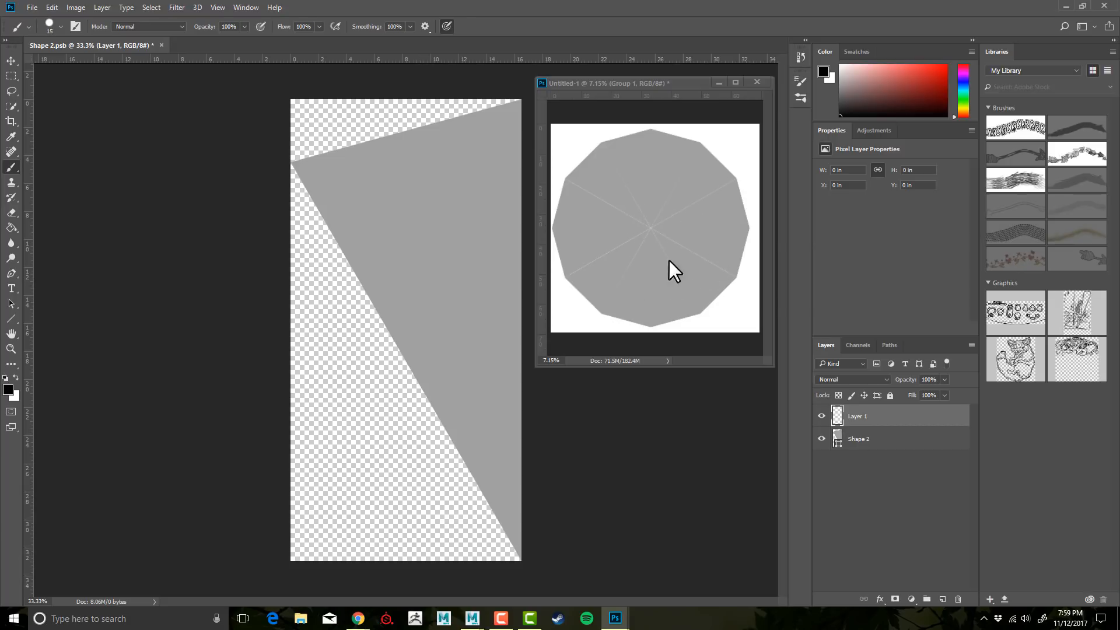
pyautogui.moveTo(676, 222)
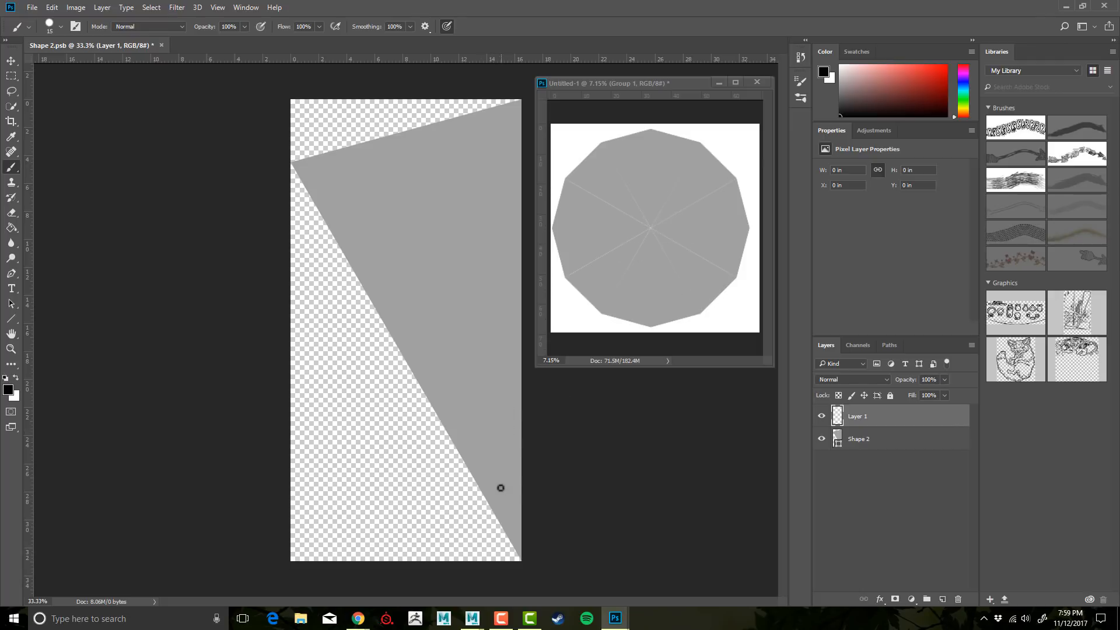
# Paint a curved stroke near the wedge tip and view it repeated as a six-petal outline in the full mandala.
pyautogui.moveTo(500, 488); pyautogui.dragTo(462, 426)
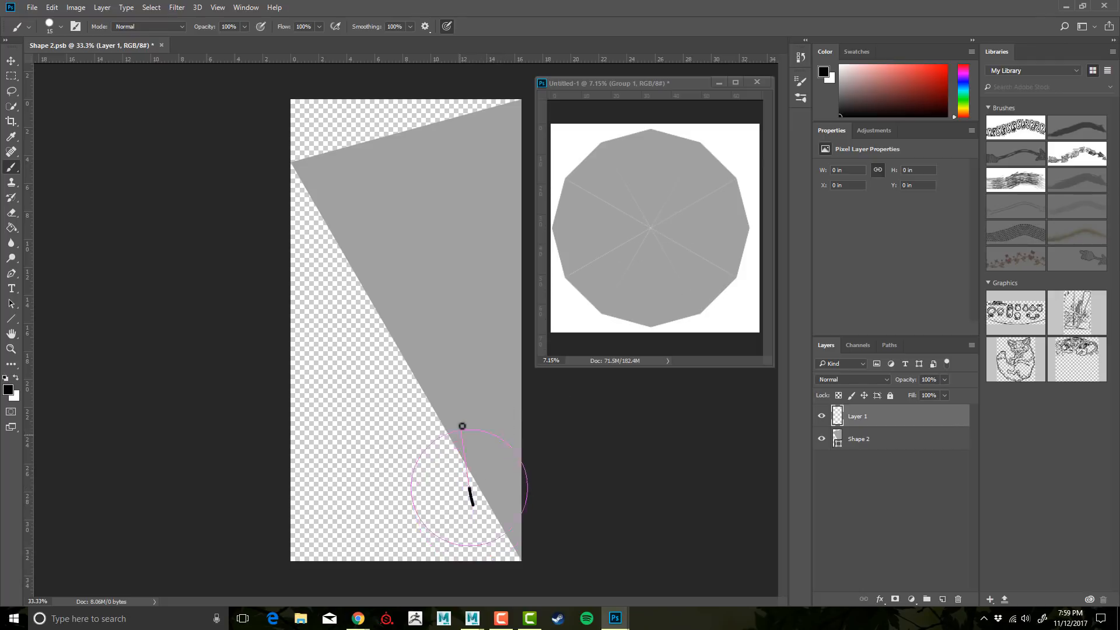
pyautogui.moveTo(470, 500); pyautogui.dragTo(514, 400)
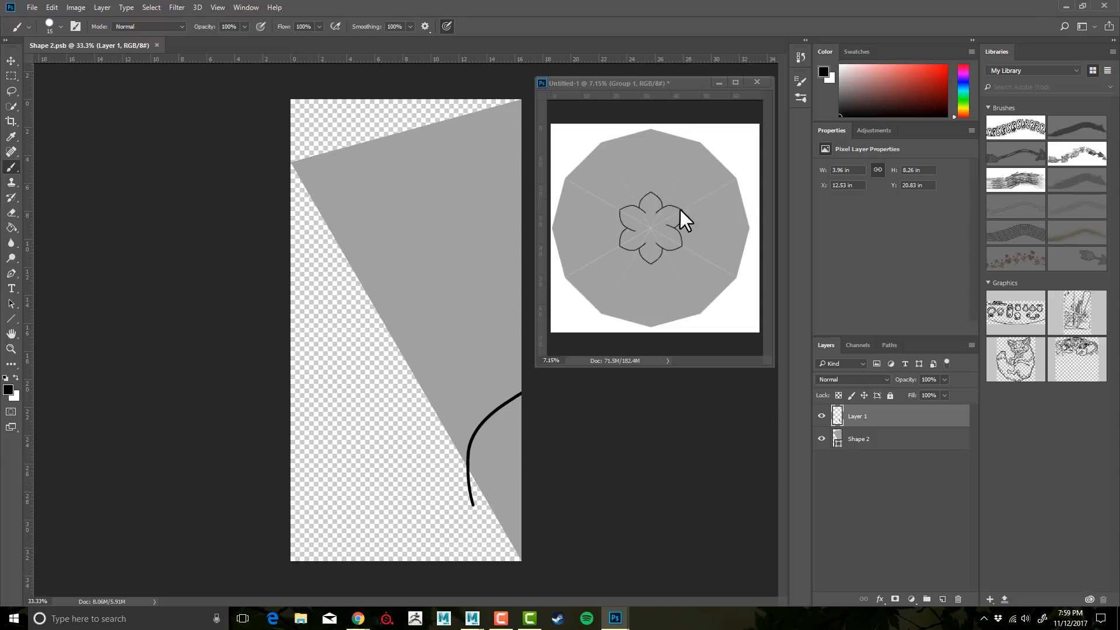
pyautogui.moveTo(644, 226)
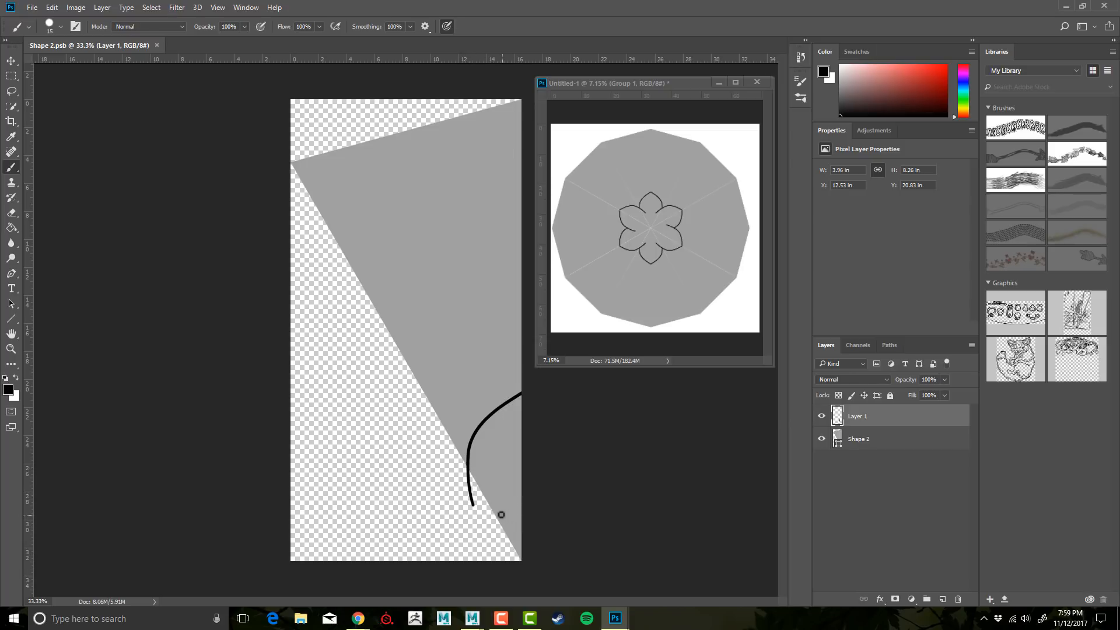
pyautogui.moveTo(502, 496)
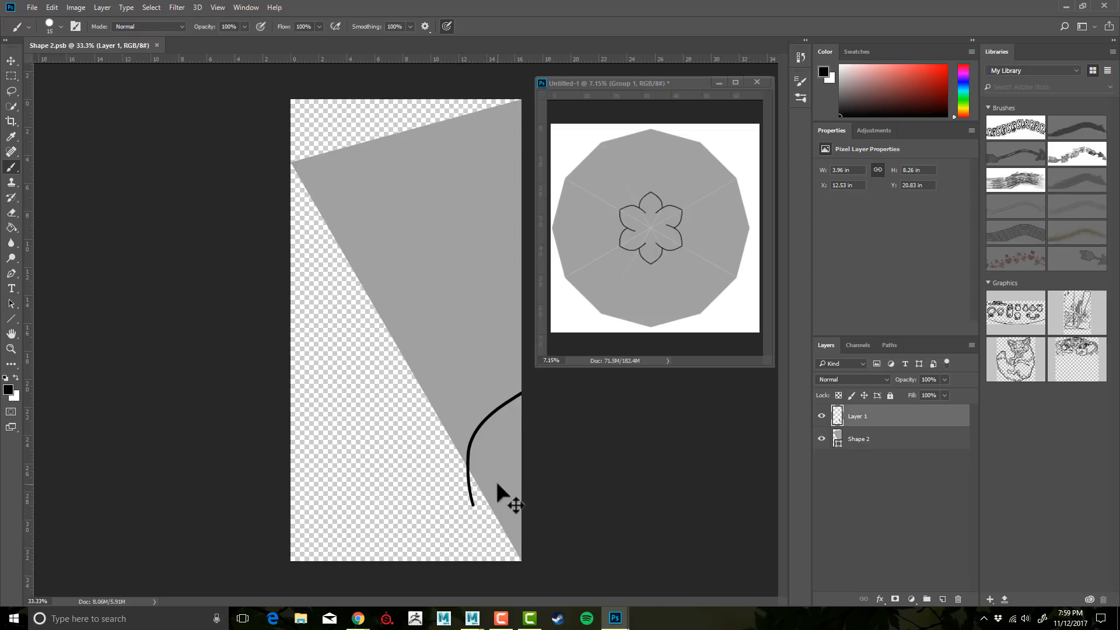
pyautogui.moveTo(675, 250)
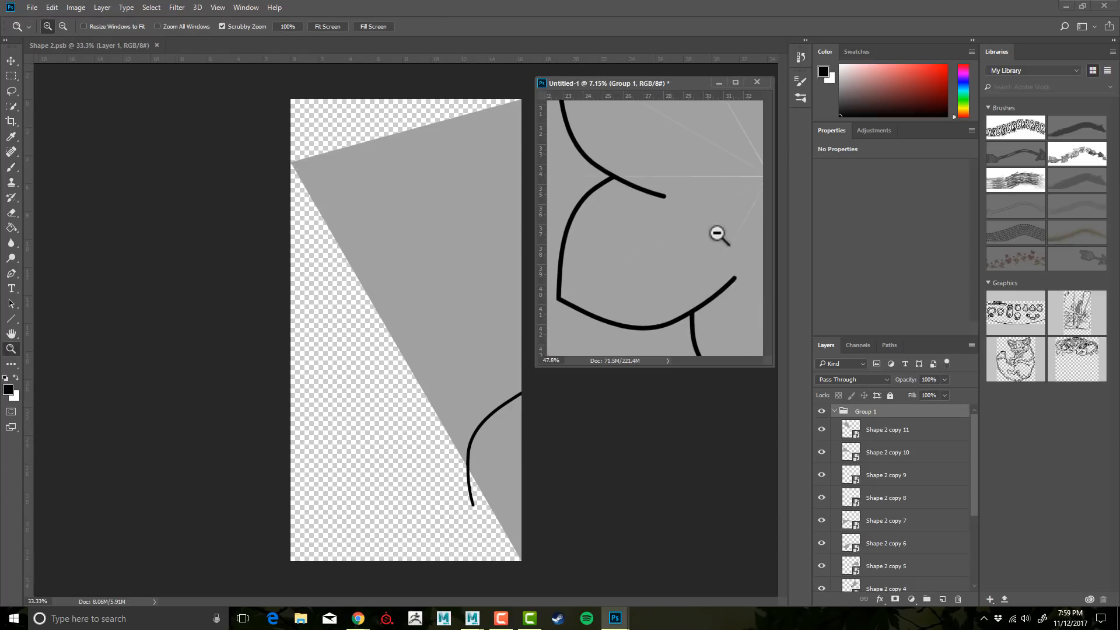
pyautogui.click(717, 236)
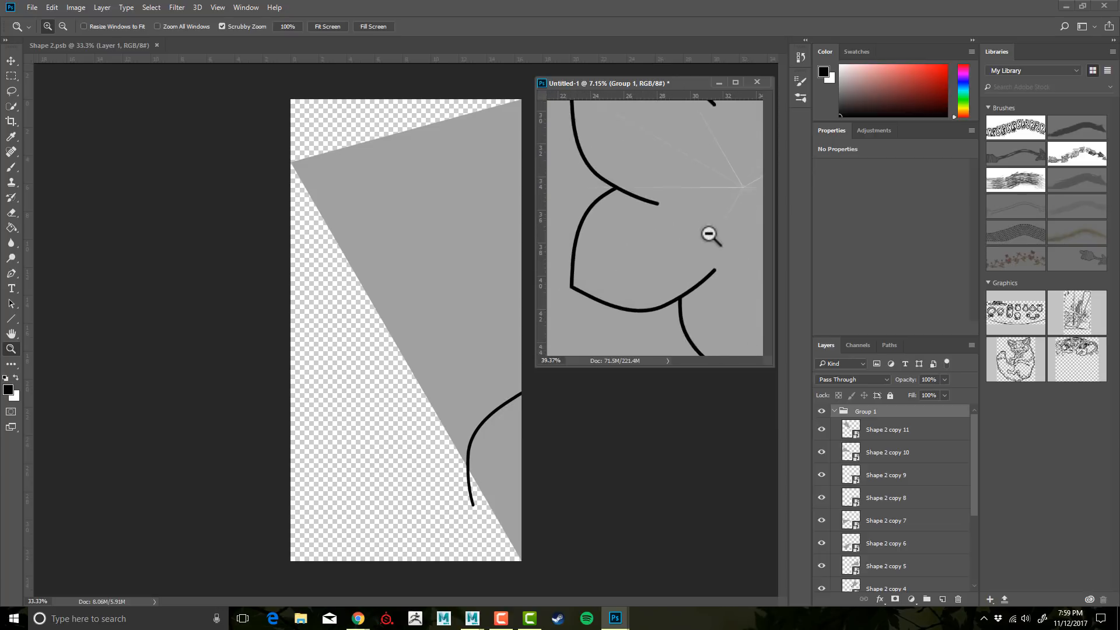
pyautogui.click(710, 237)
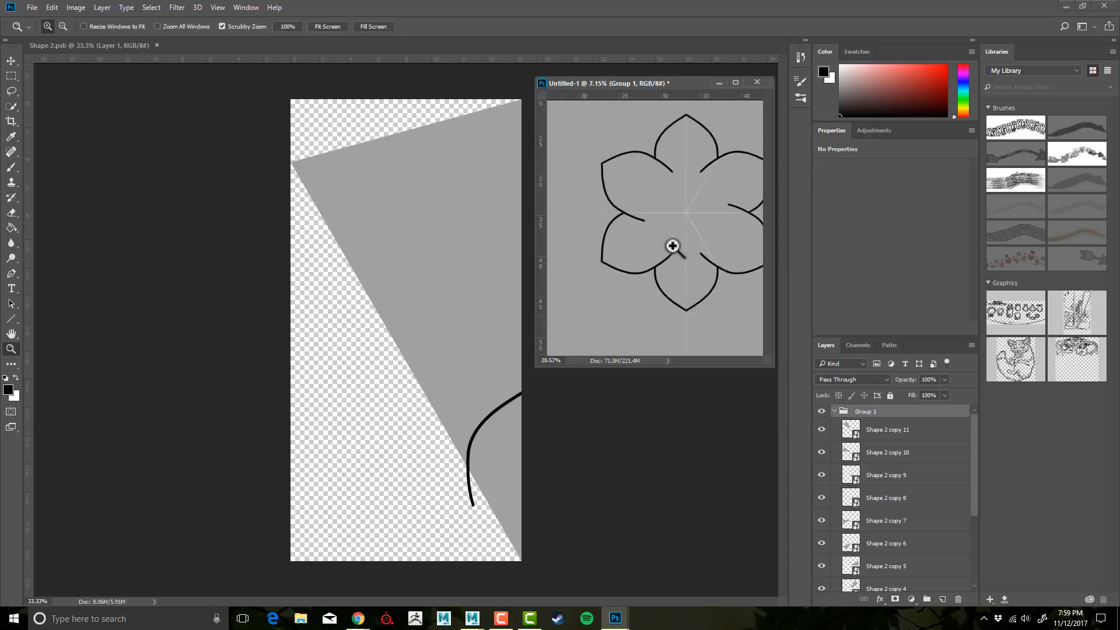
pyautogui.click(672, 246)
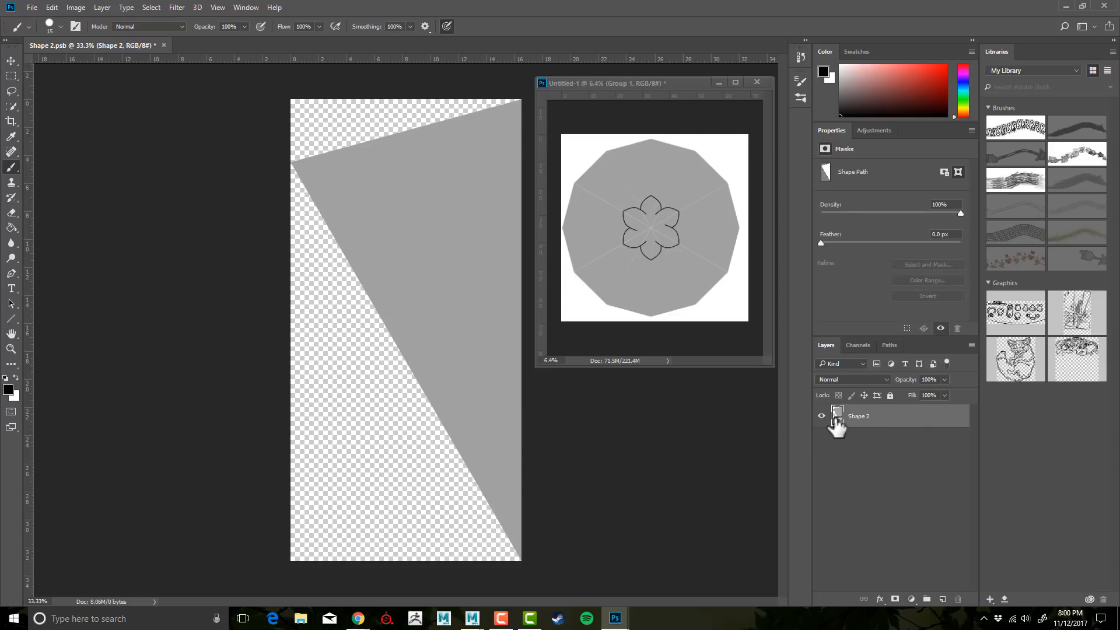
# Load the gray triangle as a selection and expand it by a few pixels via Select > Modify > Expand.
pyautogui.click(836, 416)
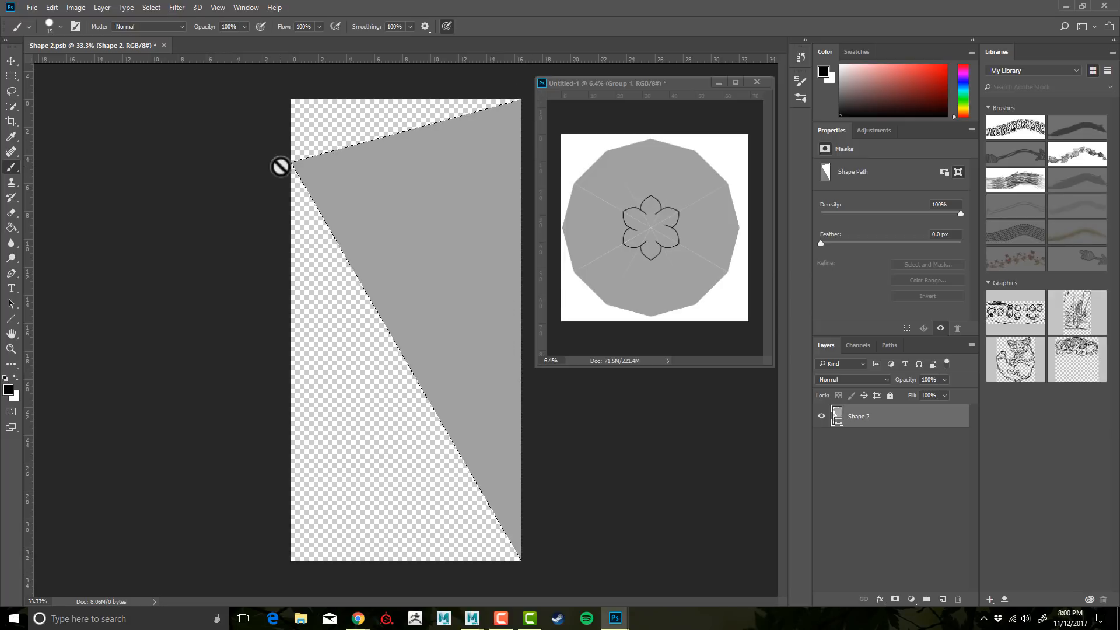
pyautogui.moveTo(147, 19)
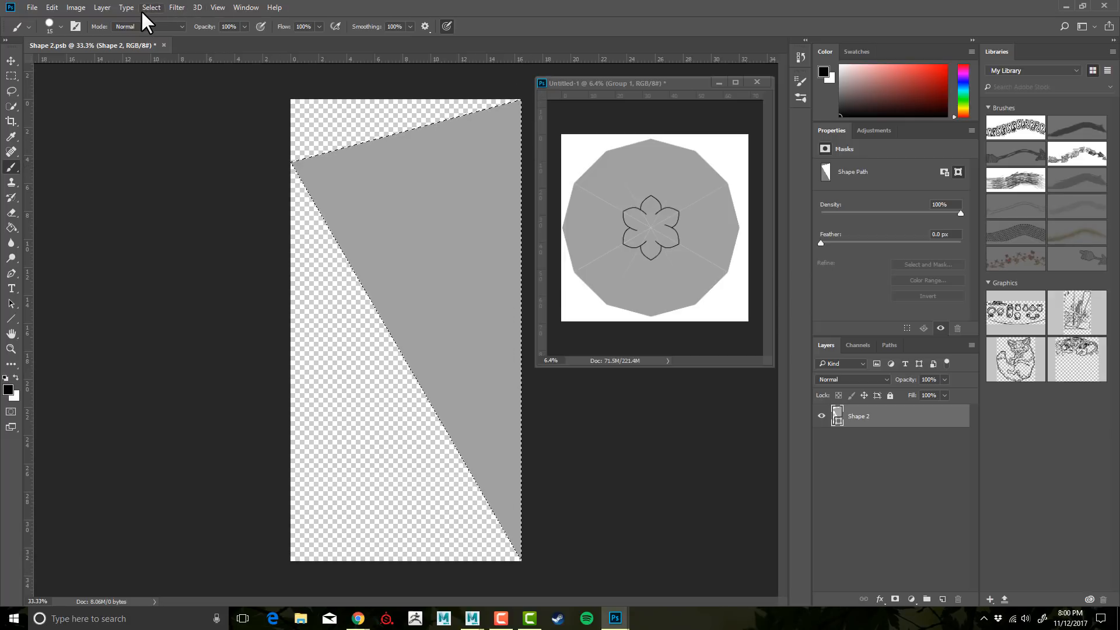
pyautogui.click(150, 7)
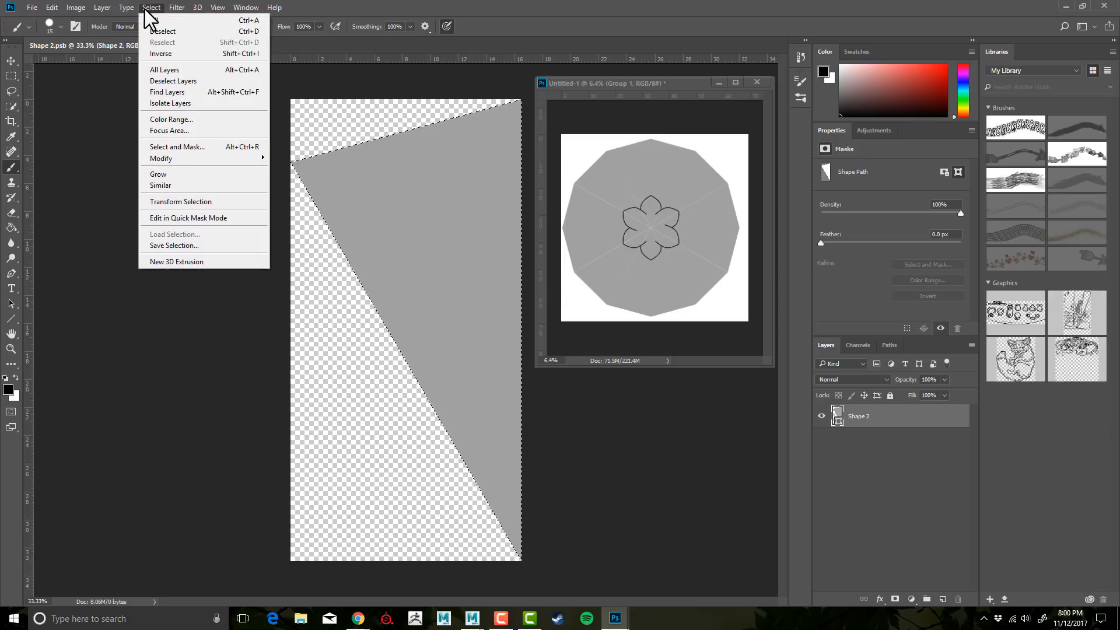
pyautogui.moveTo(160, 185)
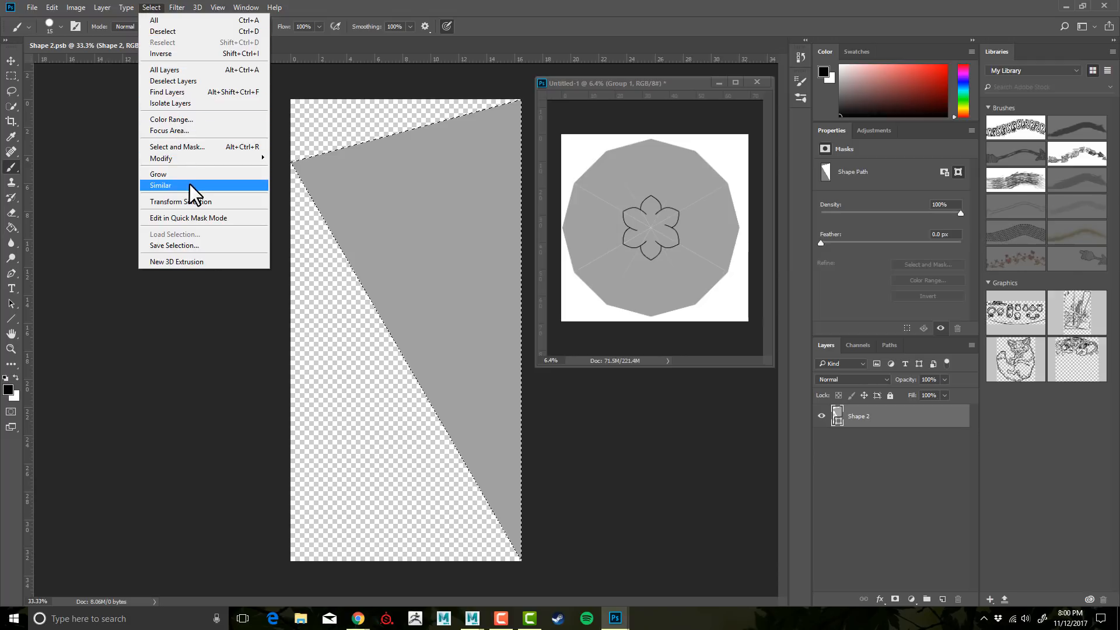
pyautogui.moveTo(161, 158)
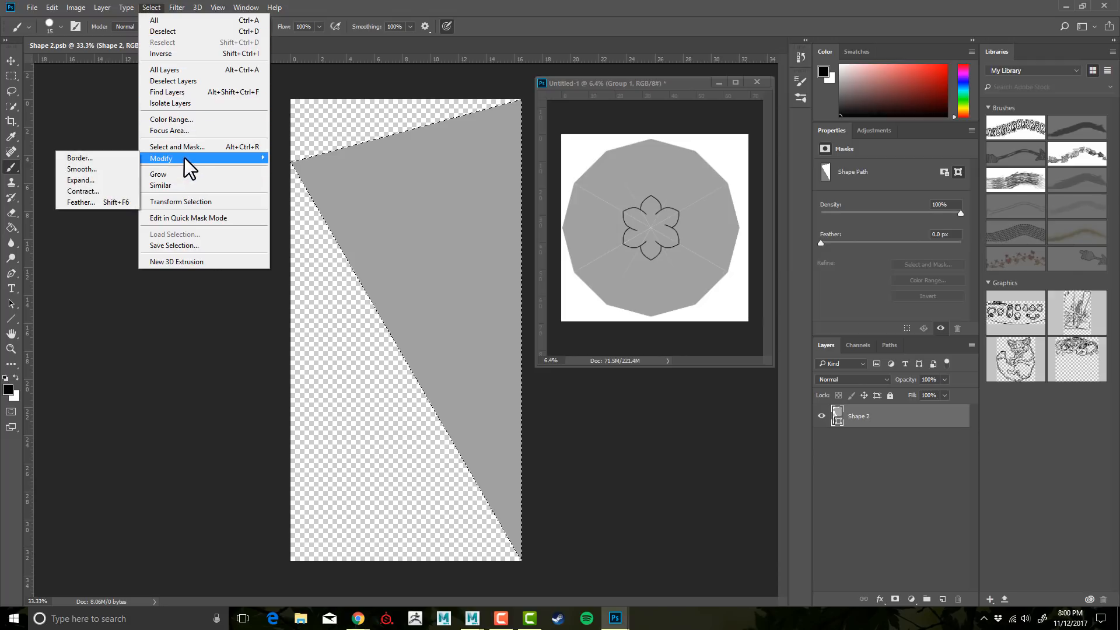
pyautogui.click(80, 179)
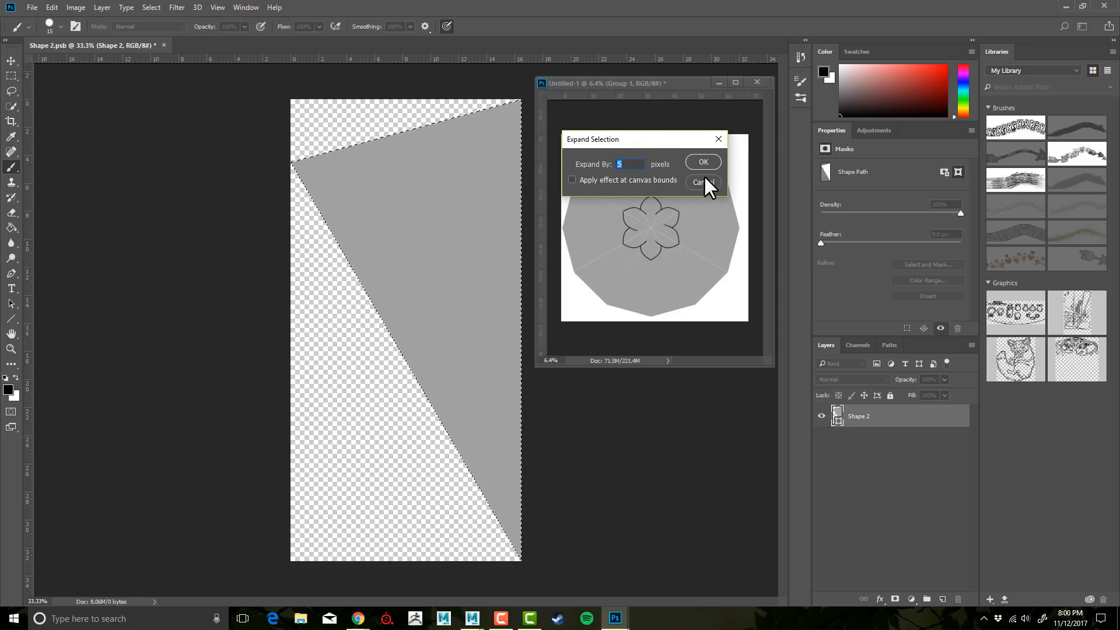
pyautogui.moveTo(707, 175)
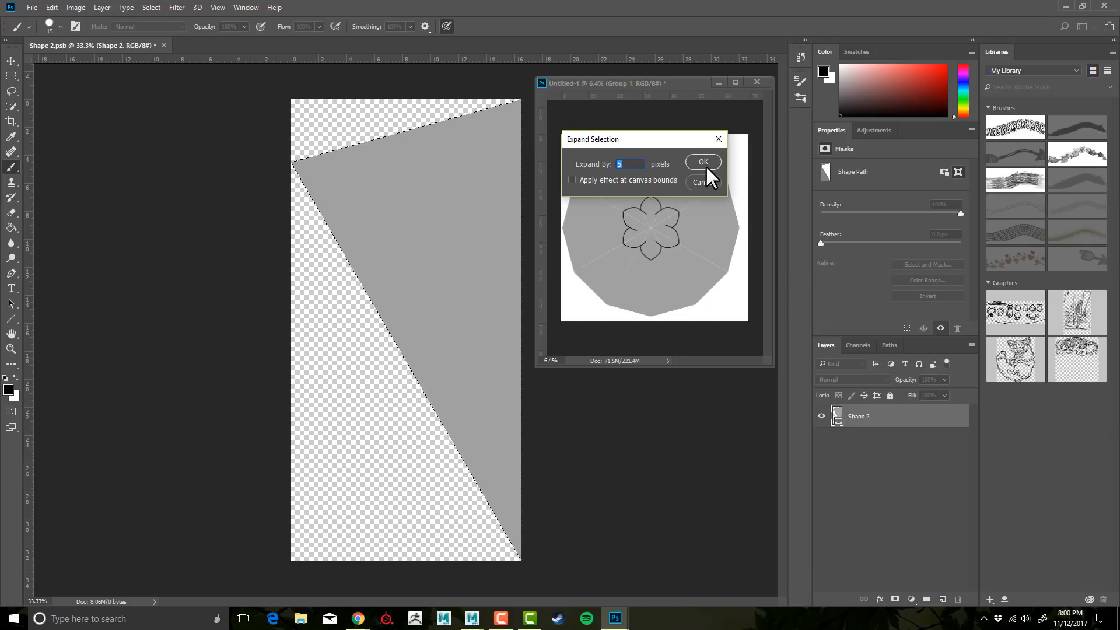
pyautogui.click(702, 162)
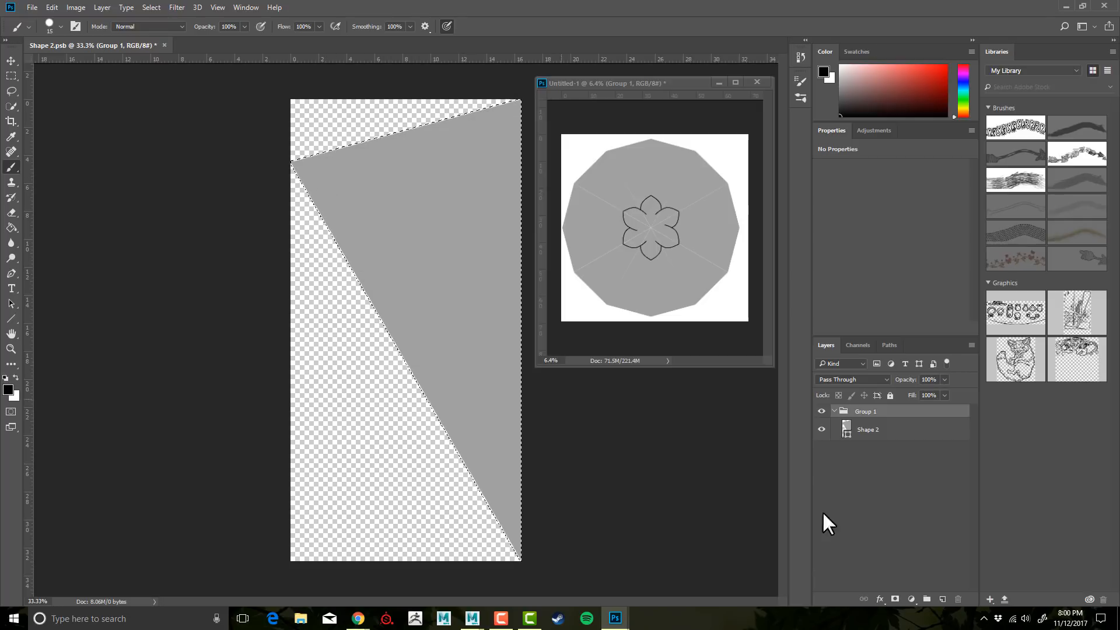
# Create Group 1 masked by the selection and check the nested wavy rings meet cleanly at the center.
pyautogui.click(895, 600)
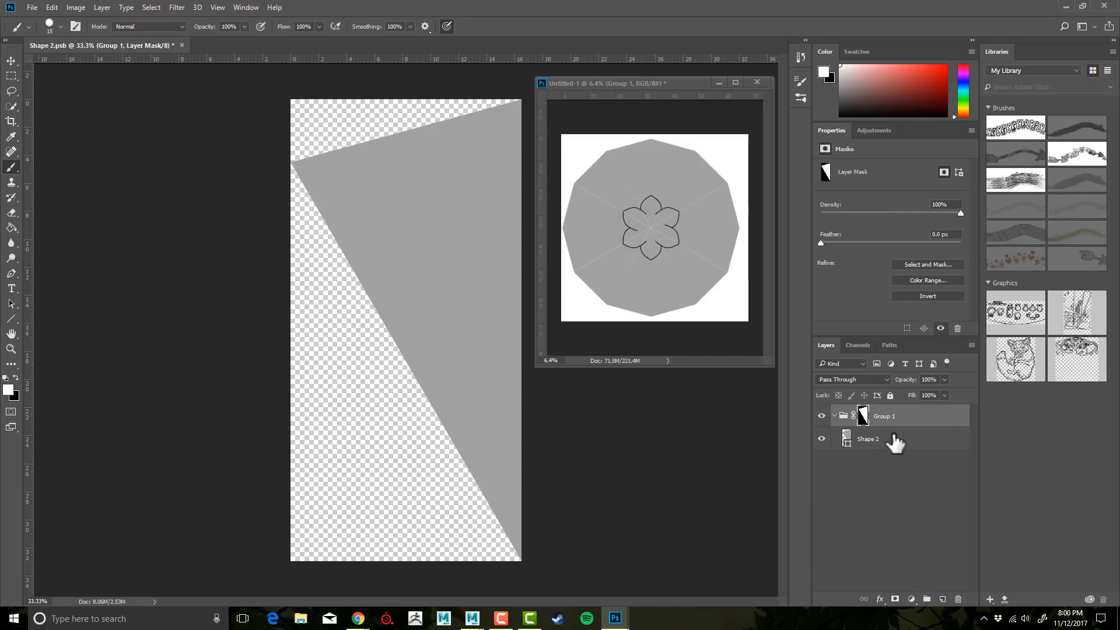
pyautogui.click(868, 439)
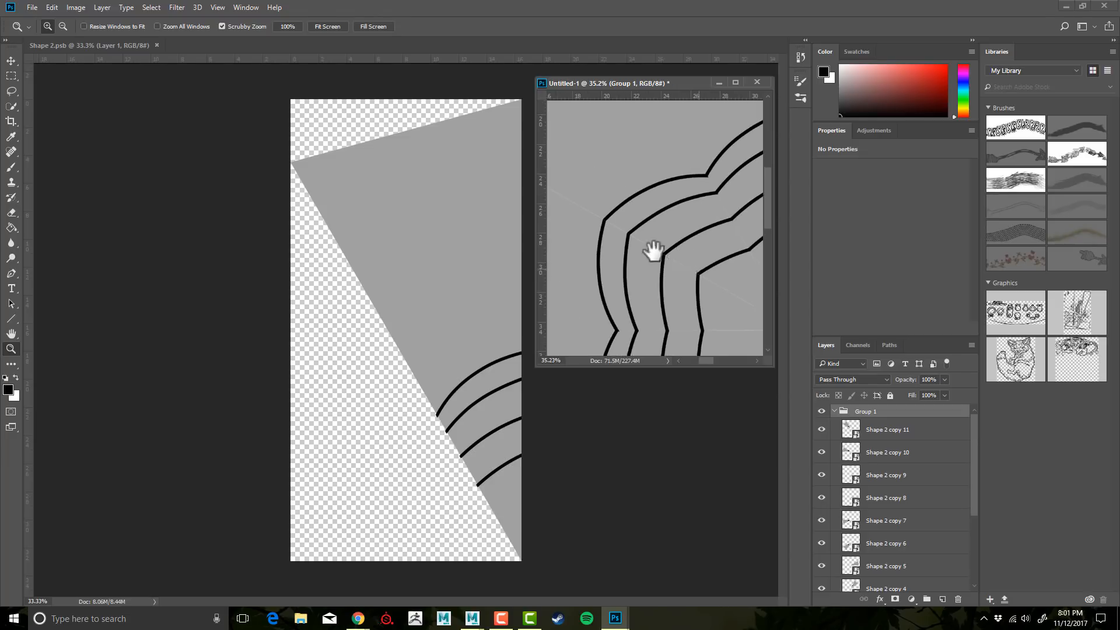
pyautogui.moveTo(654, 252); pyautogui.dragTo(650, 305)
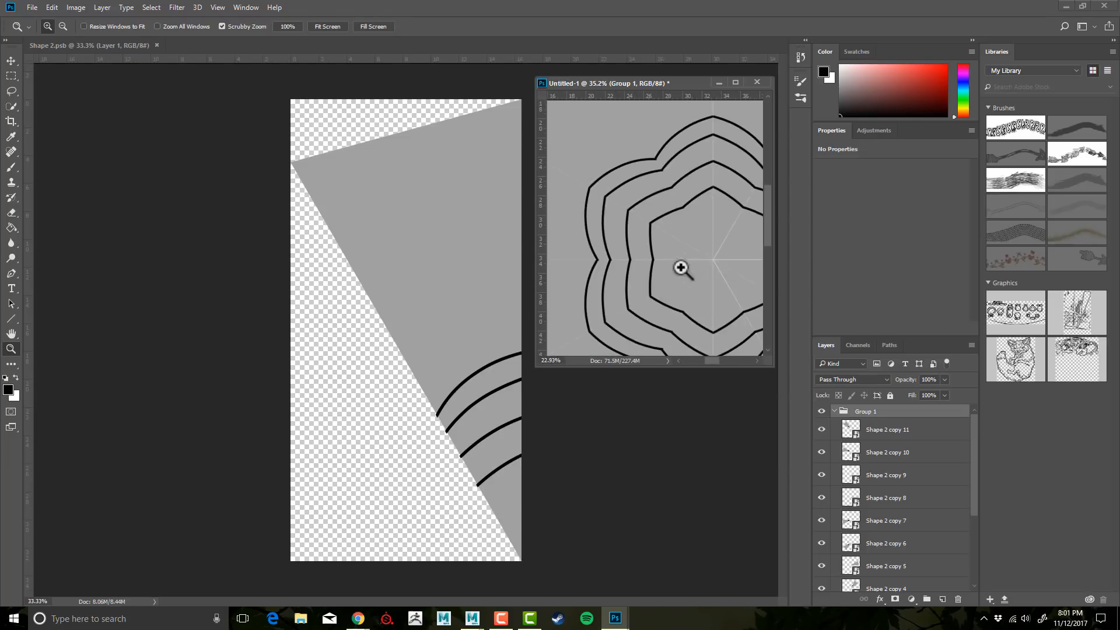
# Paint a zigzag band between the two outermost arcs on Layer 1 inside Group 1.
pyautogui.click(680, 268)
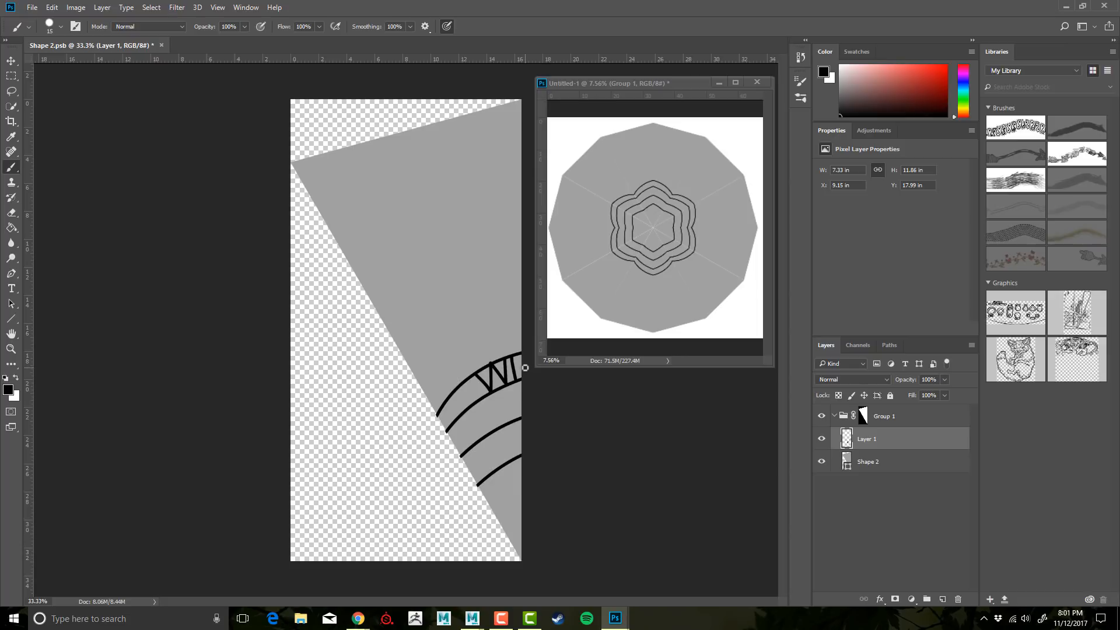
pyautogui.moveTo(553, 364)
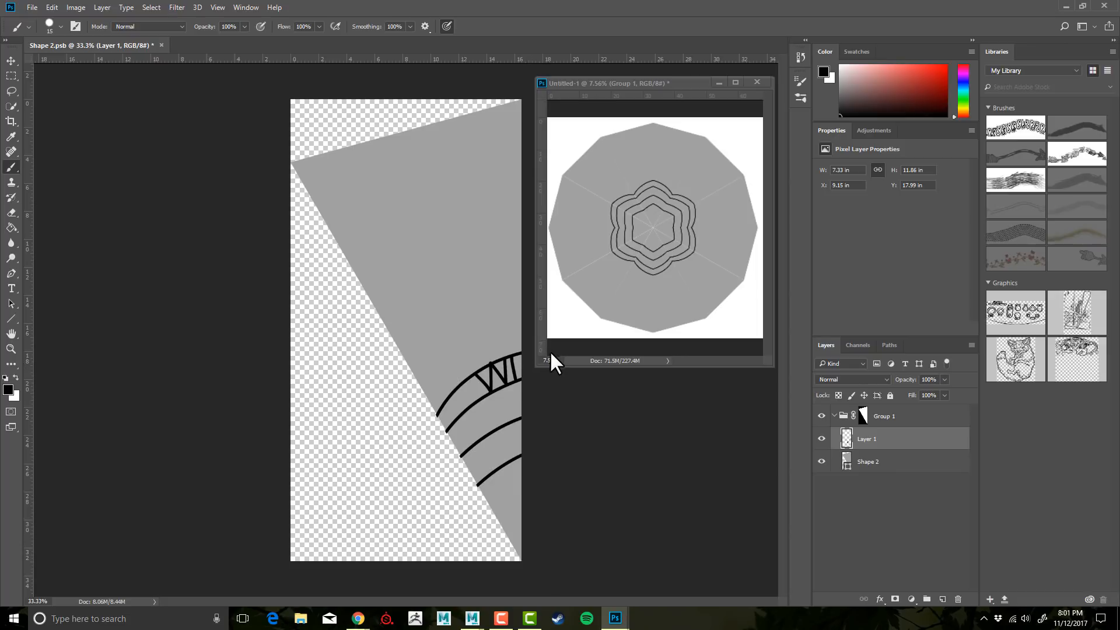
pyautogui.moveTo(590, 326)
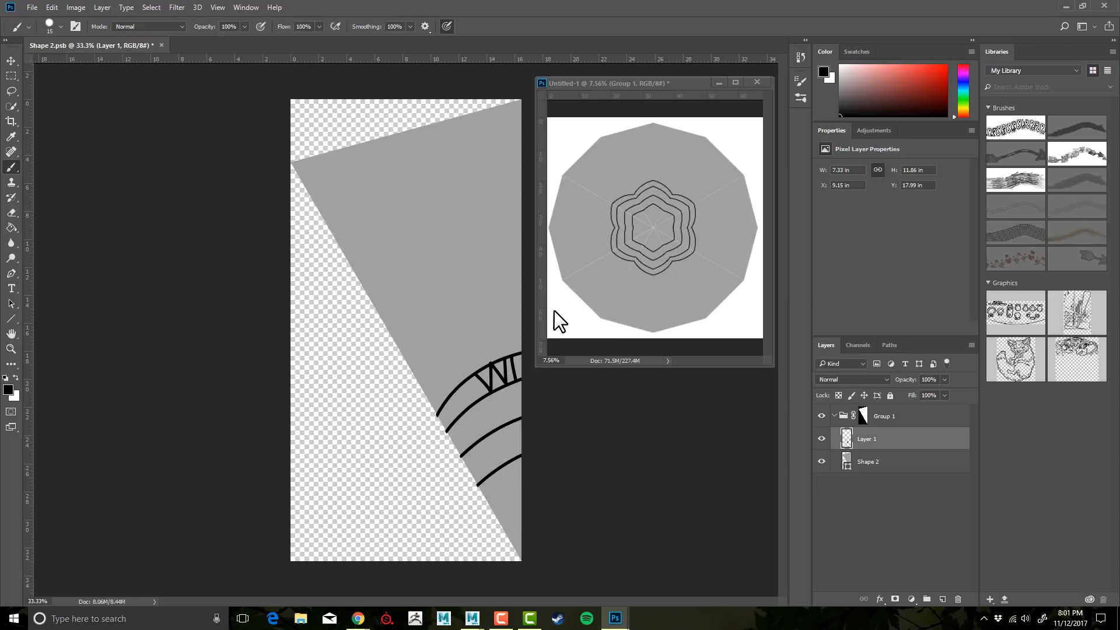
pyautogui.moveTo(523, 393)
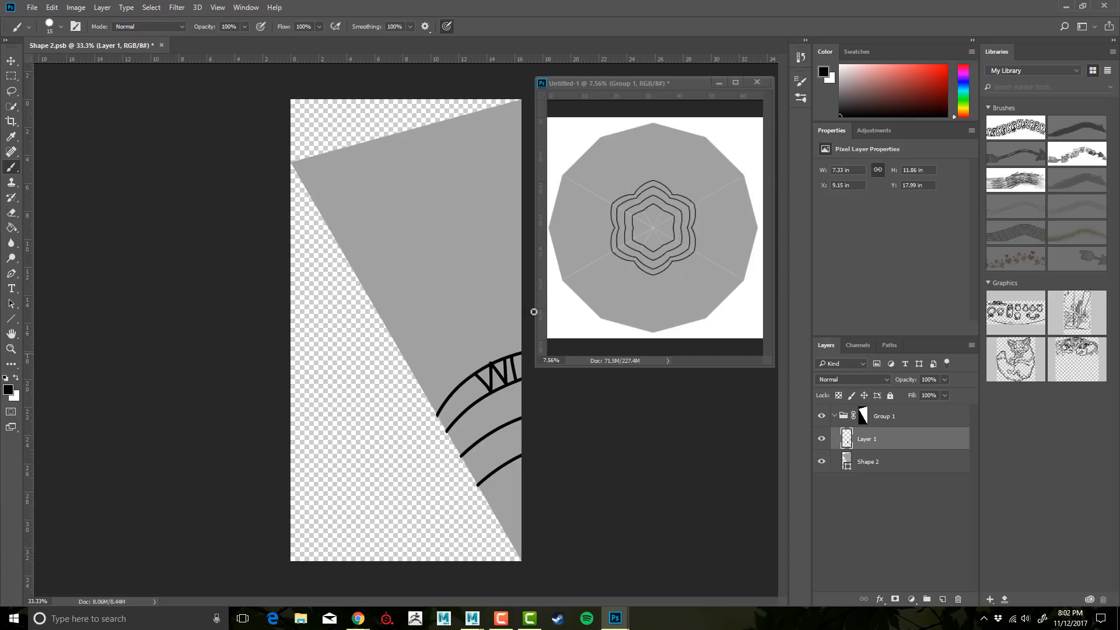
pyautogui.moveTo(400, 243)
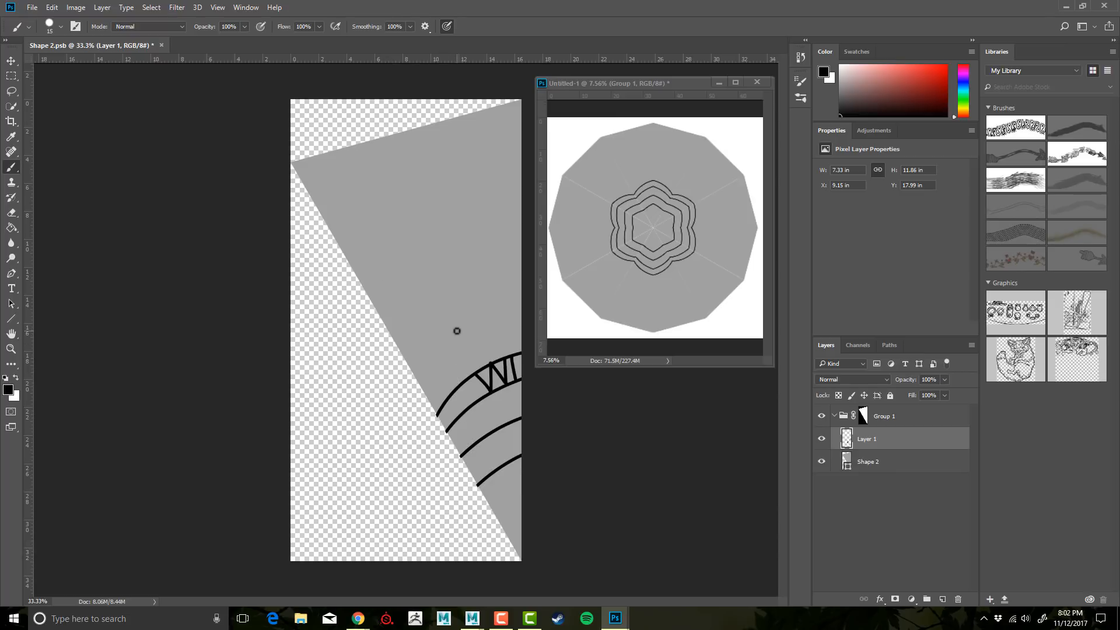
pyautogui.moveTo(518, 349)
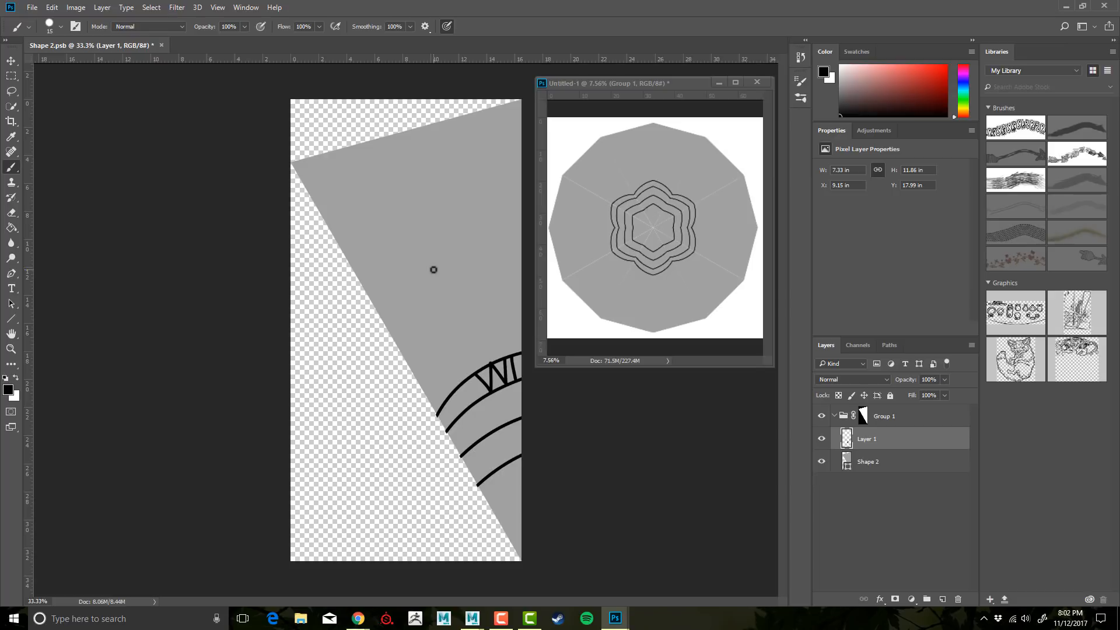
pyautogui.moveTo(428, 268)
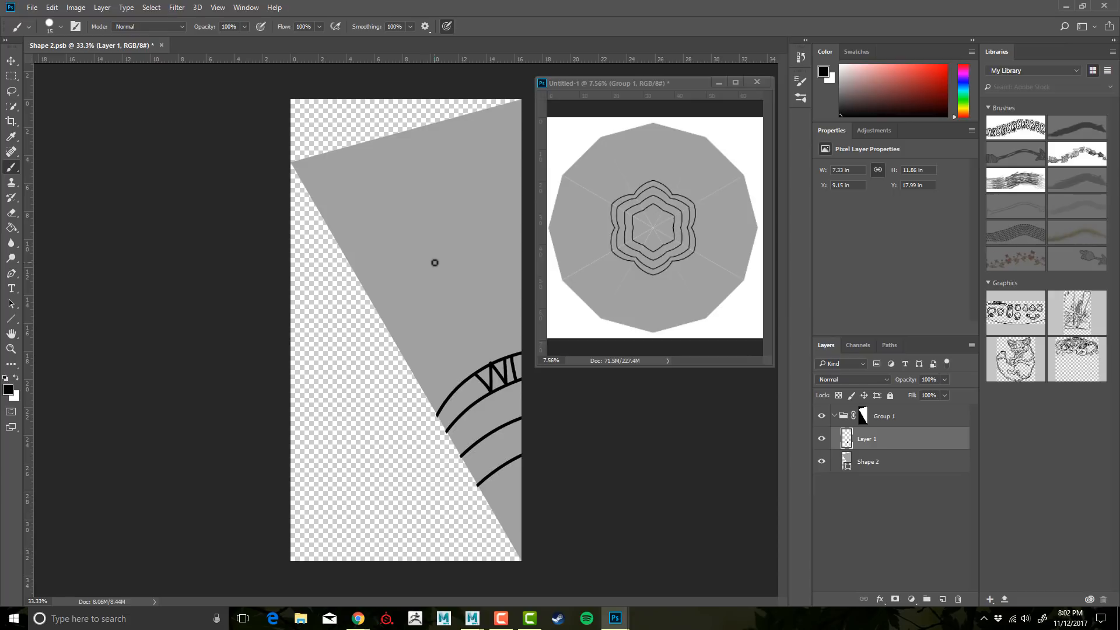
pyautogui.moveTo(434, 263)
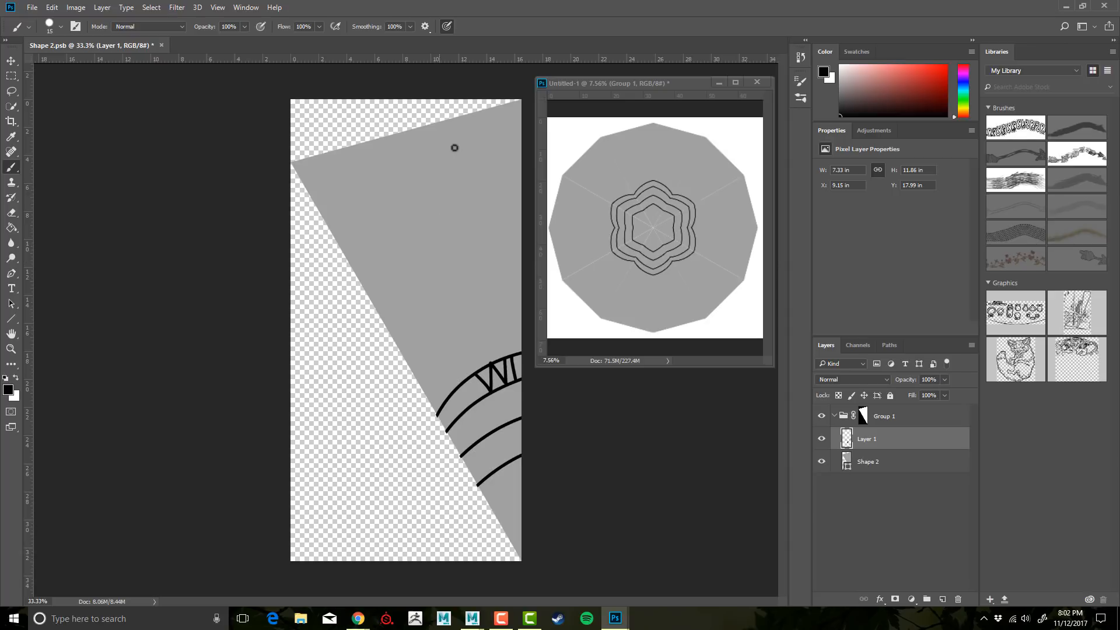
pyautogui.moveTo(619, 98)
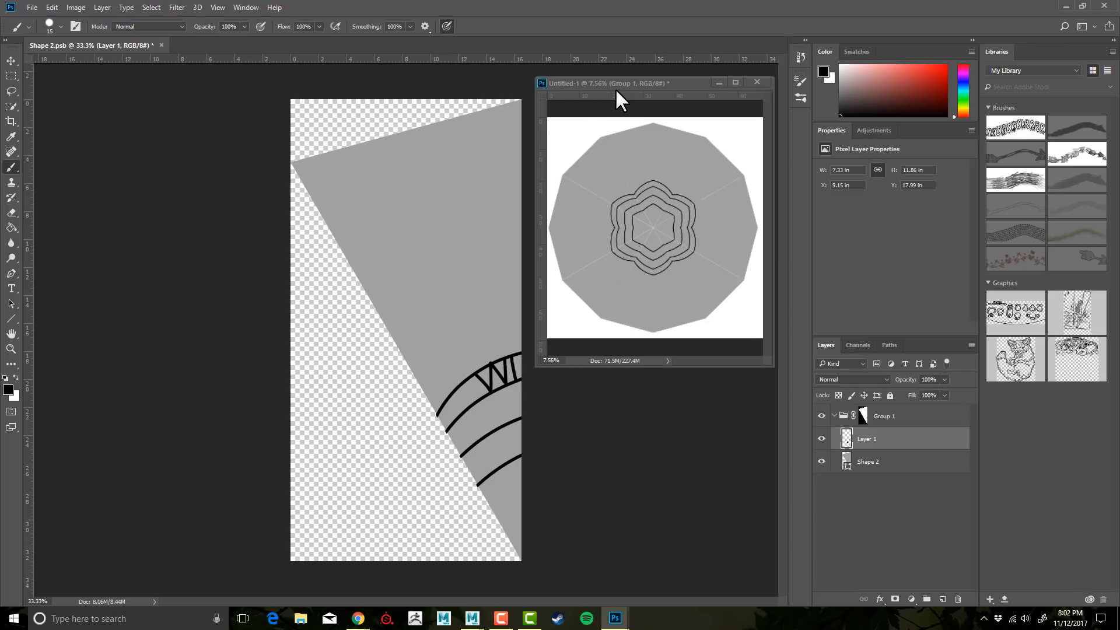